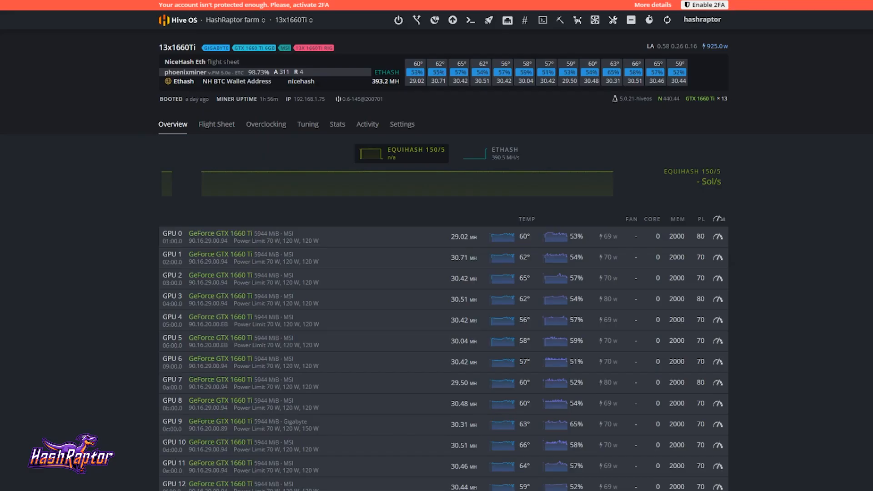
mouse_move(93, 188)
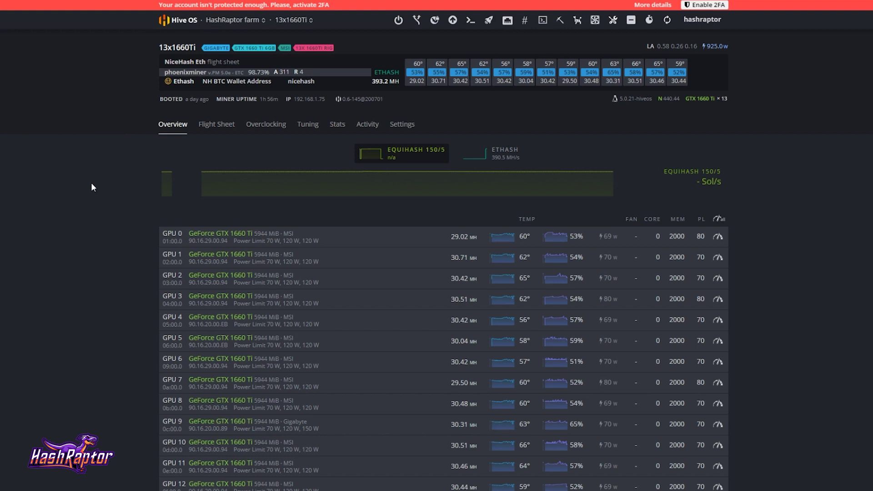
mouse_move(89, 188)
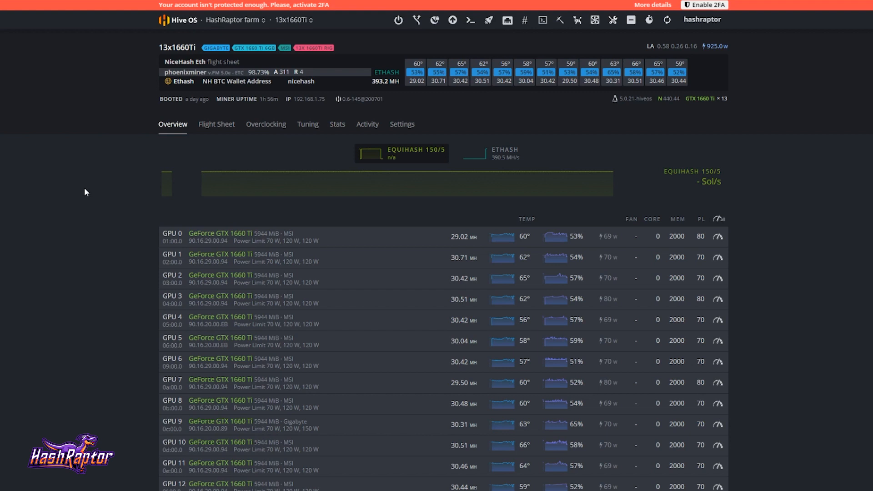
mouse_move(82, 189)
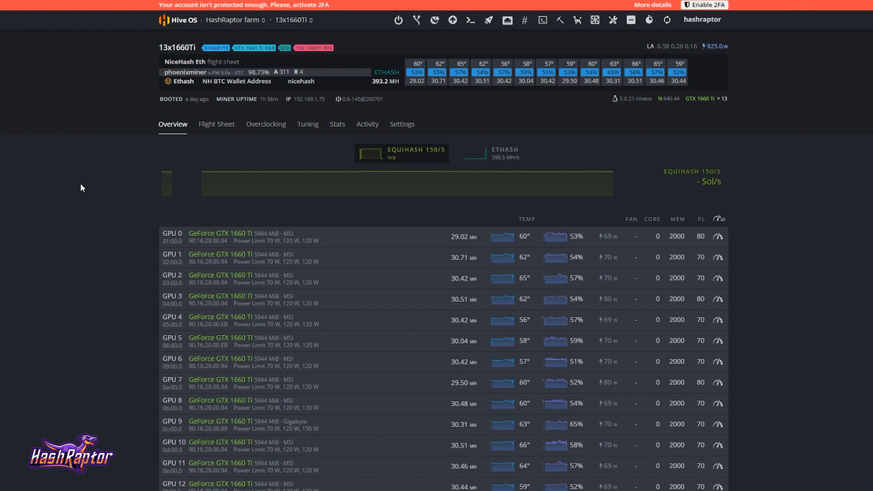
mouse_move(73, 47)
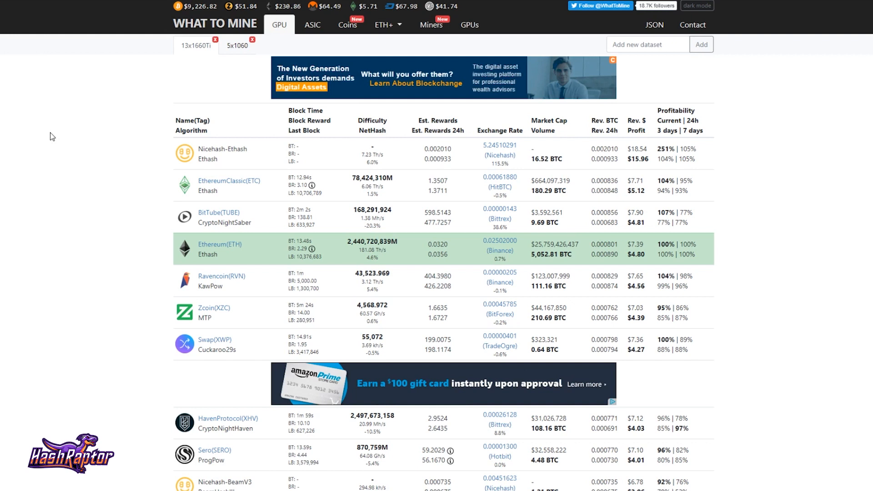
mouse_move(80, 149)
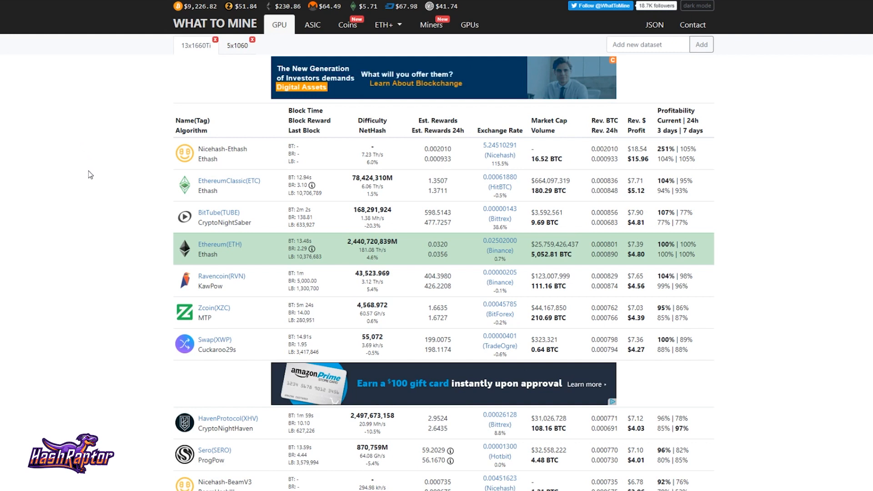
mouse_move(94, 158)
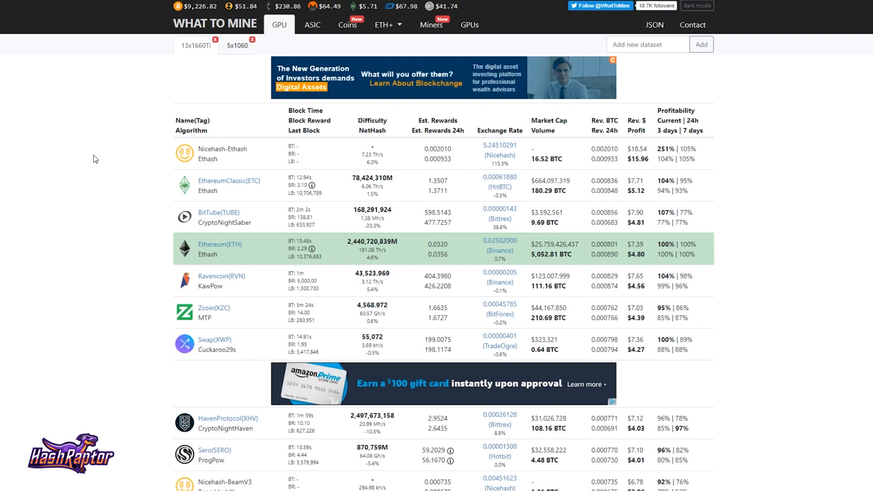
mouse_move(96, 149)
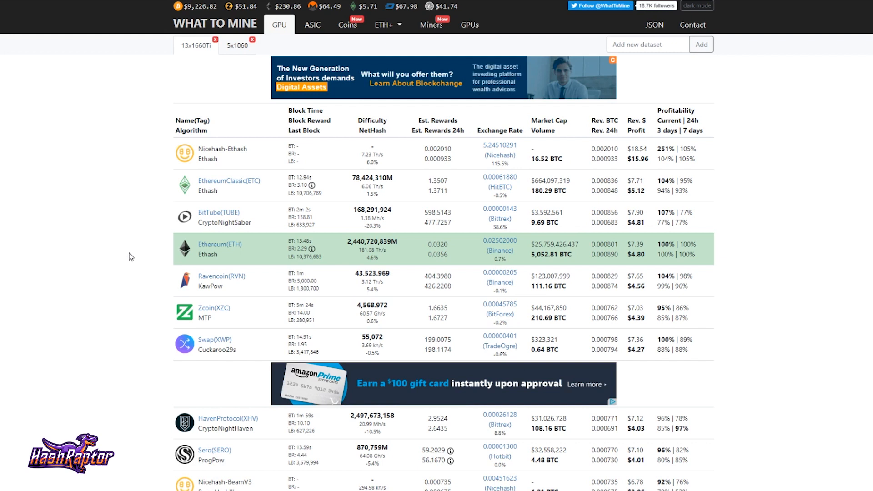
mouse_move(115, 81)
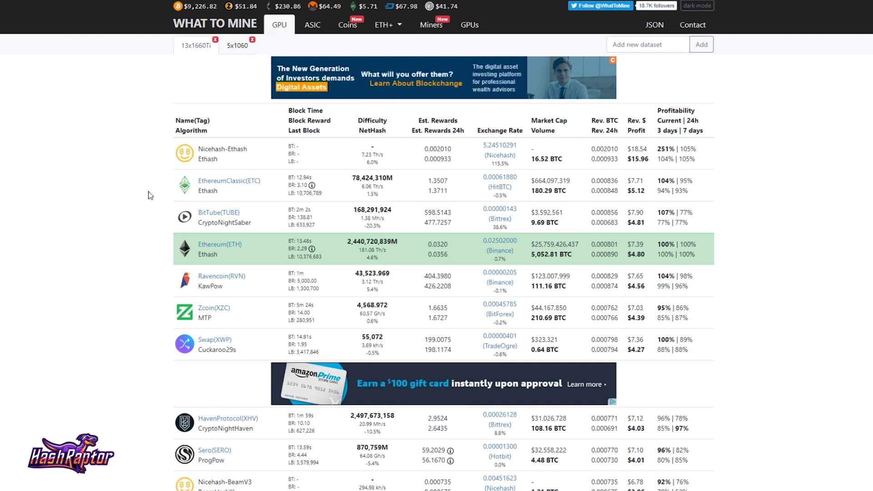
mouse_move(270, 230)
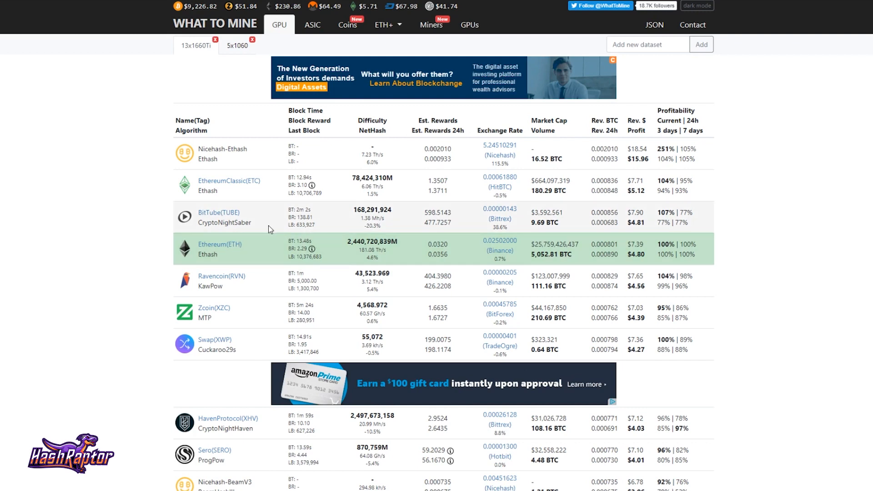
mouse_move(393, 152)
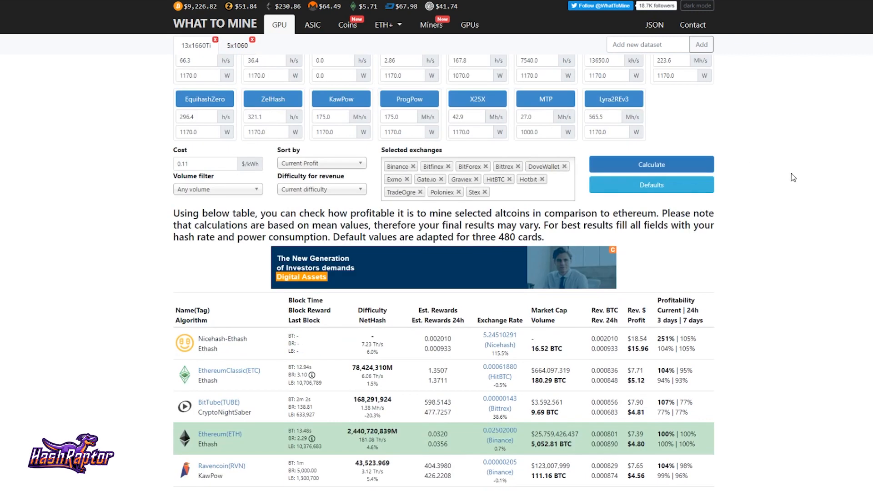
scroll(down, 3)
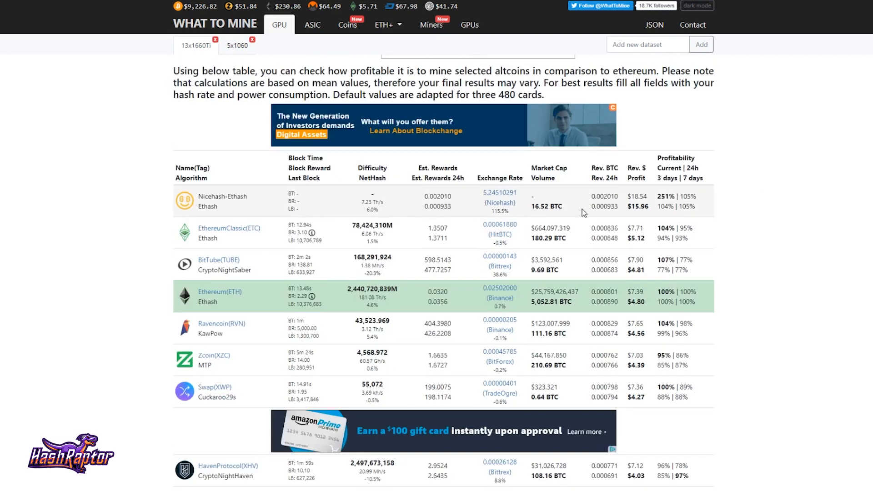
double_click(638, 206)
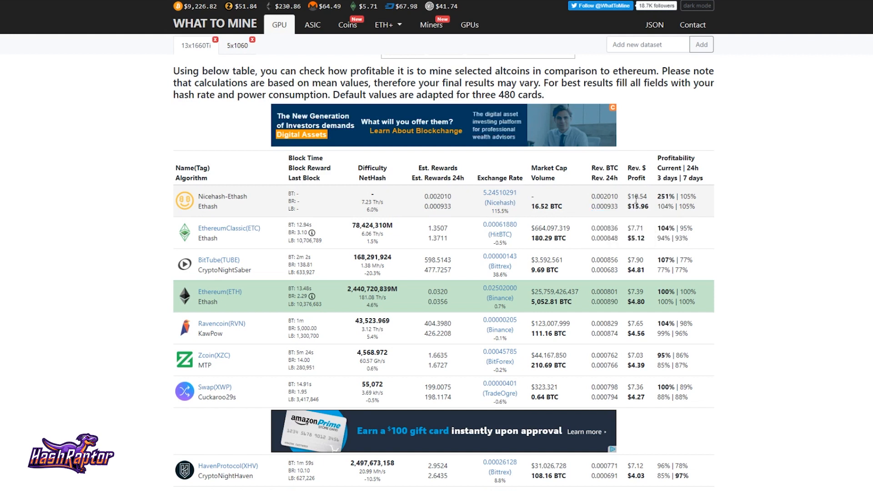
mouse_move(663, 210)
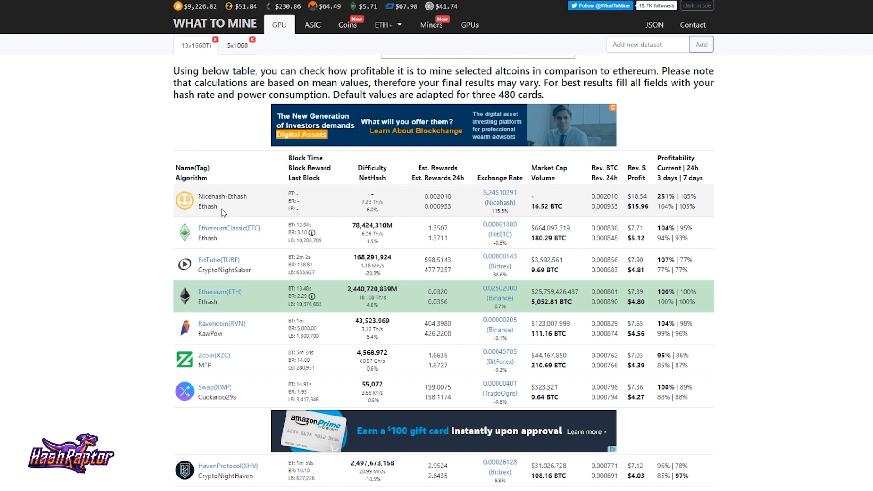
mouse_move(227, 207)
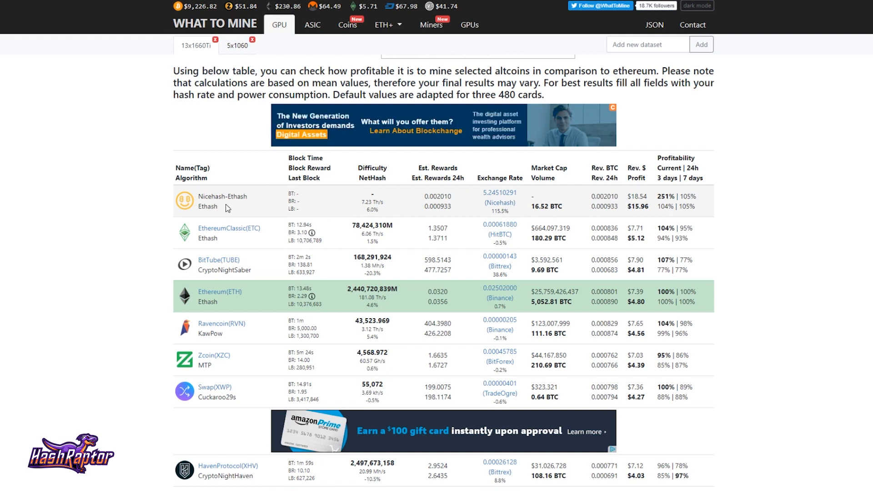
mouse_move(224, 209)
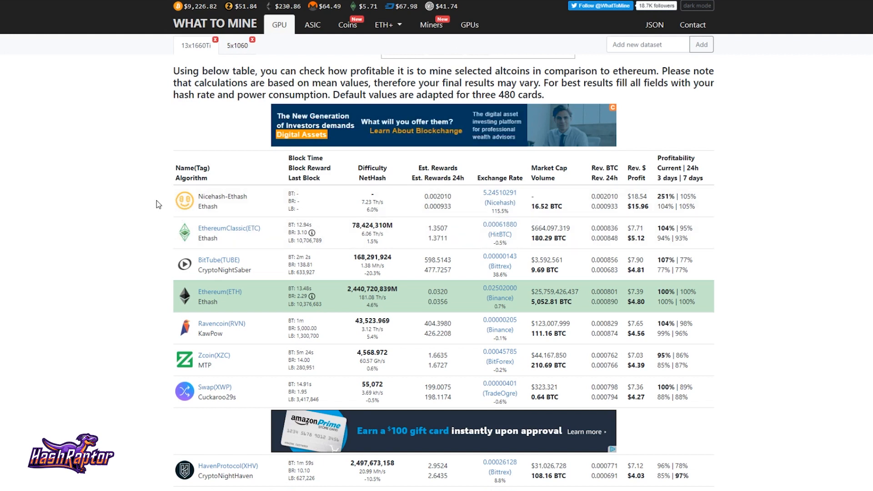
mouse_move(141, 193)
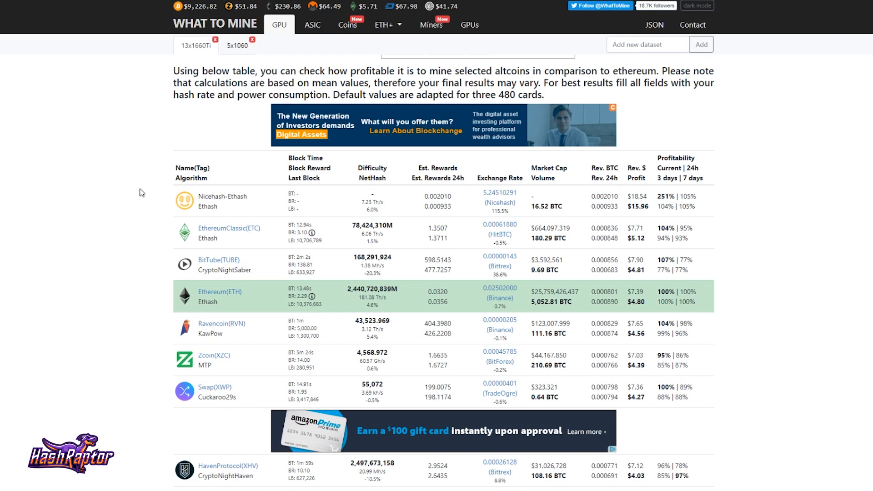
scroll(down, 3)
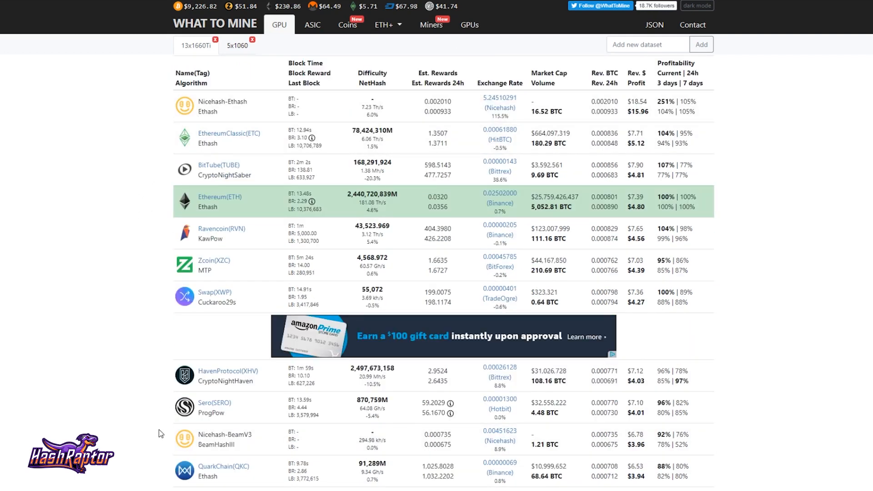
scroll(down, 3)
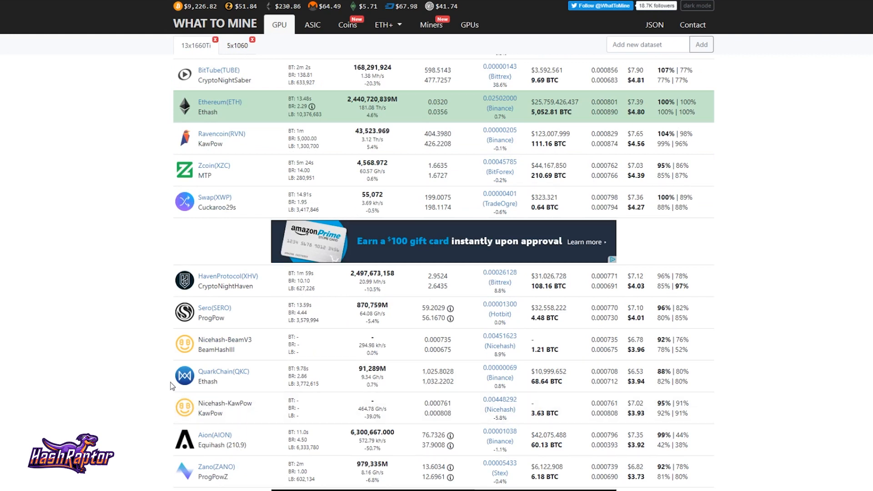
scroll(down, 3)
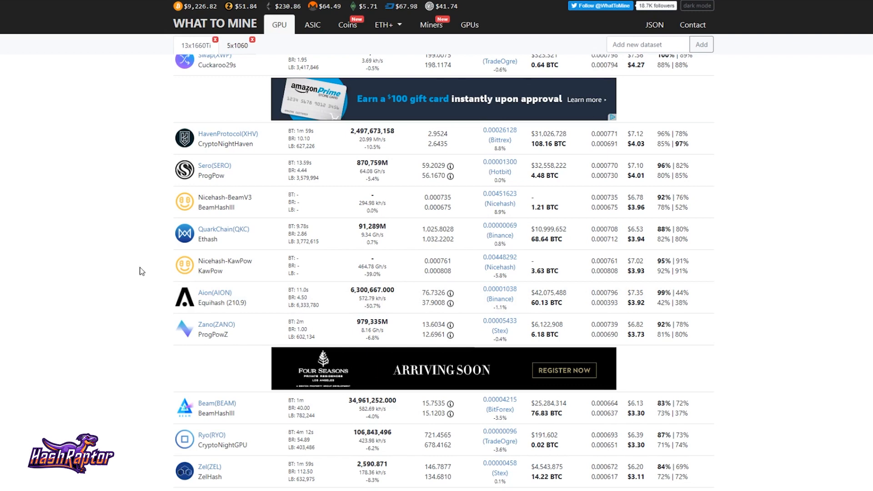
scroll(up, 3)
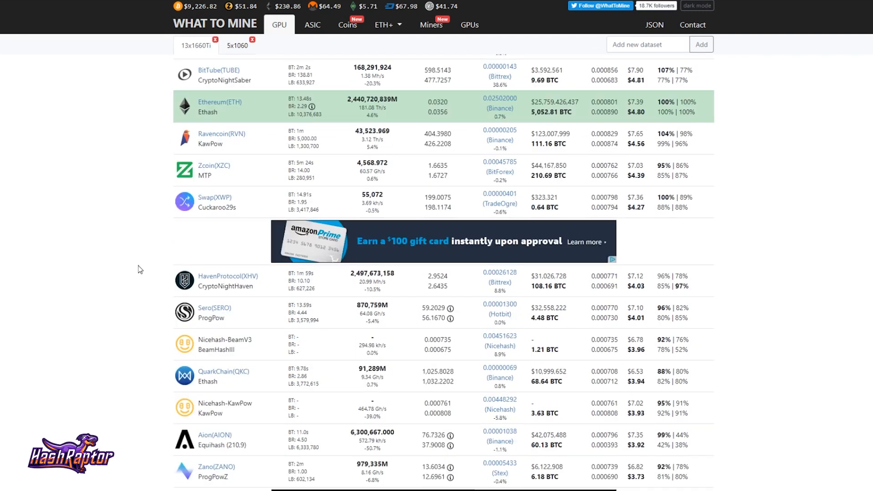
scroll(up, 3)
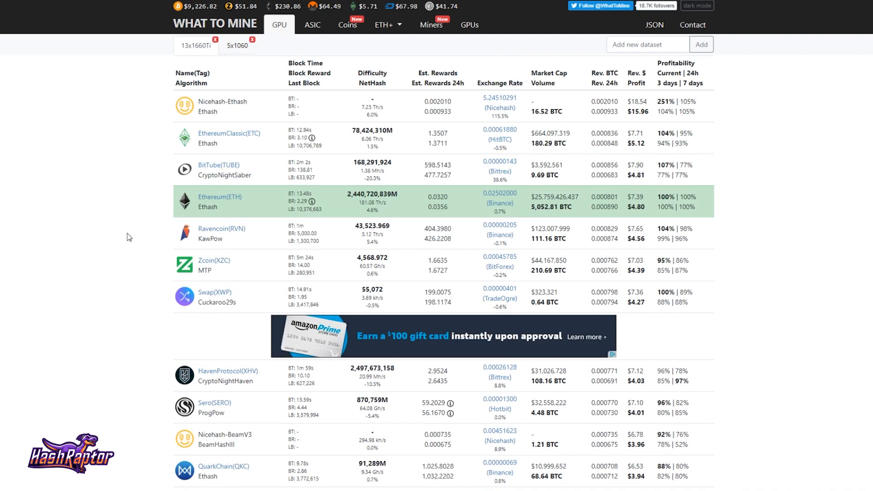
mouse_move(140, 219)
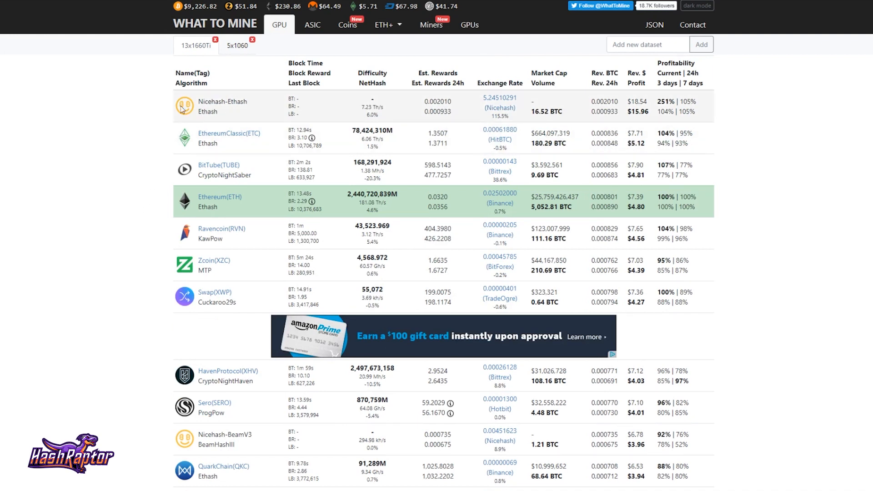
scroll(down, 3)
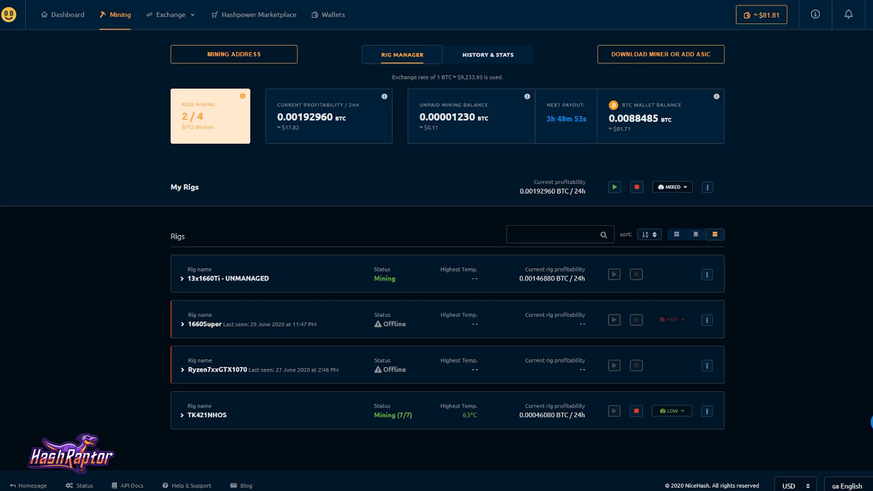
mouse_move(90, 194)
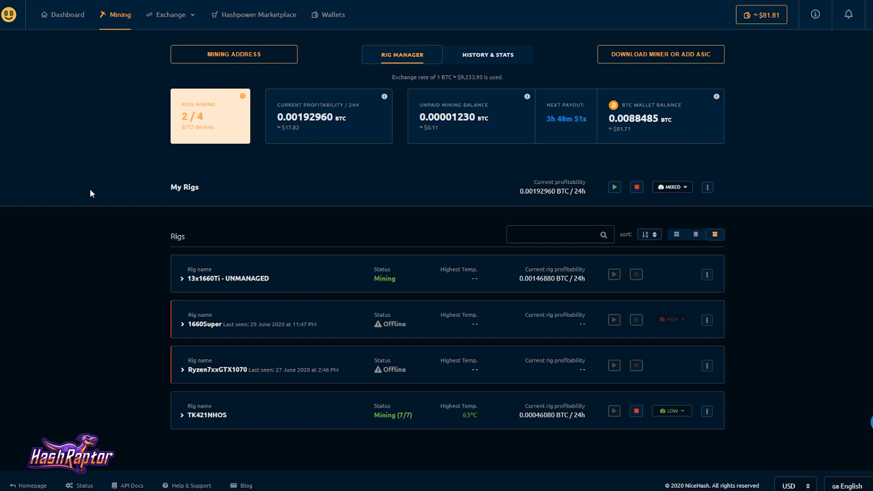
mouse_move(68, 231)
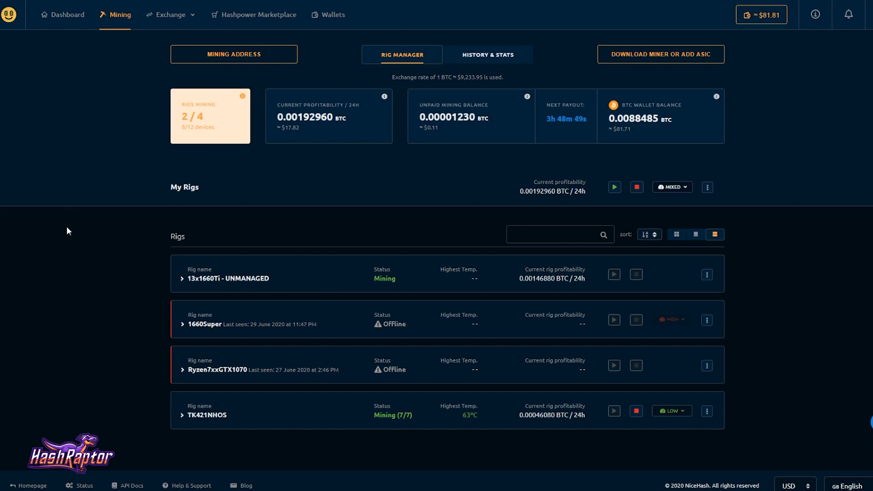
mouse_move(83, 355)
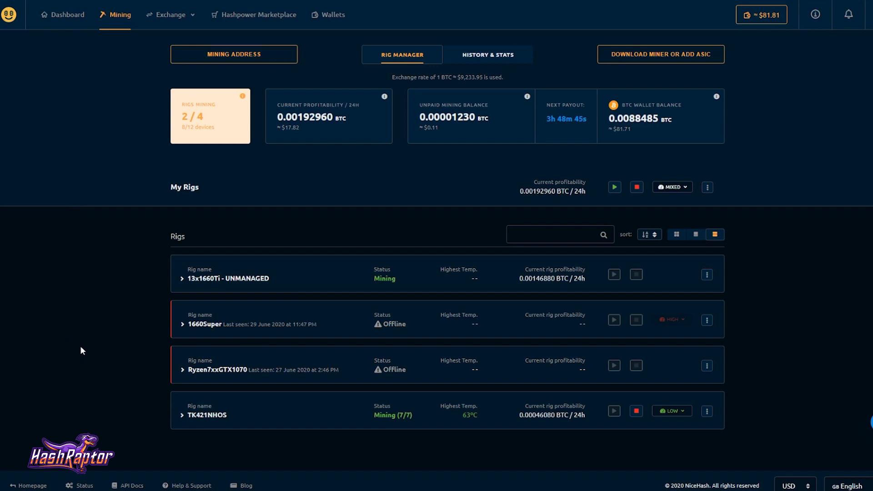
mouse_move(859, 264)
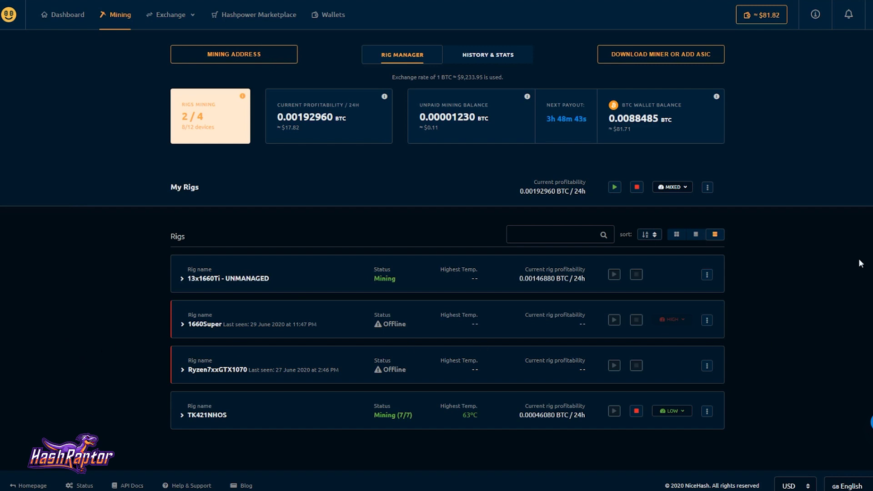
mouse_move(769, 18)
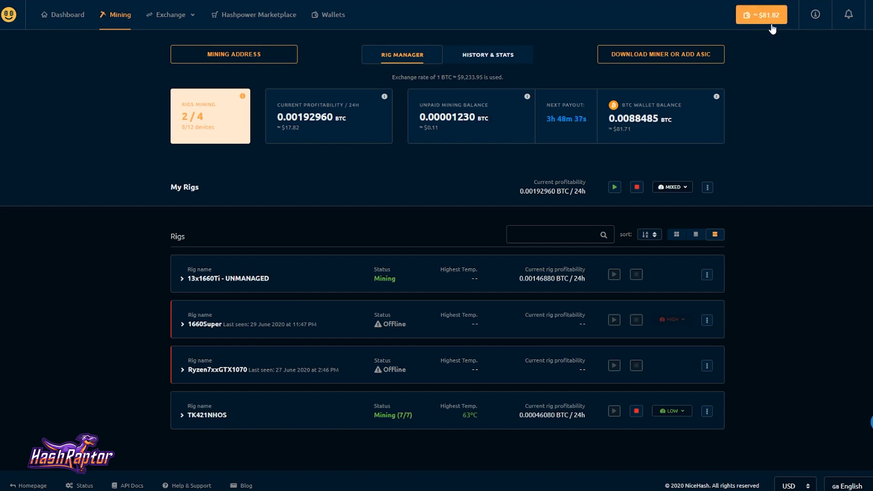
mouse_move(781, 73)
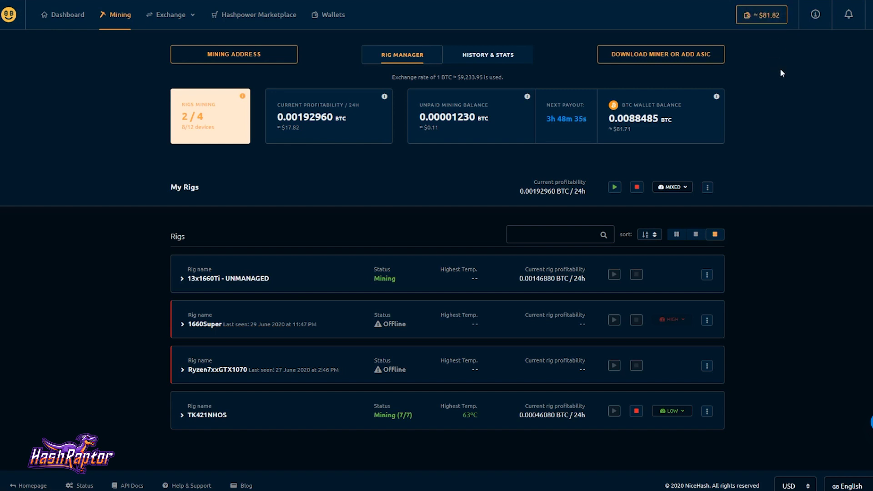
mouse_move(797, 158)
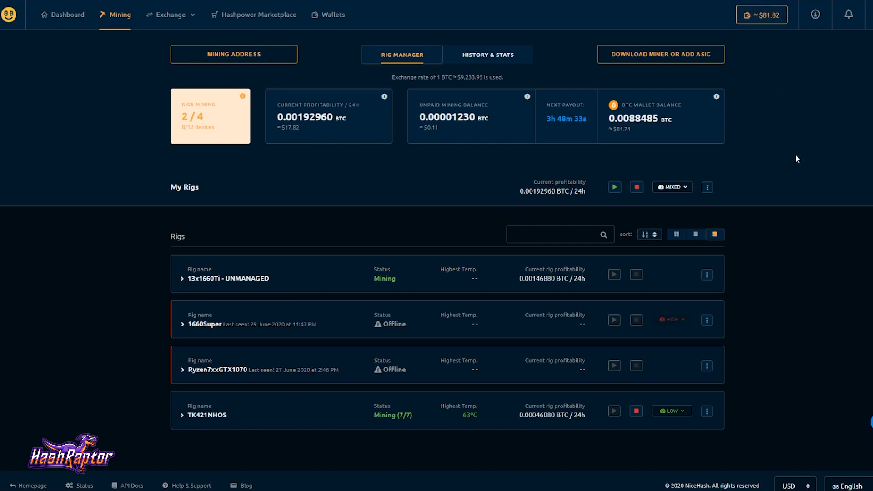
mouse_move(785, 166)
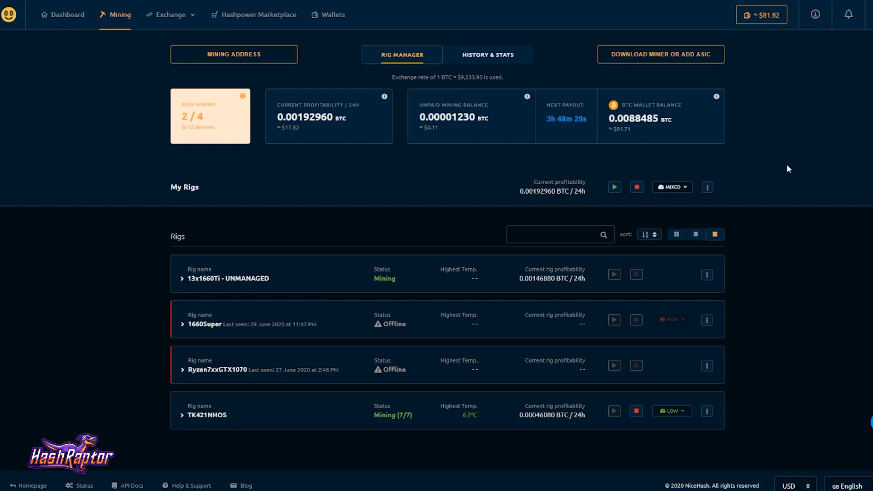
mouse_move(797, 133)
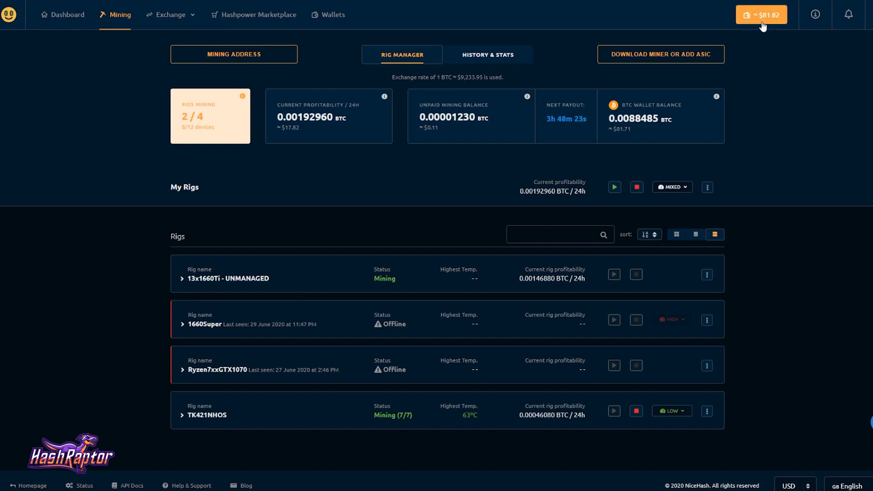
mouse_move(763, 30)
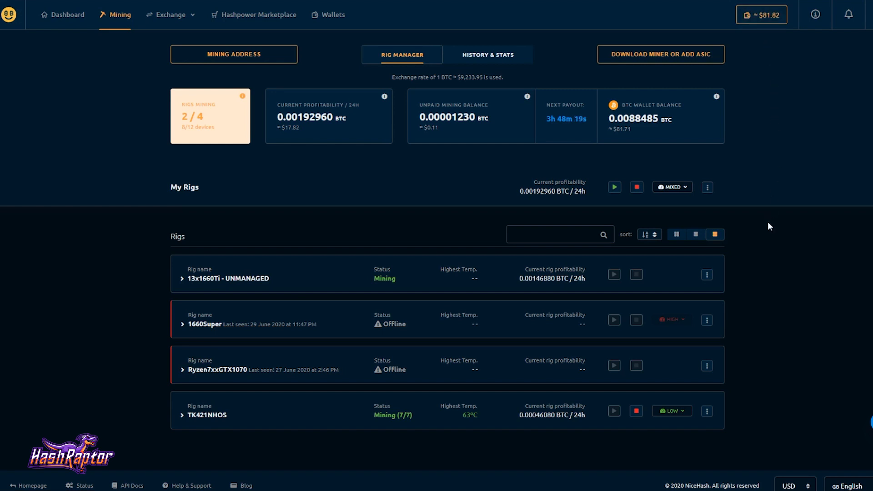
mouse_move(785, 223)
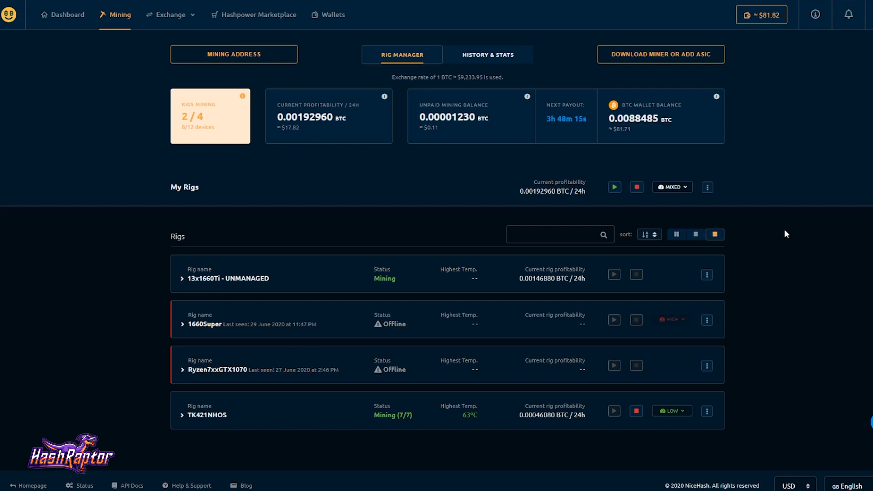
mouse_move(795, 244)
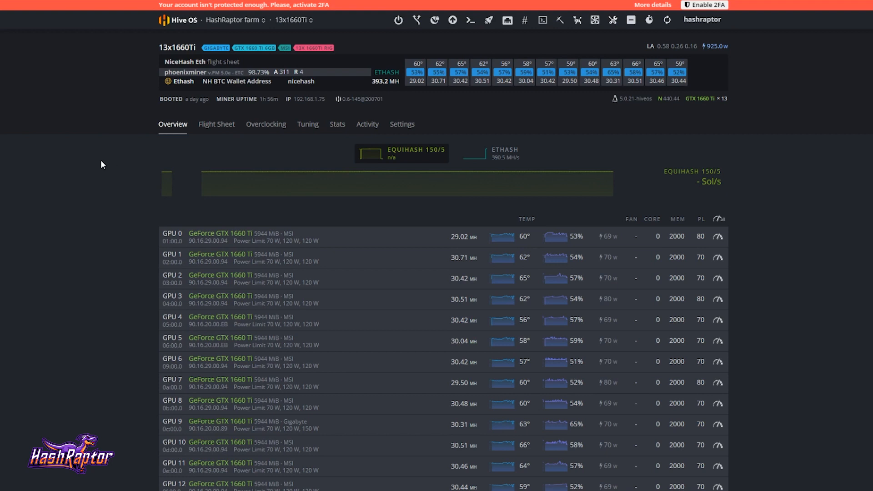
mouse_move(97, 146)
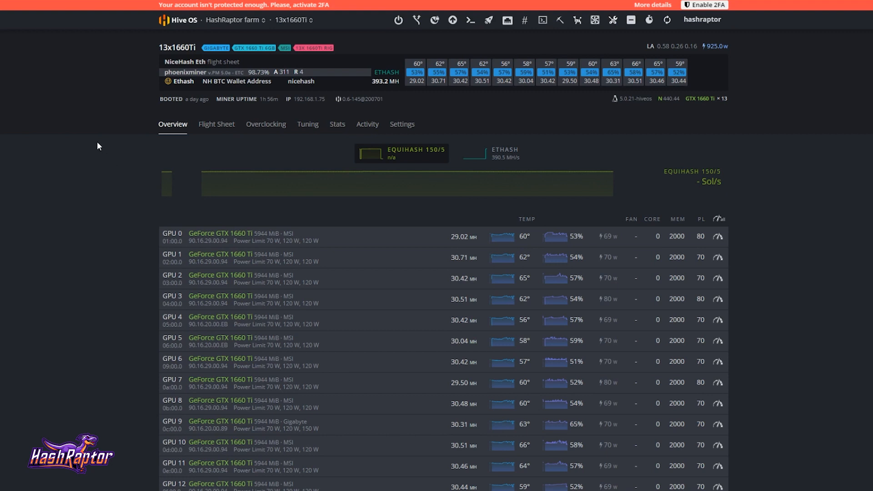
mouse_move(135, 126)
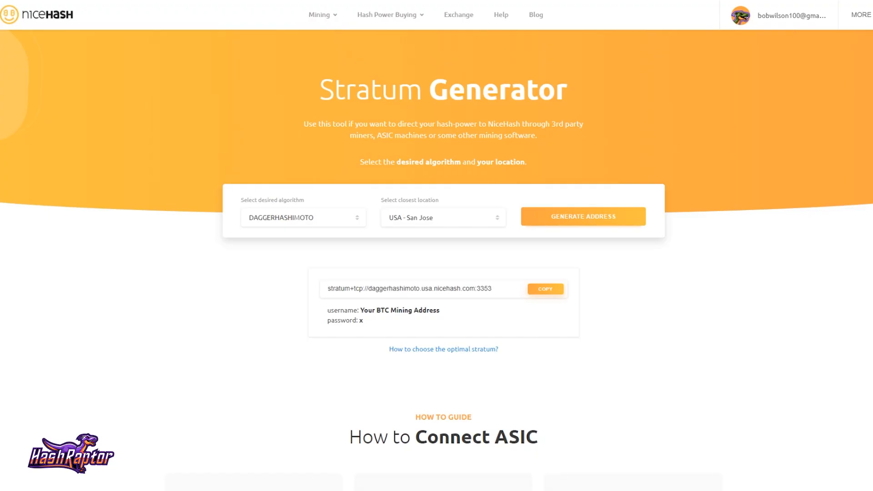
mouse_move(235, 226)
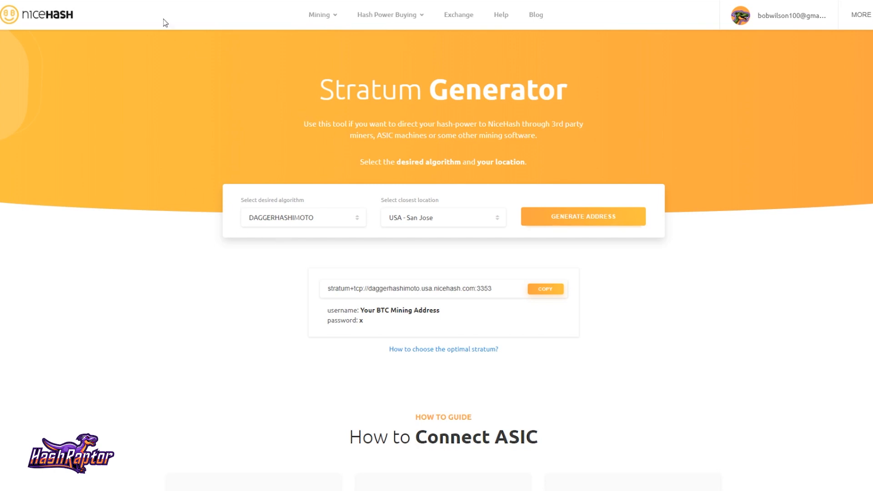
mouse_move(400, 235)
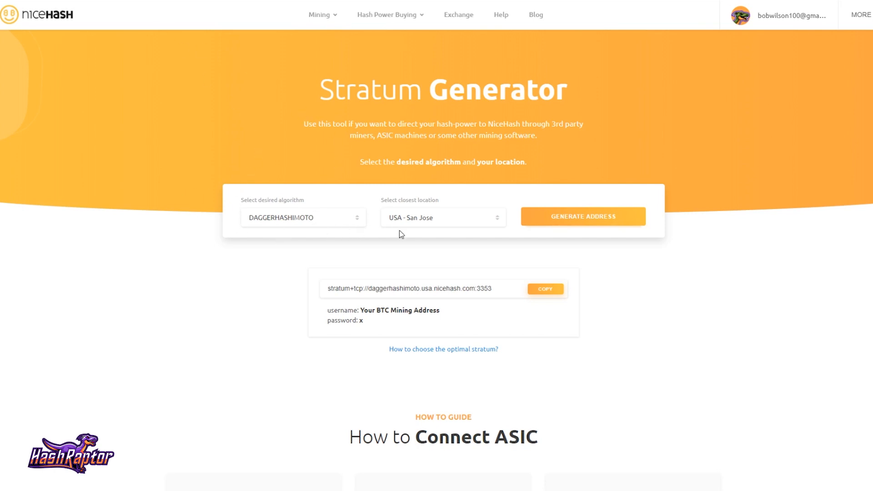
- Keep DaggerHashimoto as the algorithm and copy the San Jose stratum address
click(304, 218)
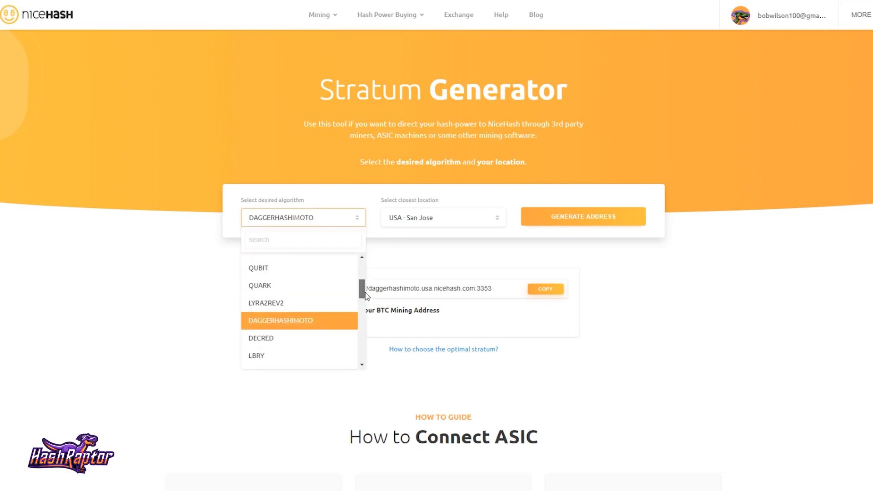
click(280, 320)
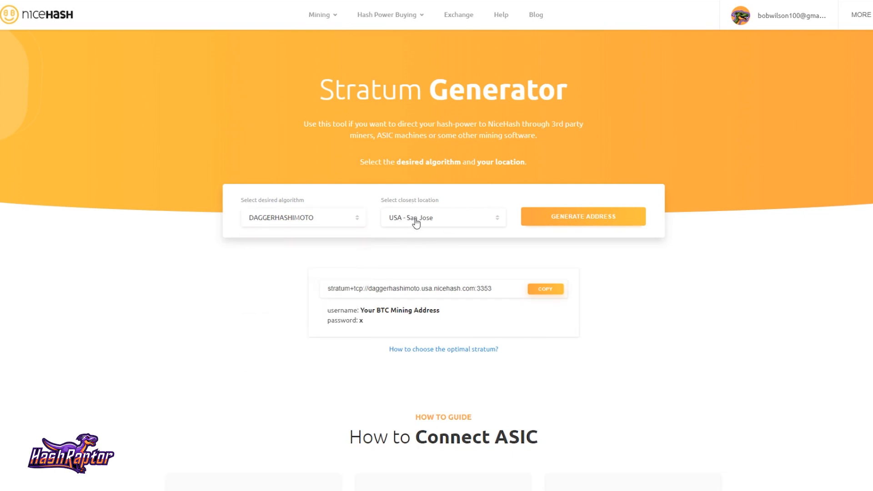
mouse_move(403, 225)
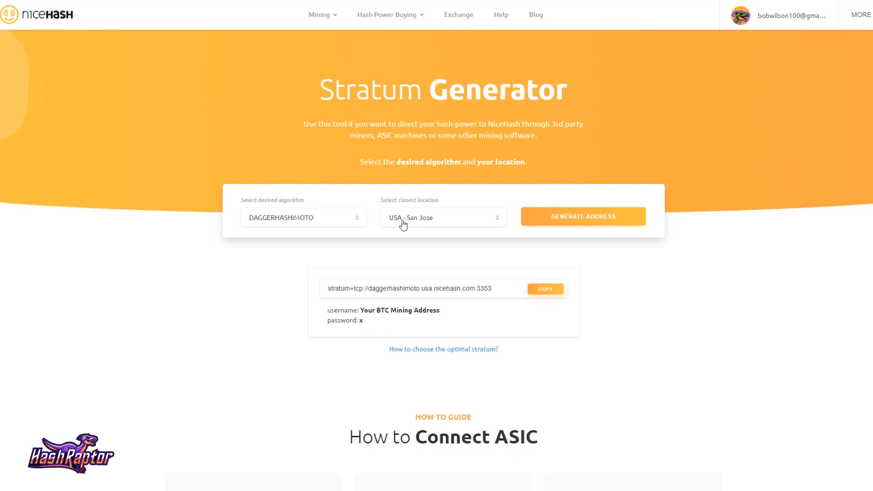
mouse_move(574, 230)
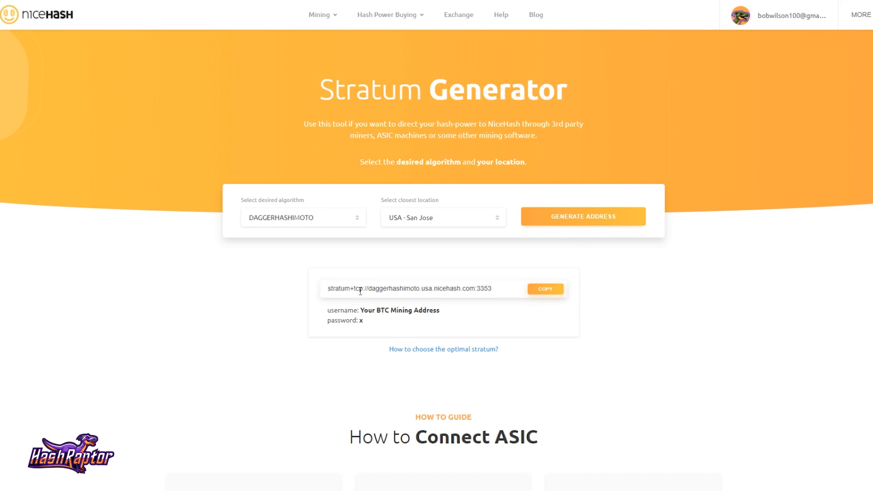
click(546, 288)
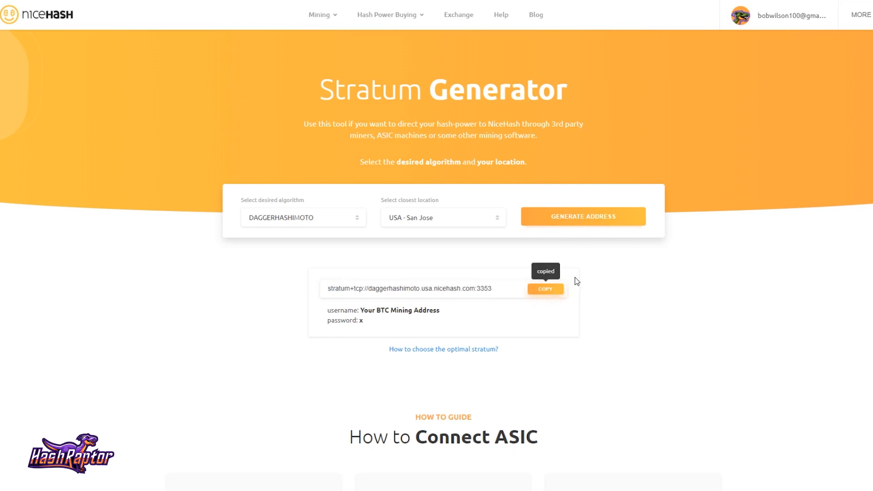
mouse_move(412, 296)
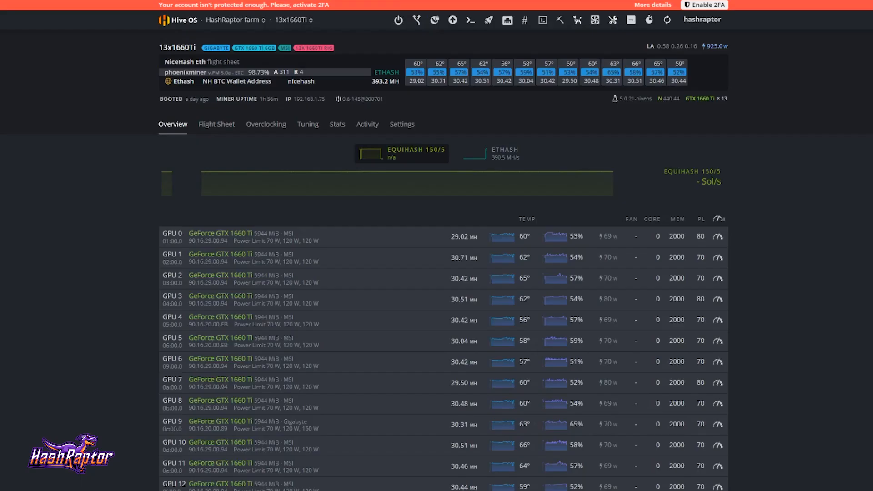
mouse_move(113, 178)
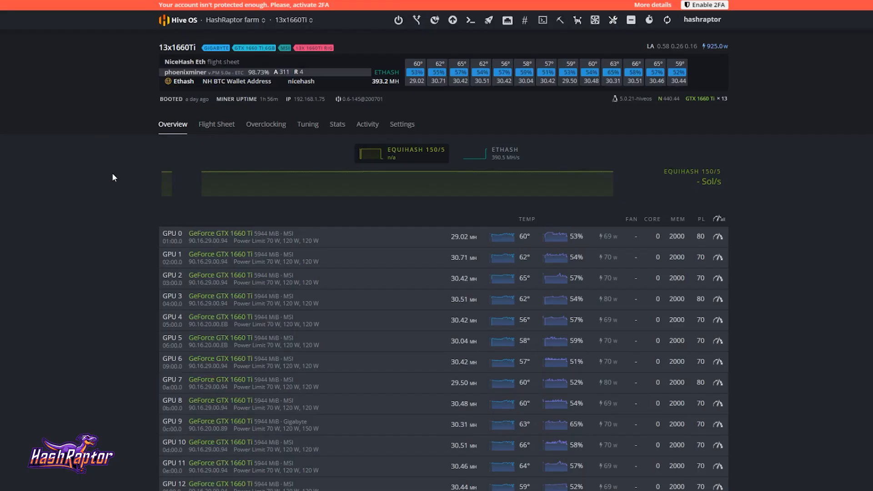
mouse_move(127, 160)
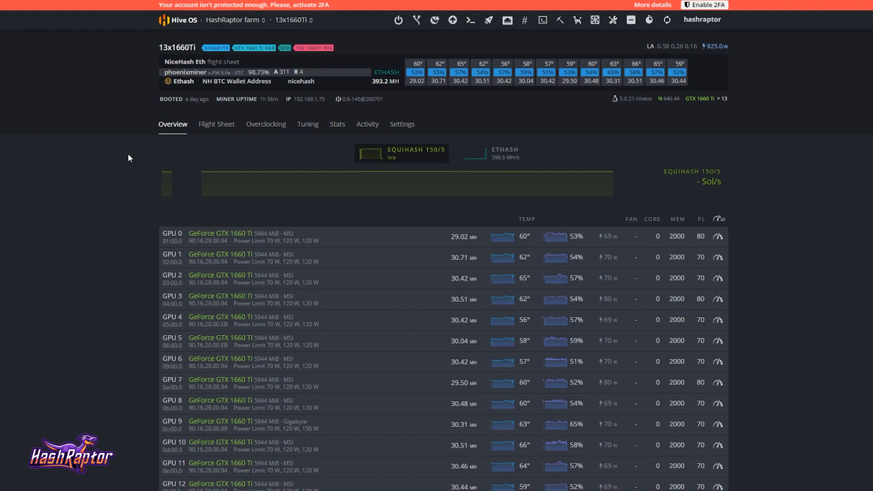
mouse_move(95, 342)
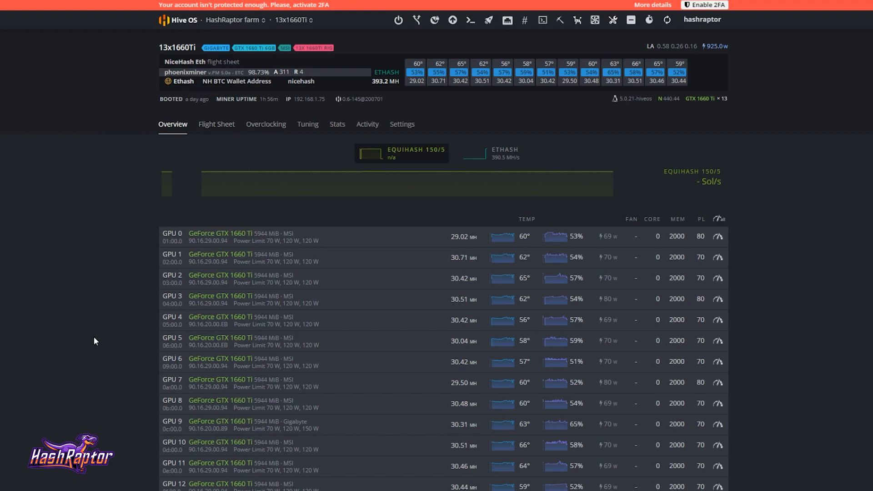
mouse_move(108, 300)
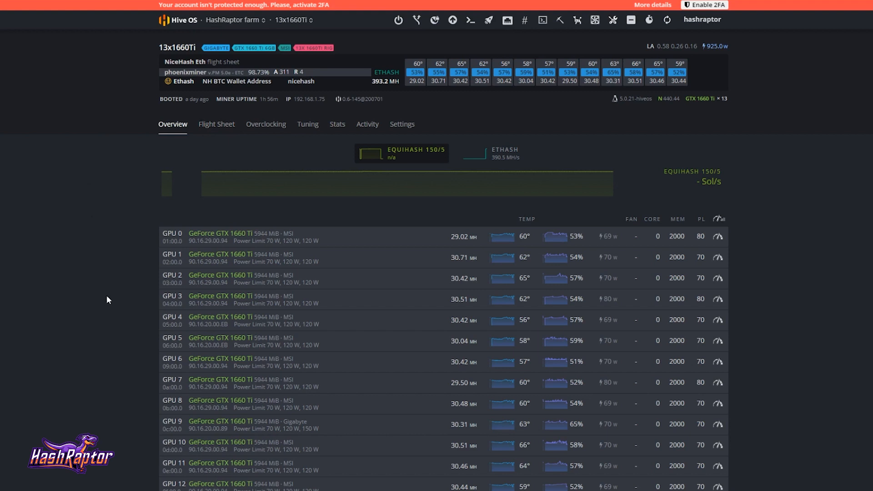
- Go back to the HashRaptor farm's workers list via the breadcrumb
click(235, 20)
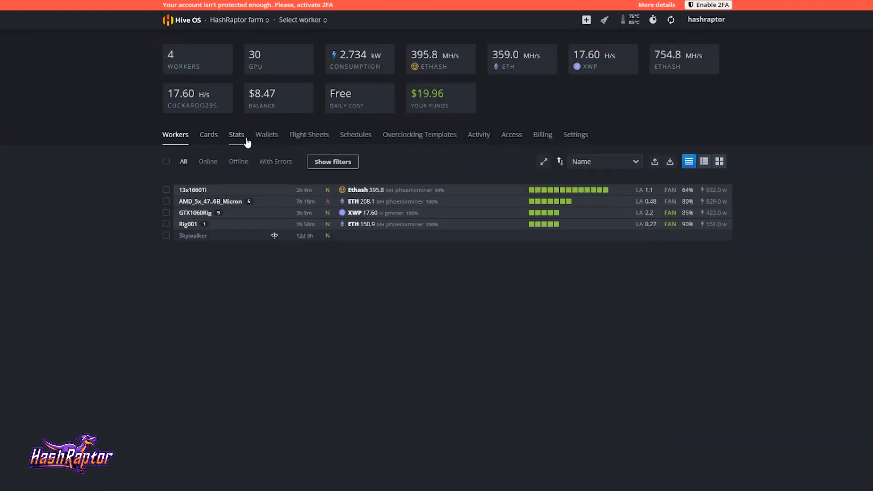
click(263, 135)
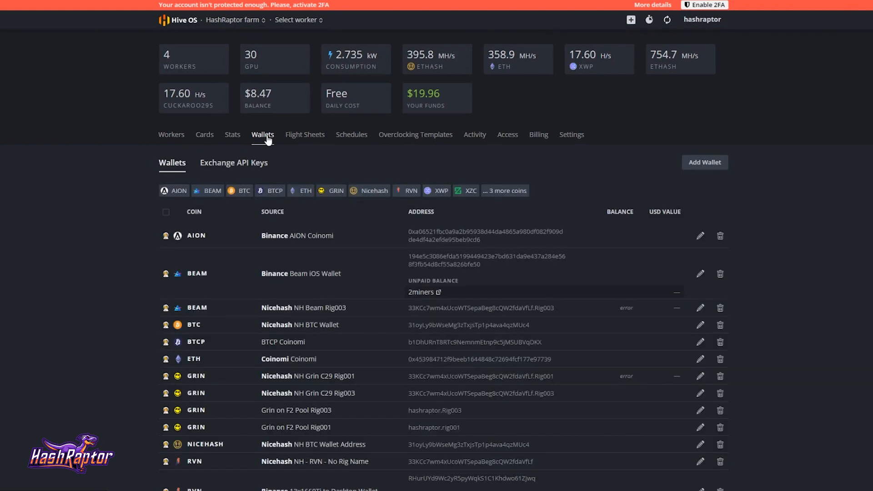
mouse_move(719, 168)
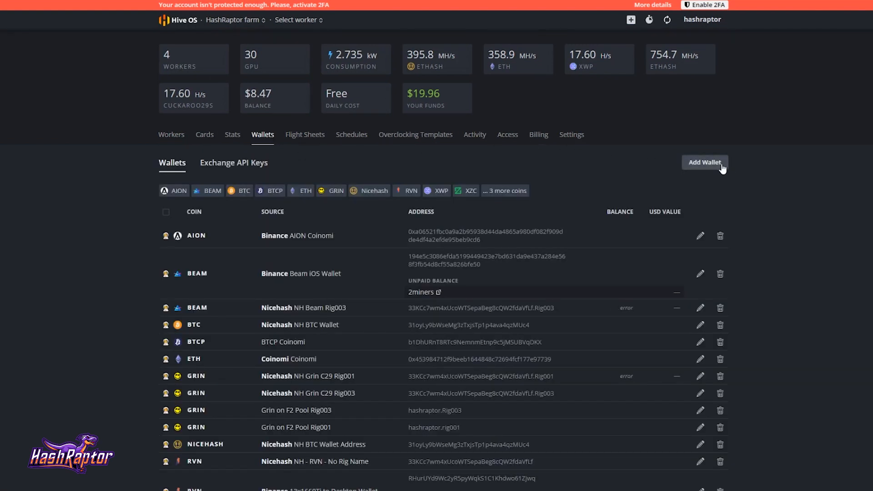
click(705, 163)
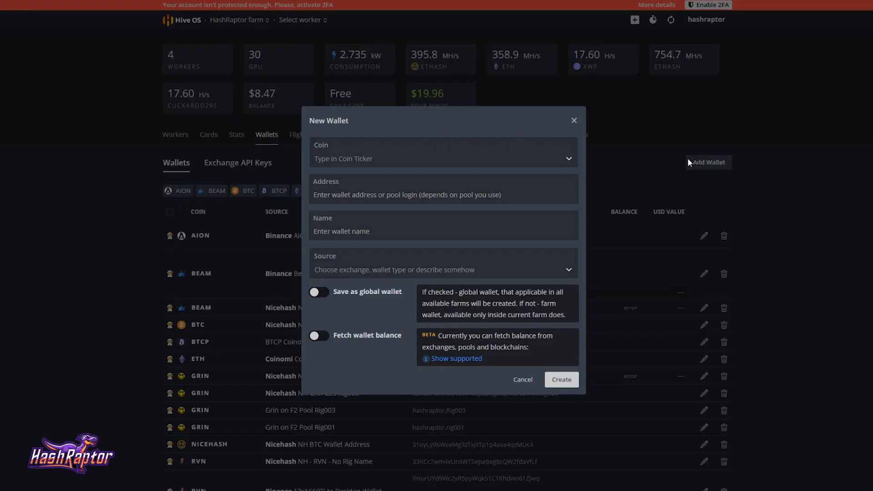
mouse_move(378, 161)
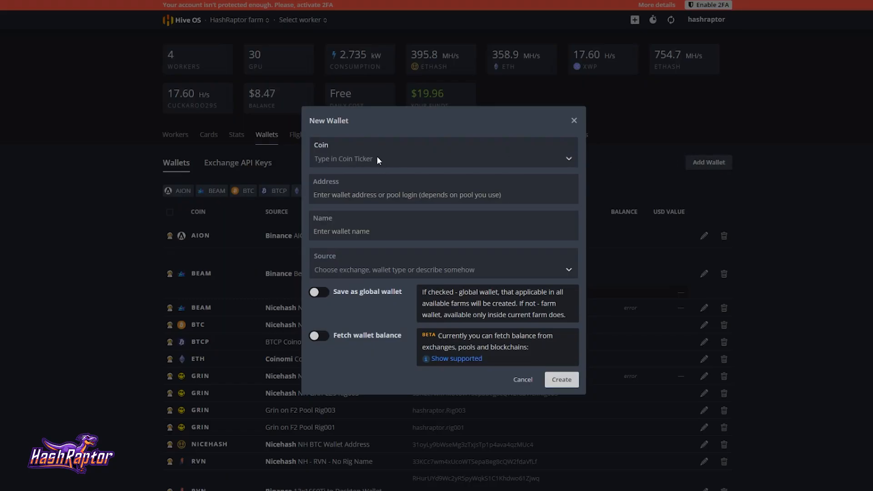
mouse_move(541, 162)
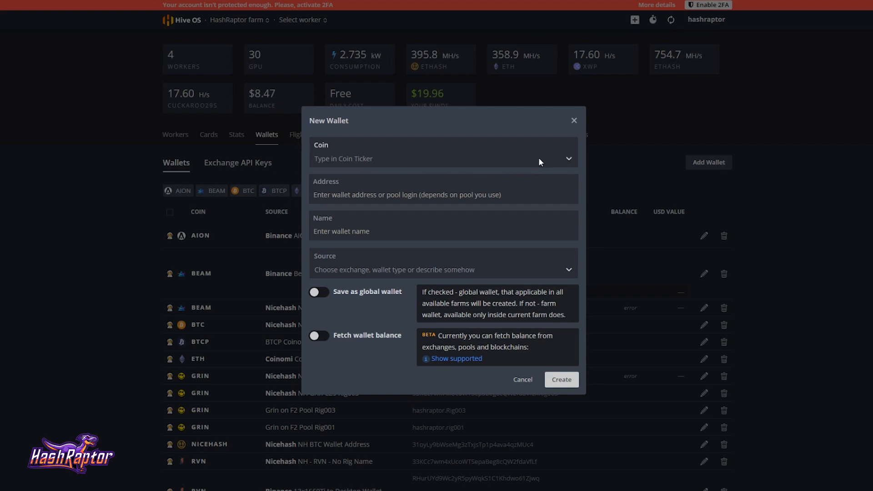
mouse_move(399, 168)
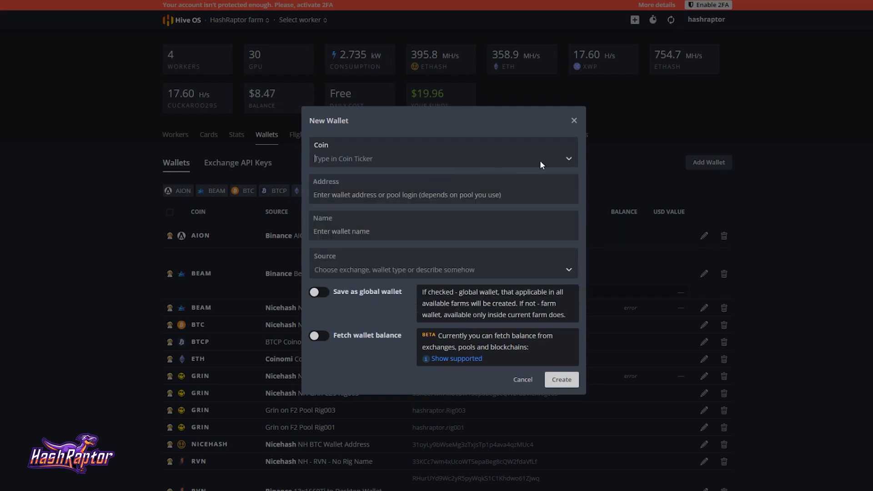
click(443, 159)
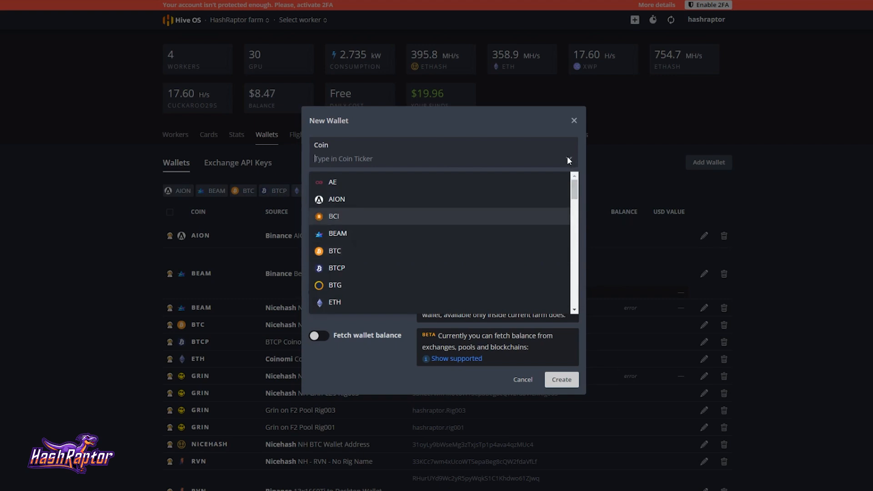
scroll(down, 3)
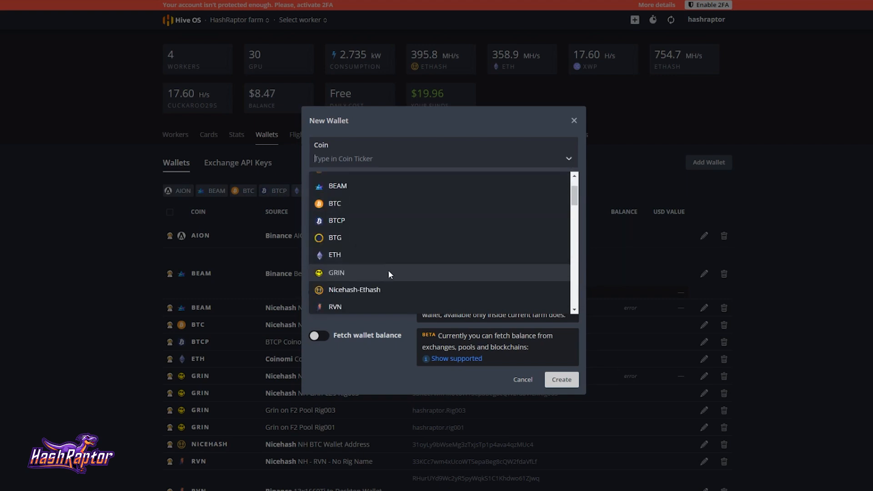
scroll(down, 3)
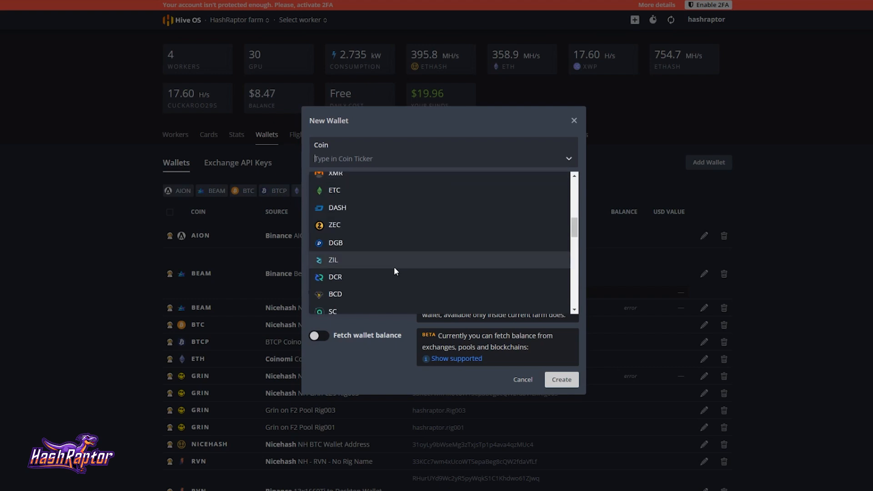
scroll(down, 3)
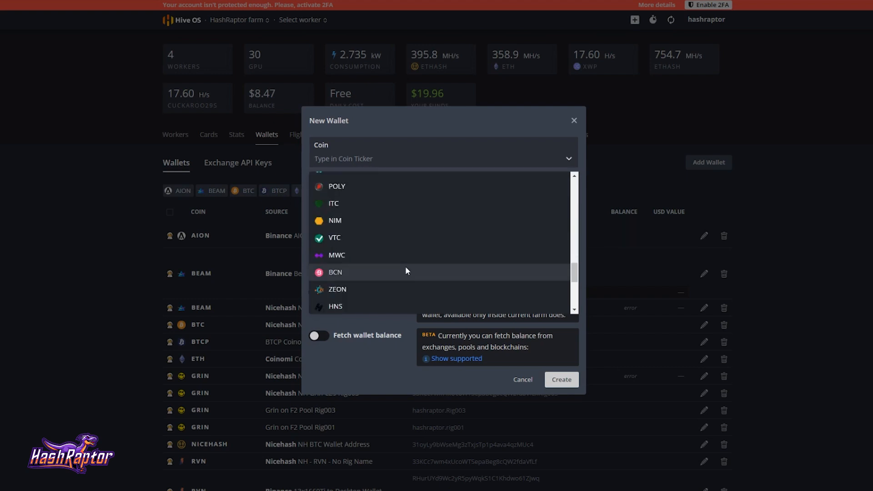
scroll(down, 3)
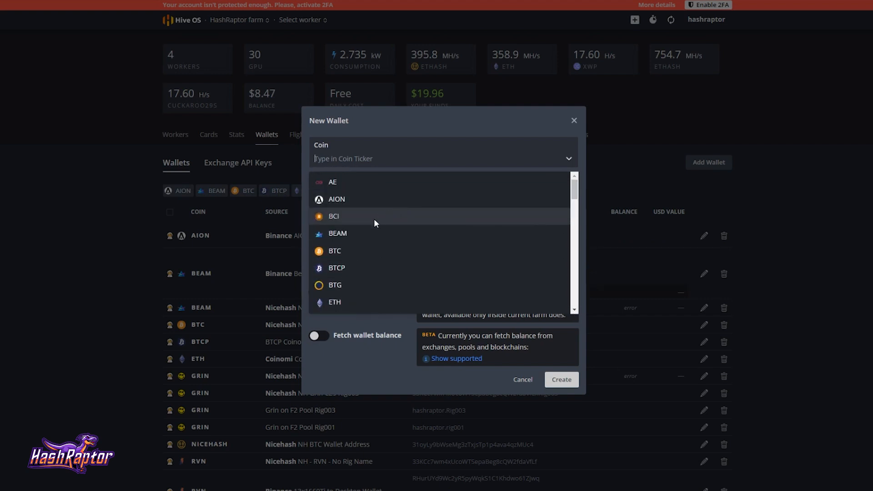
mouse_move(348, 283)
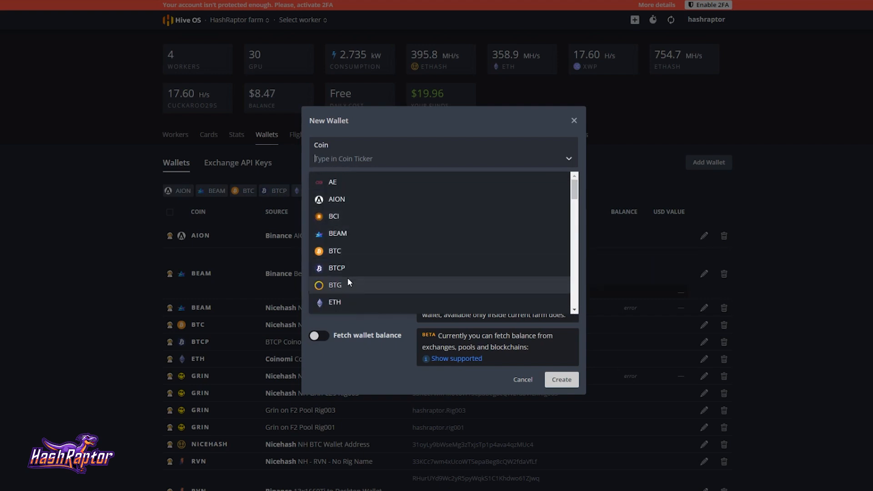
mouse_move(346, 295)
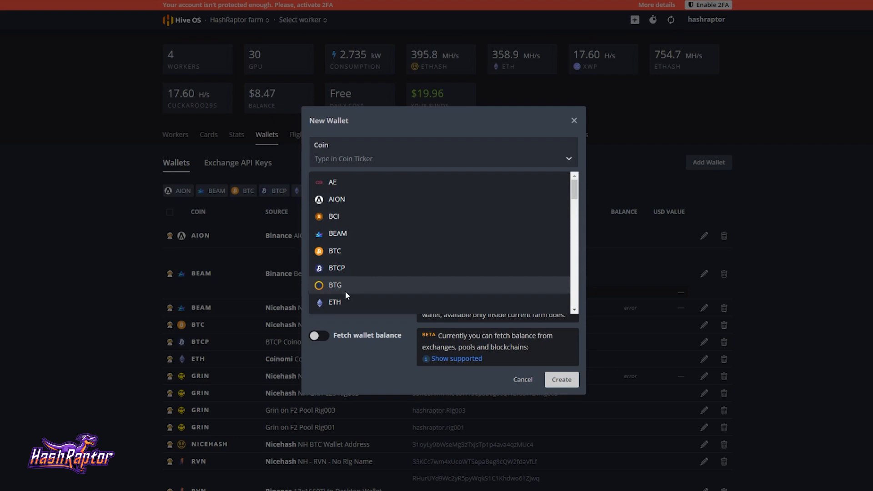
mouse_move(351, 306)
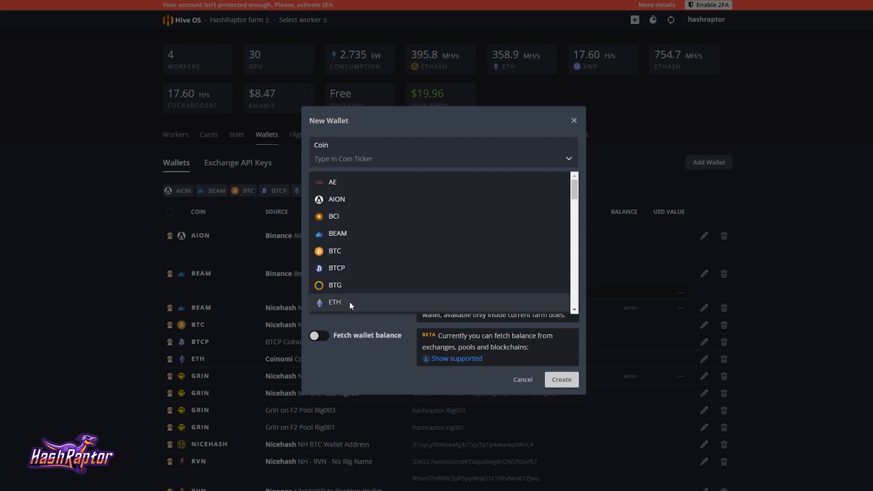
mouse_move(354, 309)
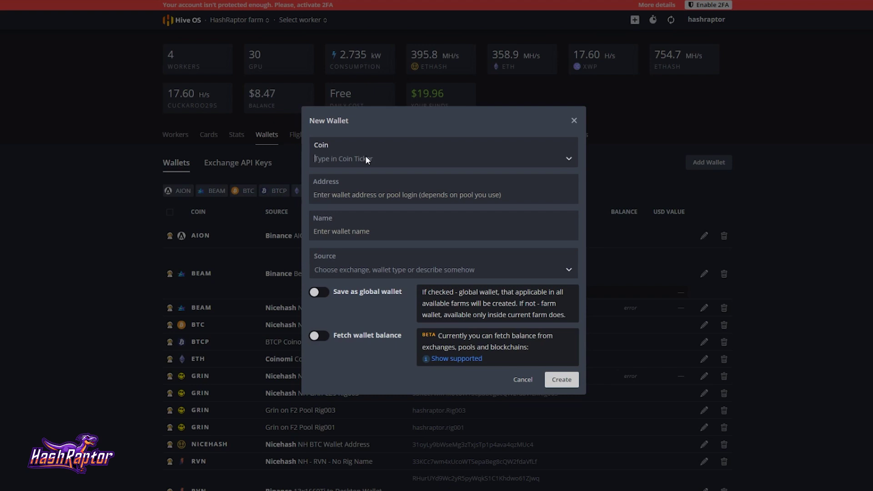
- Search 'nice' and choose Nicehash-BeamV3 as the new wallet's coin
text(nice)
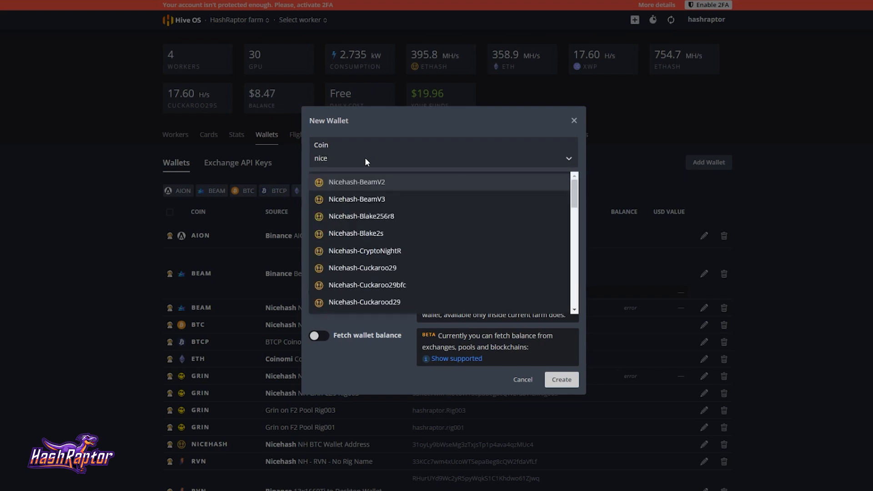
mouse_move(538, 215)
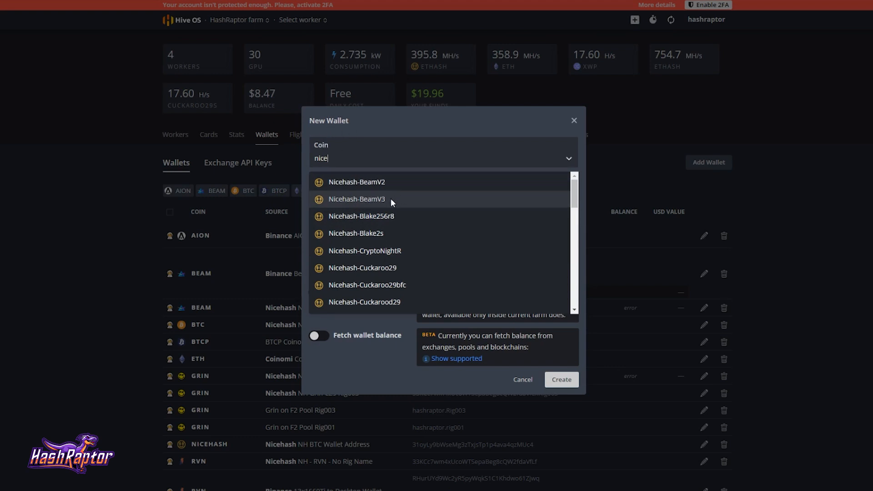
mouse_move(355, 231)
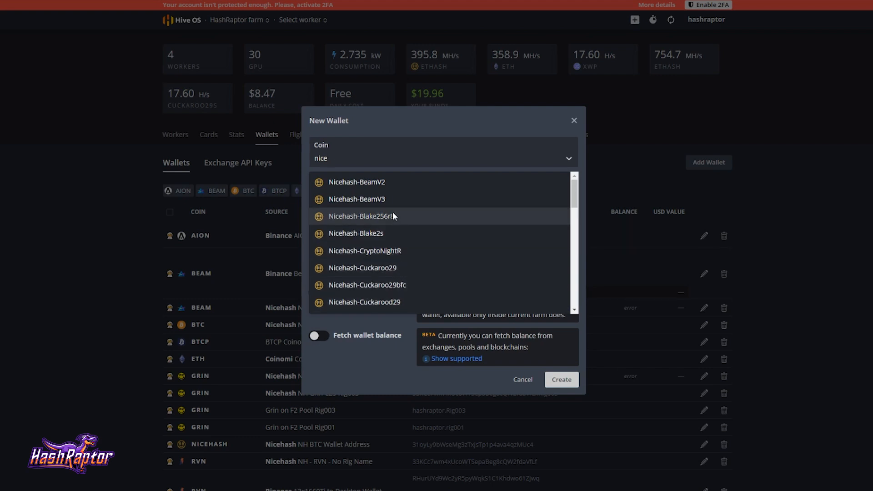
mouse_move(347, 205)
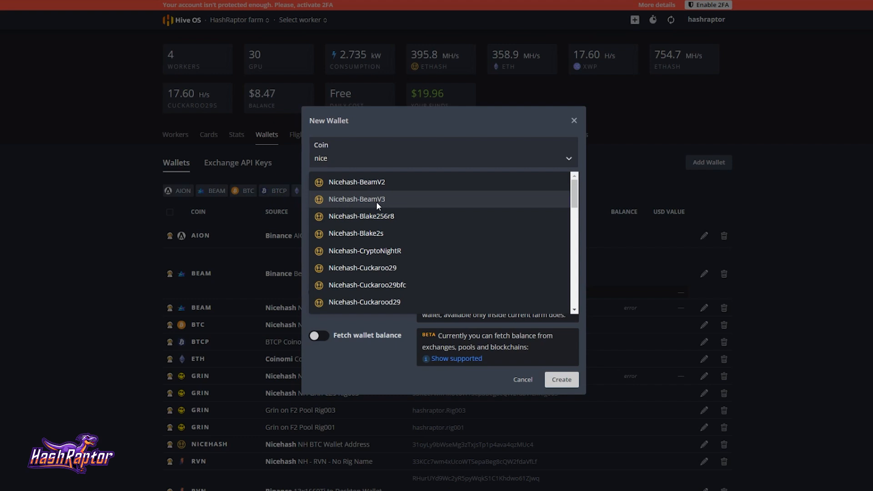
click(356, 200)
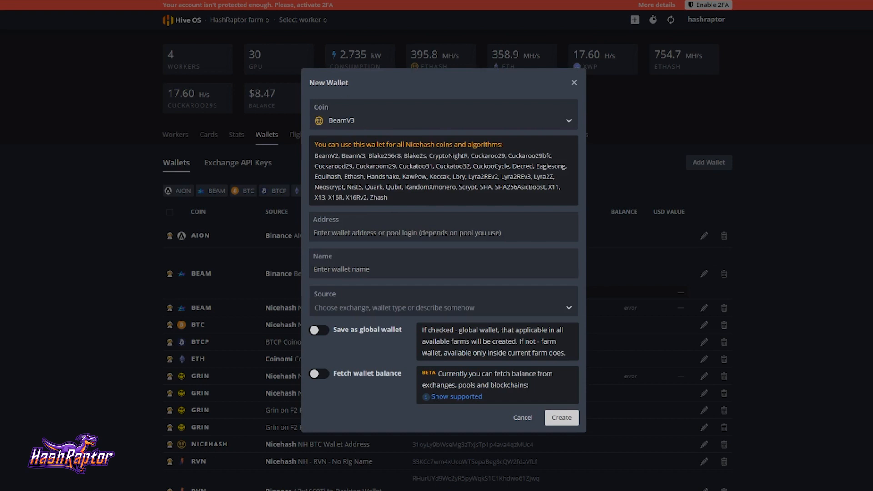
drag(314, 144, 400, 144)
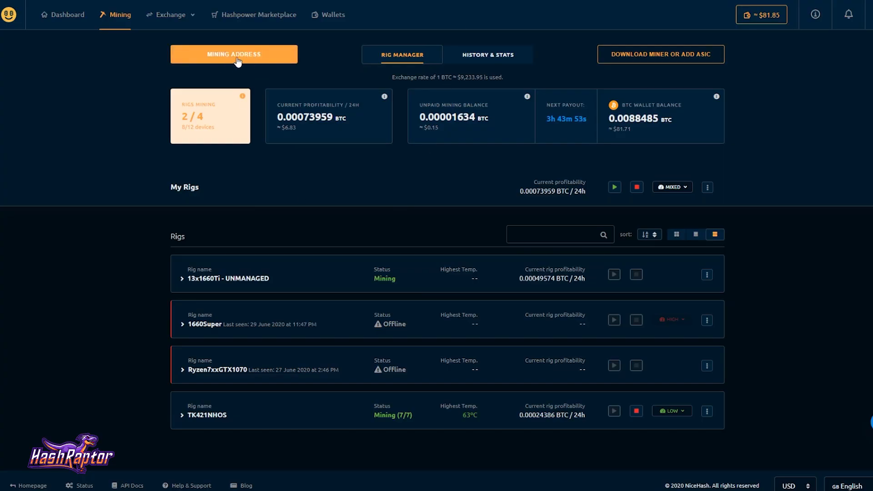
mouse_move(265, 63)
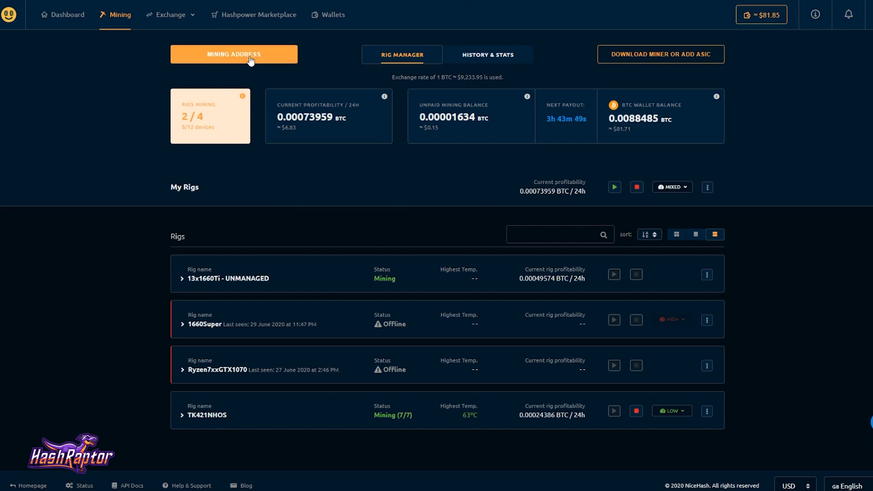
mouse_move(214, 42)
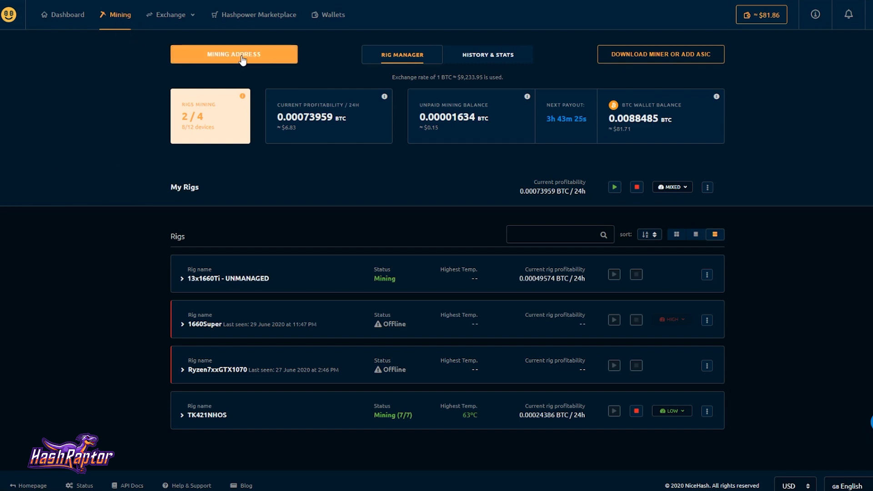
mouse_move(246, 64)
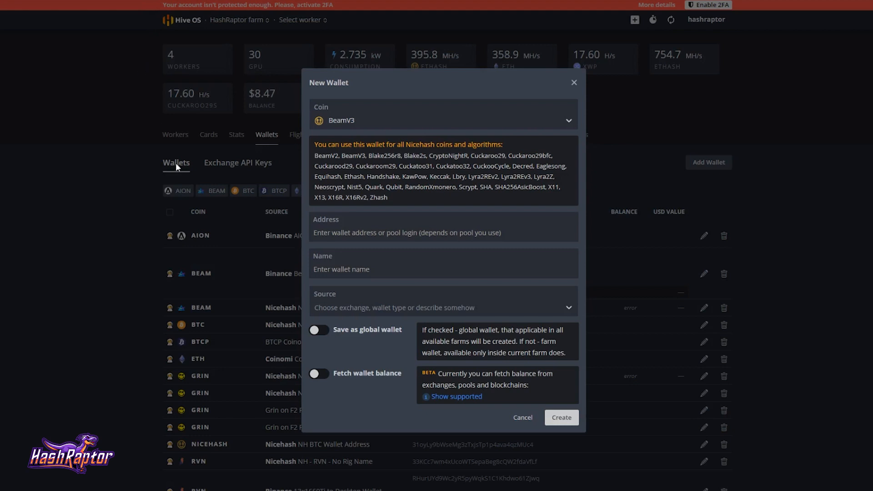
- Enter address 123124124 and start naming the wallet 'NH BTC Wallet for all'
click(443, 232)
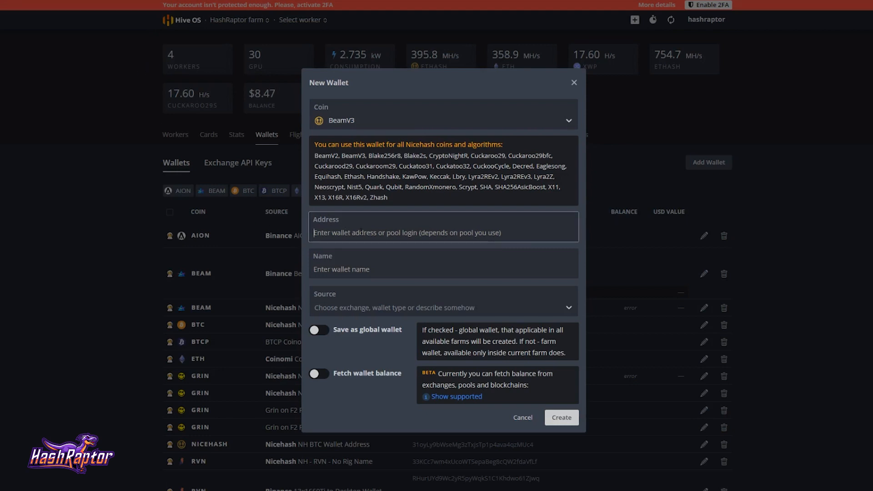
text(12312412423412341234234)
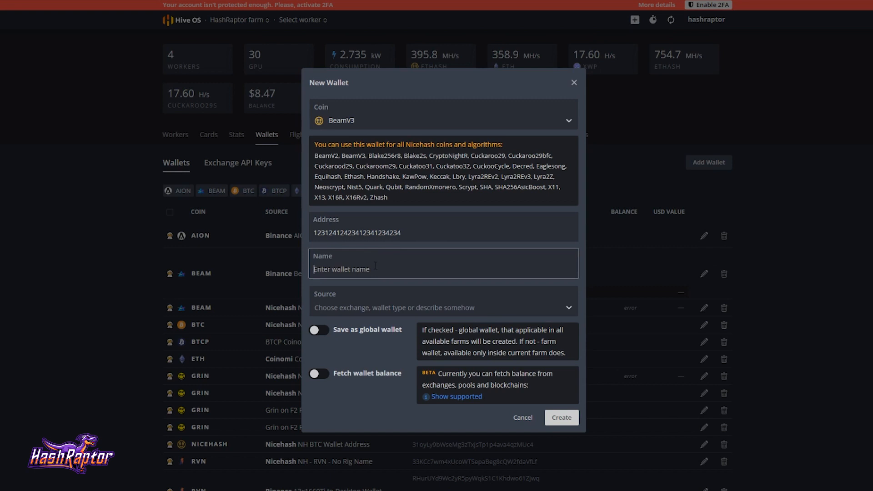
text(NH)
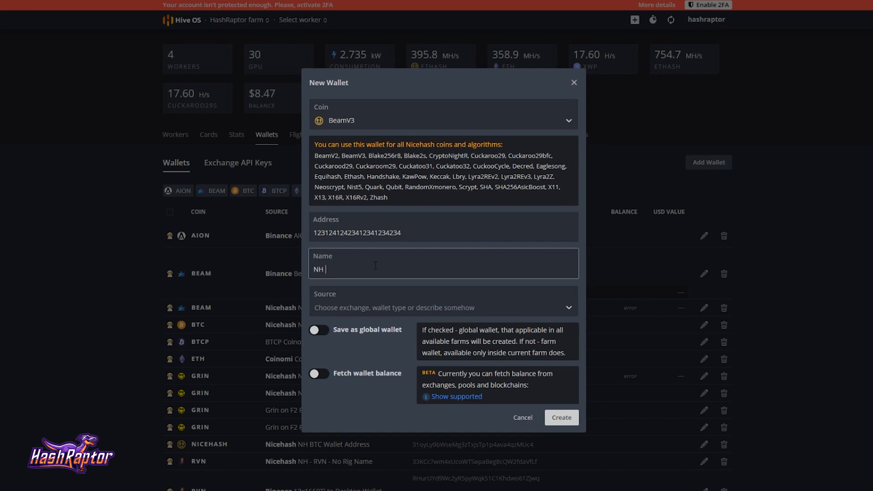
text(BTC Wallet)
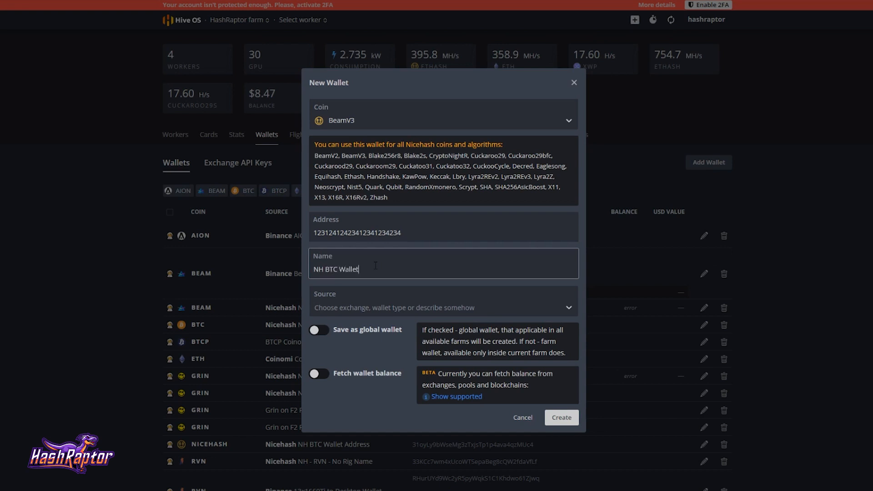
text(for all Algos)
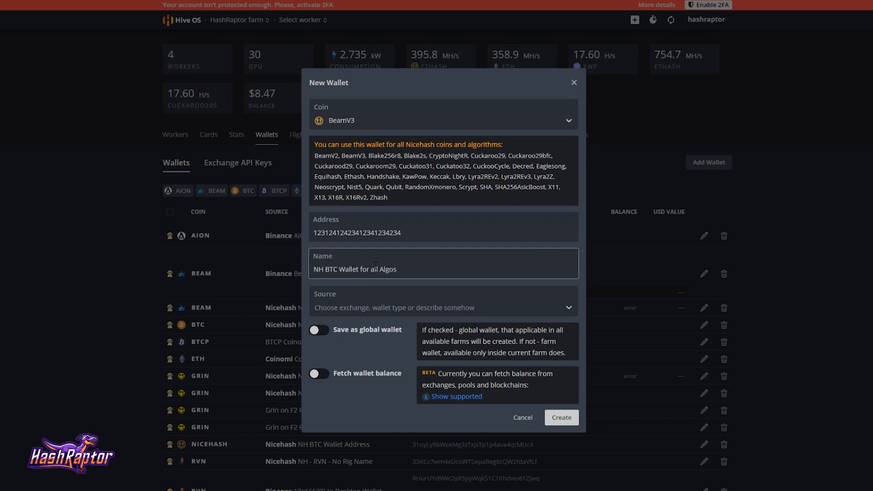
mouse_move(346, 302)
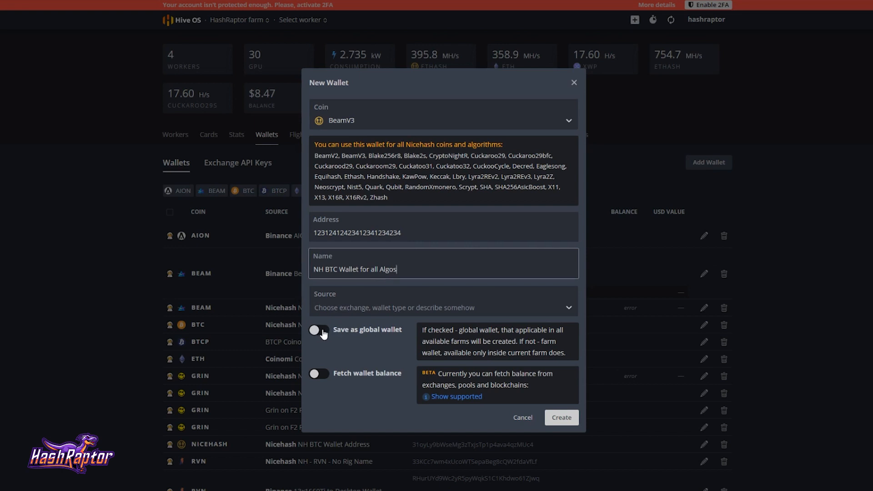
- Switch on 'Save as global wallet' for the NiceHash wallet
click(319, 330)
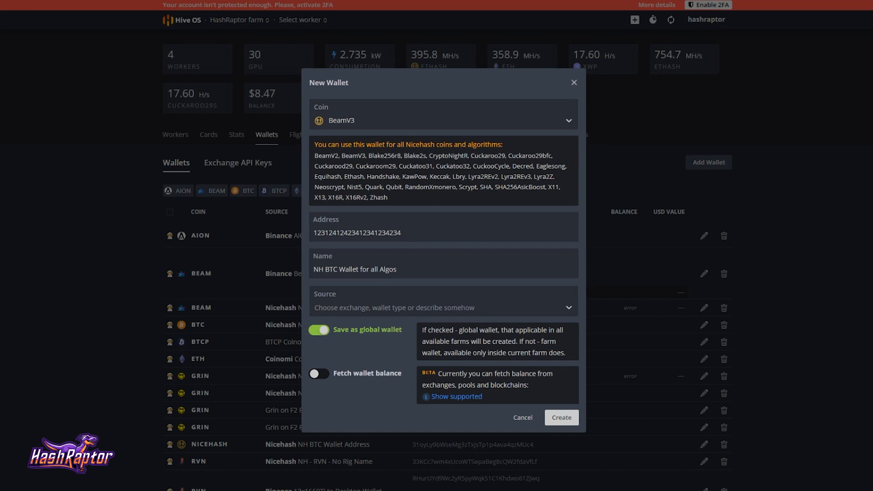
mouse_move(358, 378)
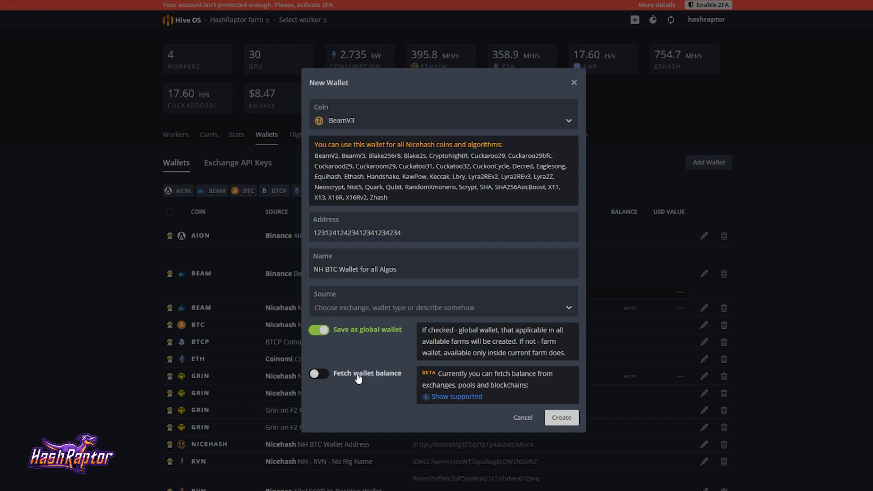
mouse_move(355, 391)
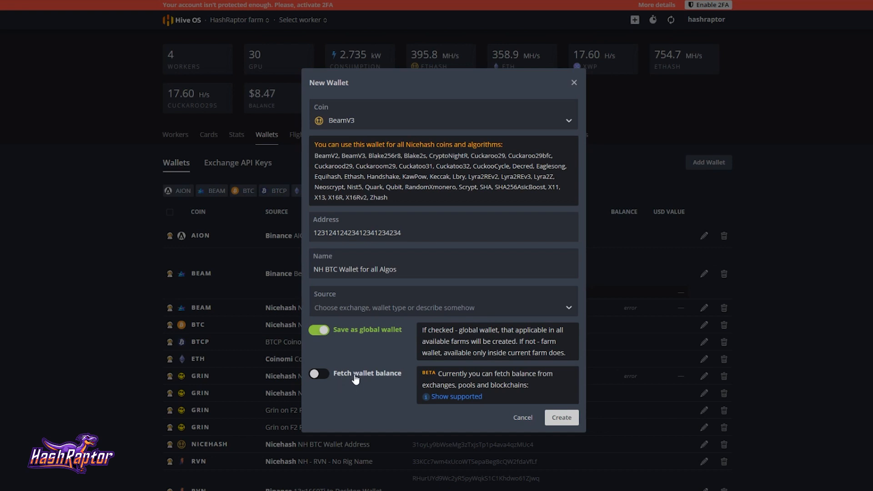
mouse_move(342, 377)
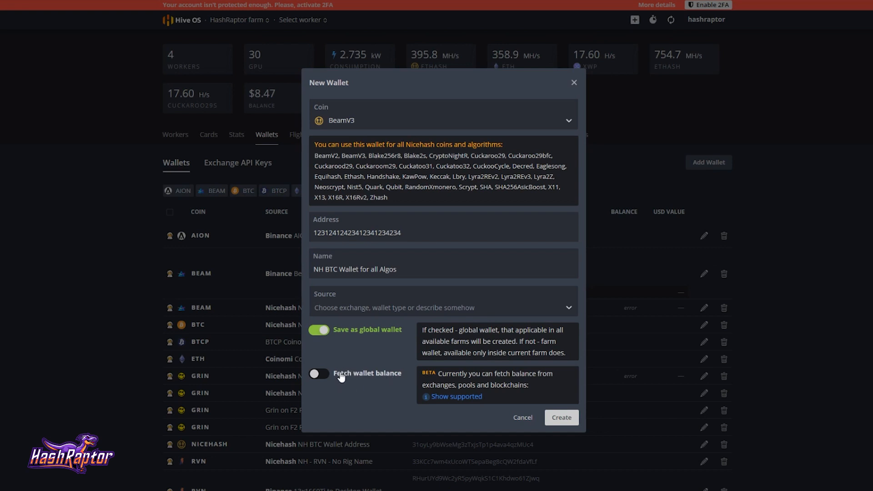
mouse_move(383, 383)
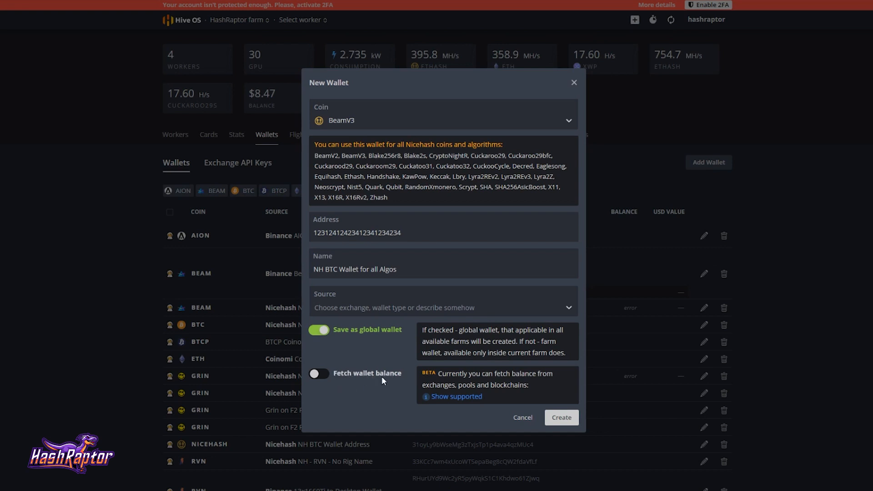
mouse_move(341, 361)
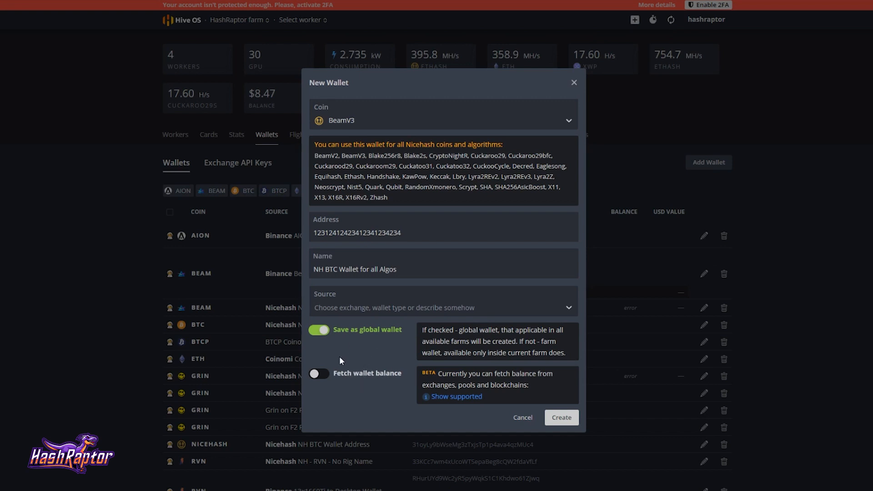
mouse_move(335, 379)
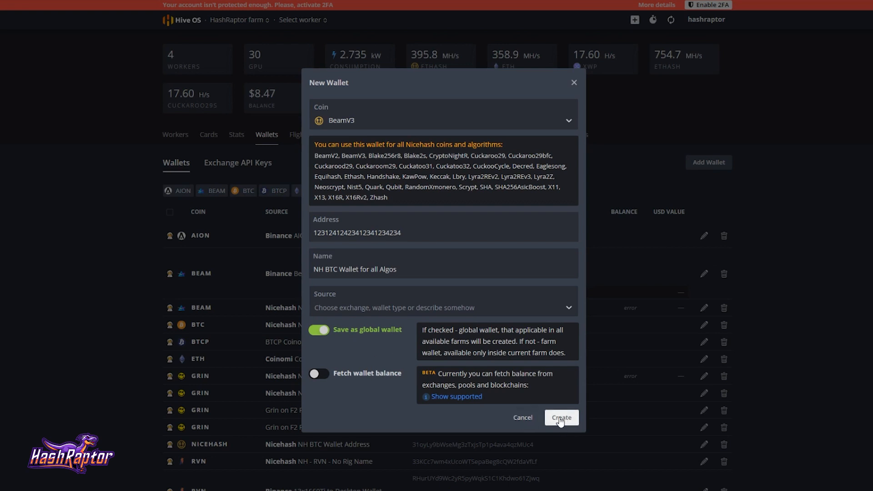
mouse_move(532, 126)
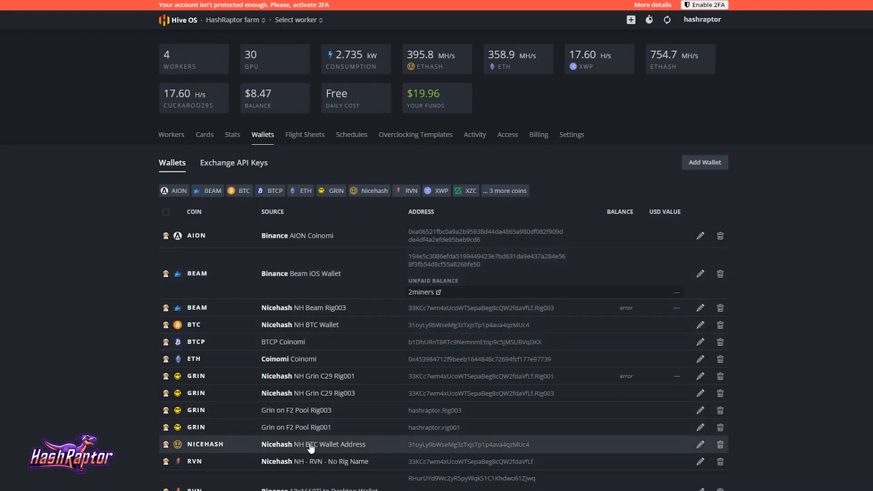
mouse_move(678, 455)
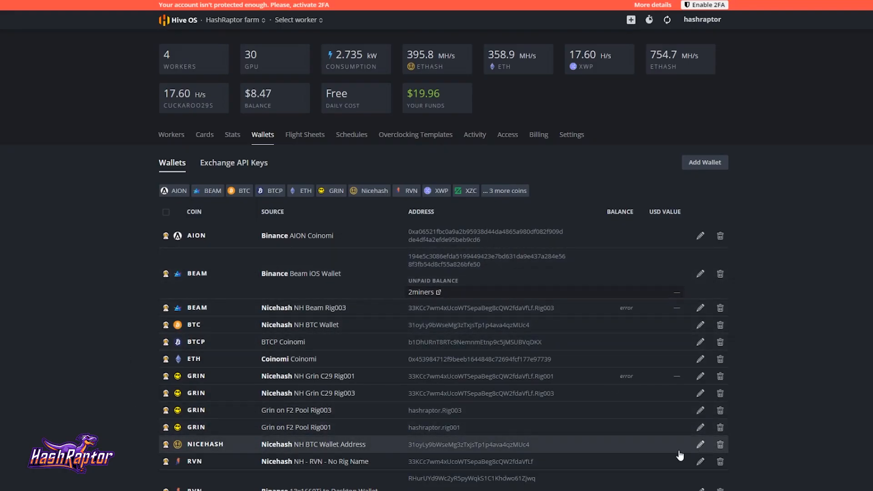
mouse_move(262, 453)
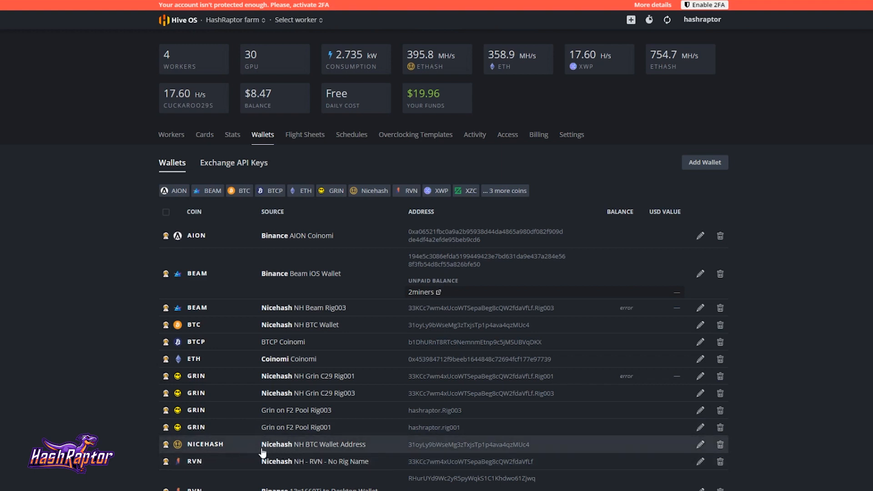
mouse_move(309, 451)
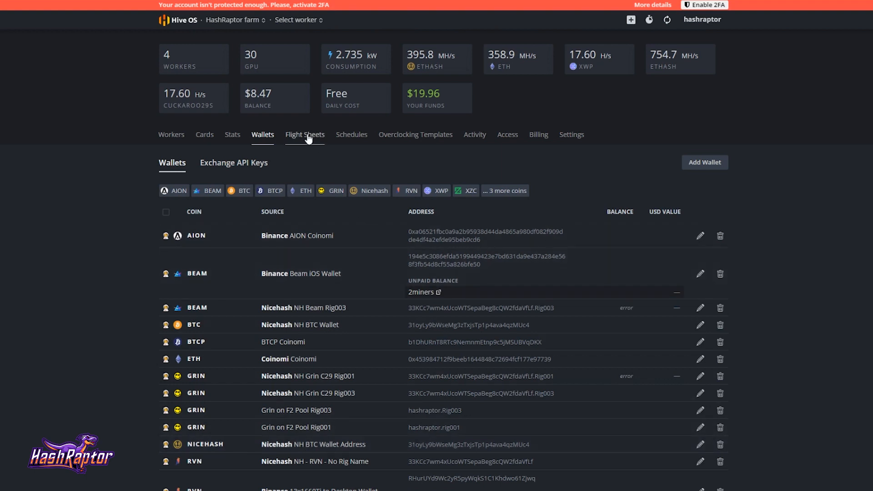
mouse_move(318, 143)
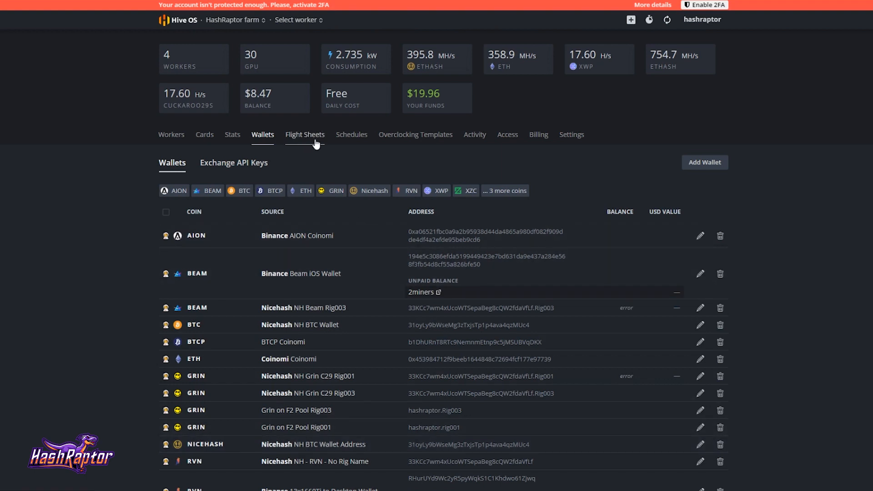
mouse_move(318, 142)
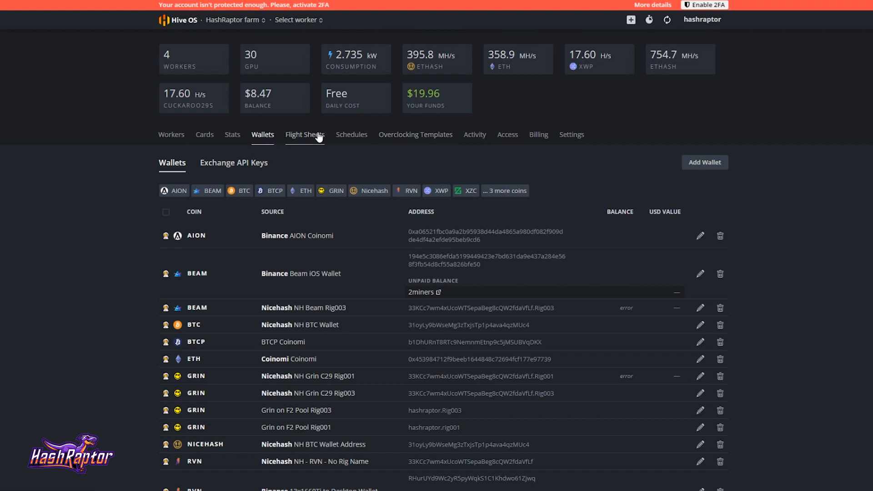
- Go to Flight Sheets and pick ETH as the new flight sheet's coin
click(304, 135)
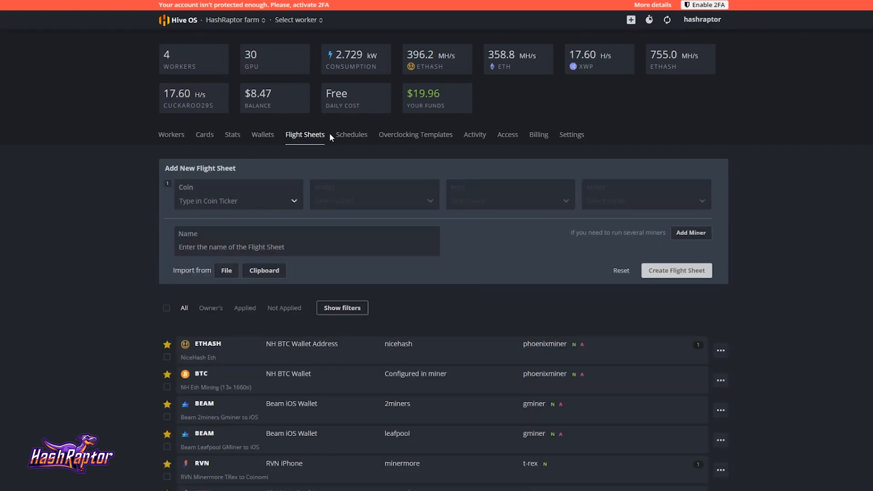
click(238, 194)
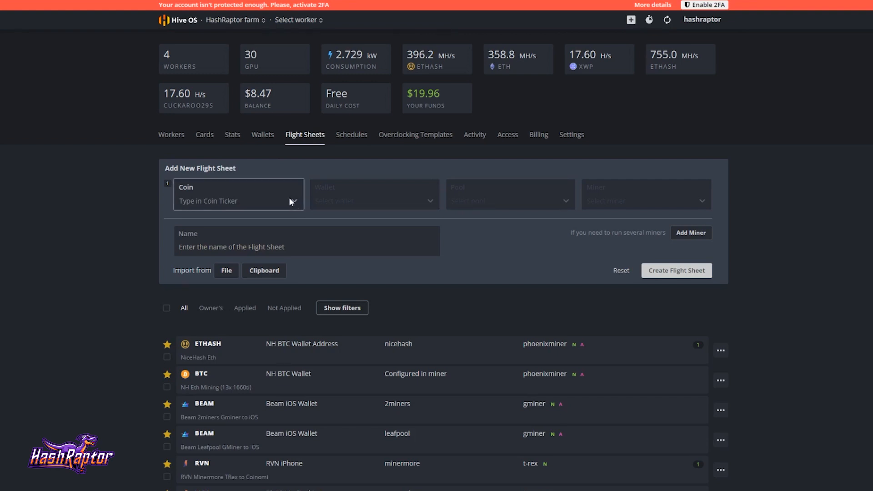
click(238, 201)
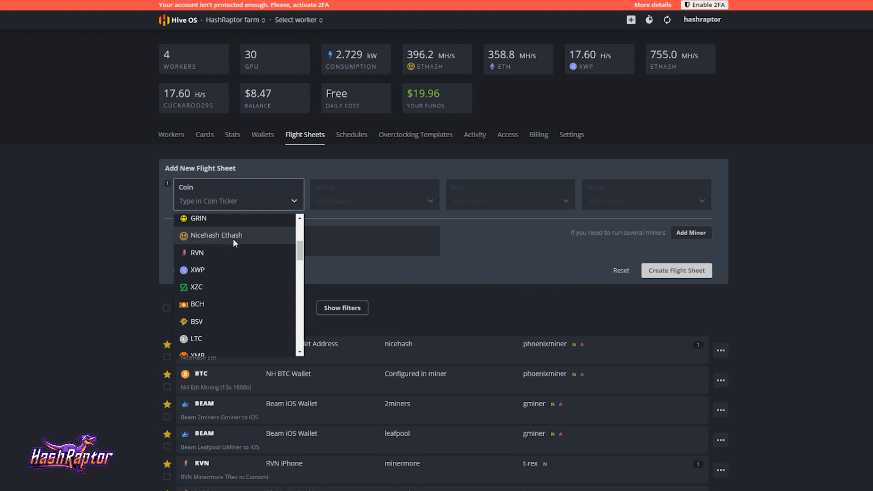
mouse_move(211, 239)
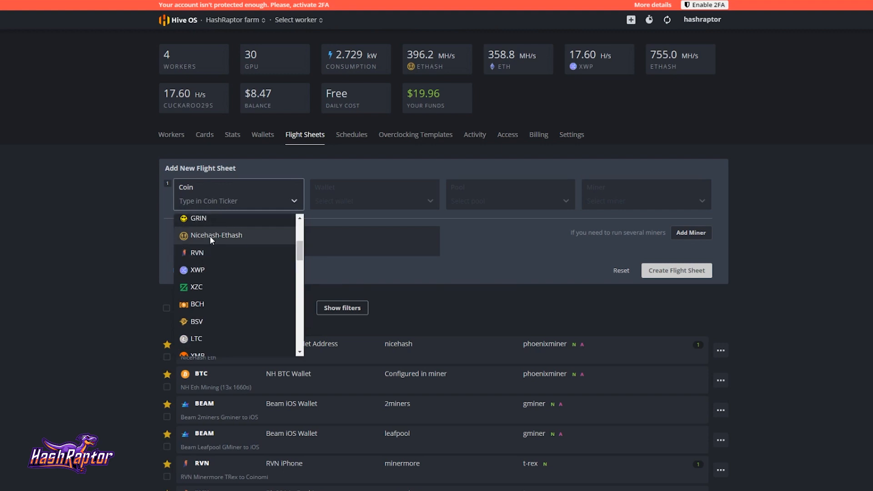
mouse_move(206, 211)
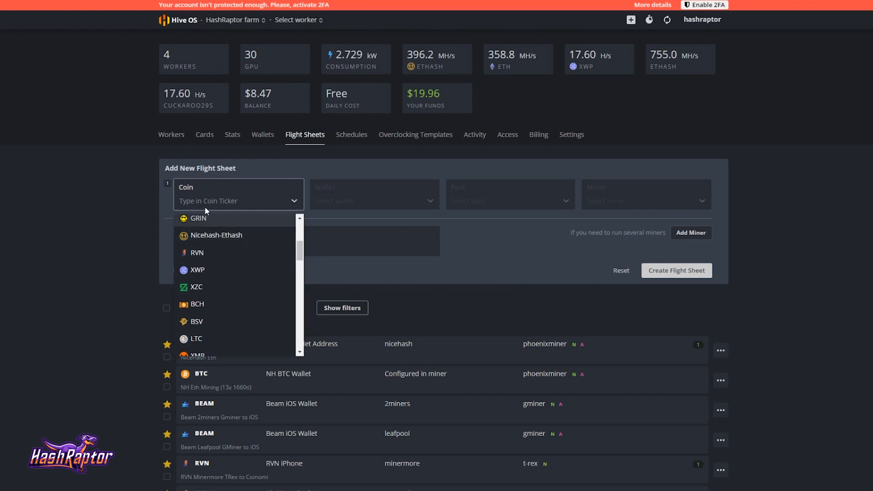
mouse_move(207, 228)
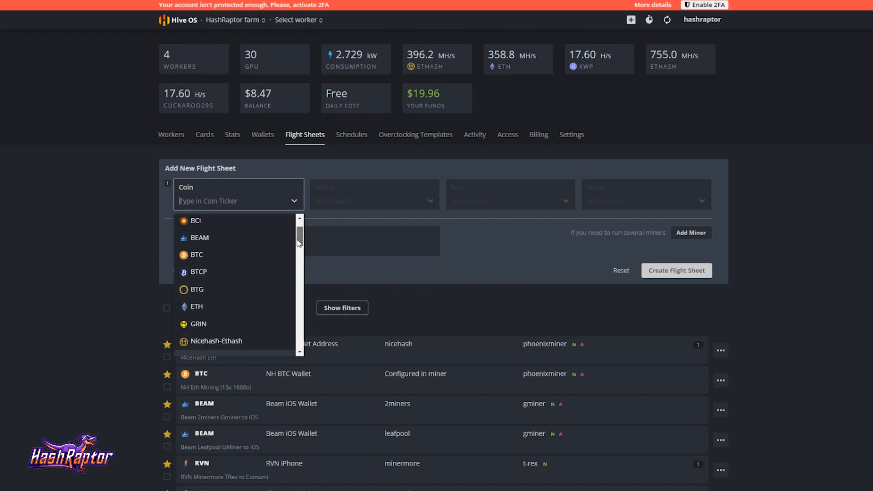
scroll(down, 3)
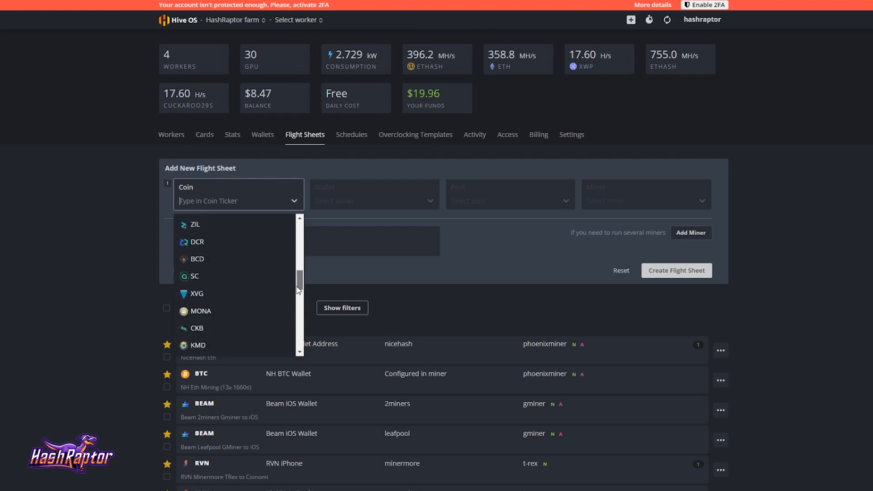
scroll(down, 3)
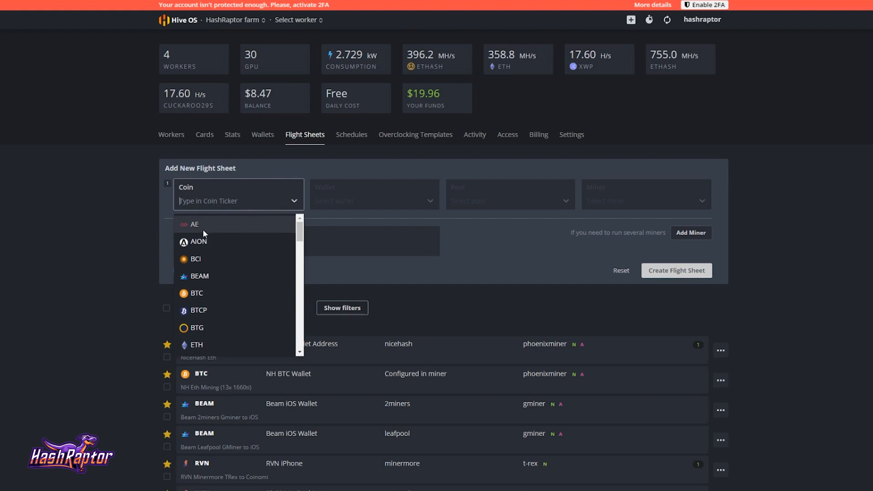
mouse_move(212, 349)
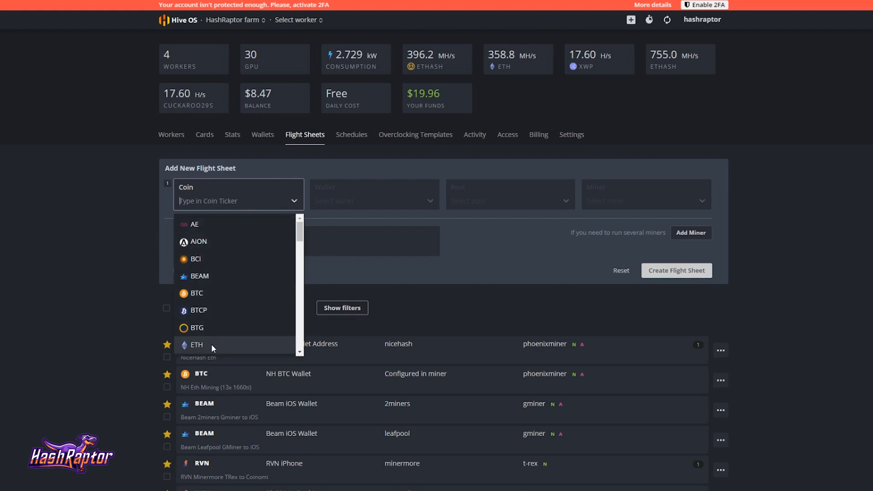
click(194, 345)
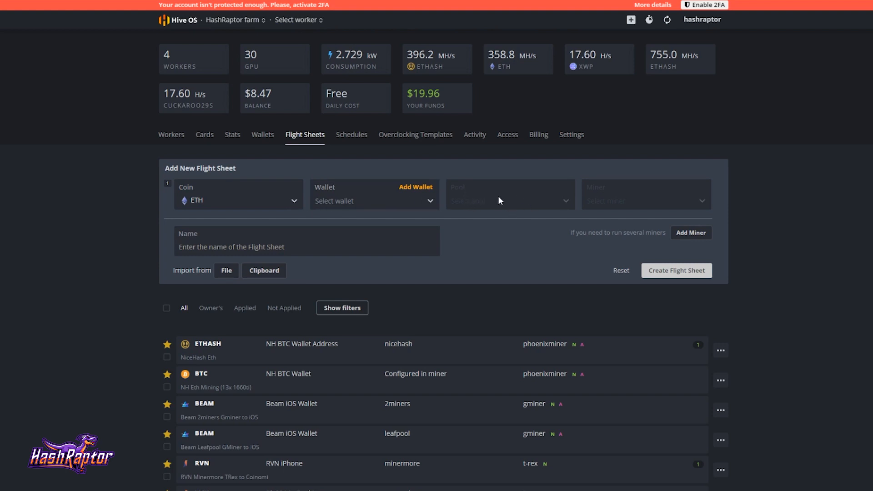
mouse_move(534, 208)
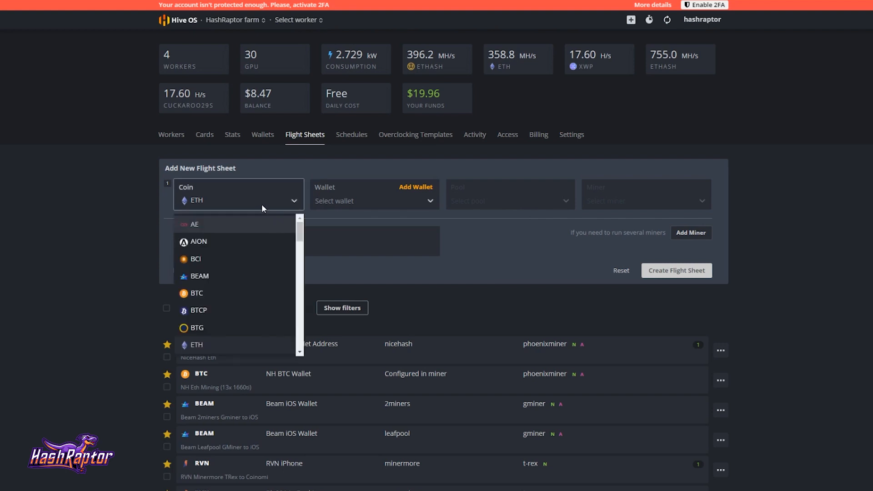
- Filter coins by 'nicehash' and select Nicehash-BeamV3 instead of ETH
text(nice)
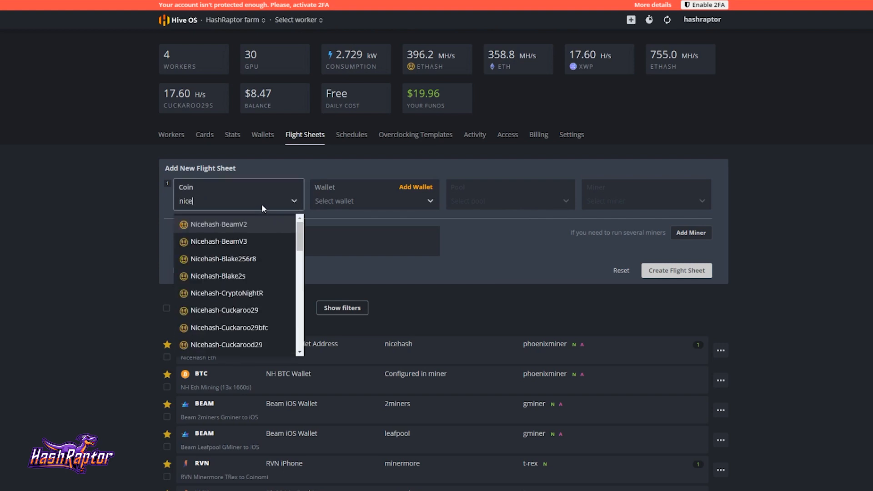
text(hash)
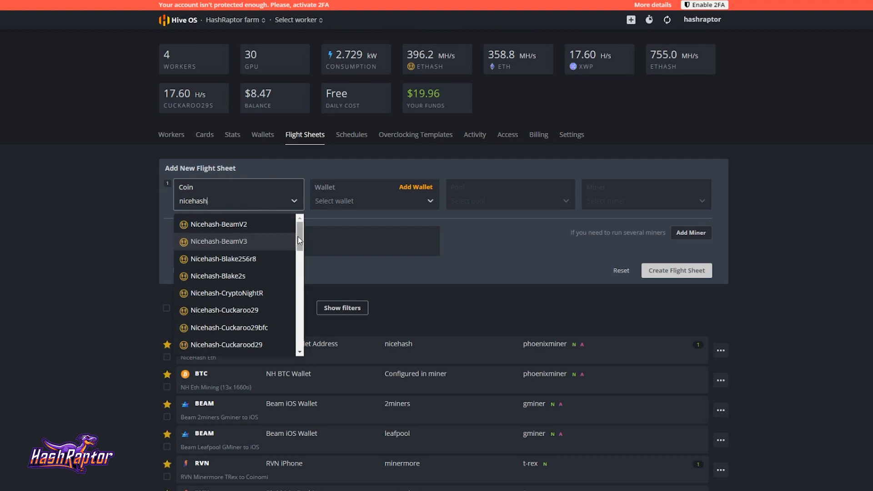
scroll(down, 3)
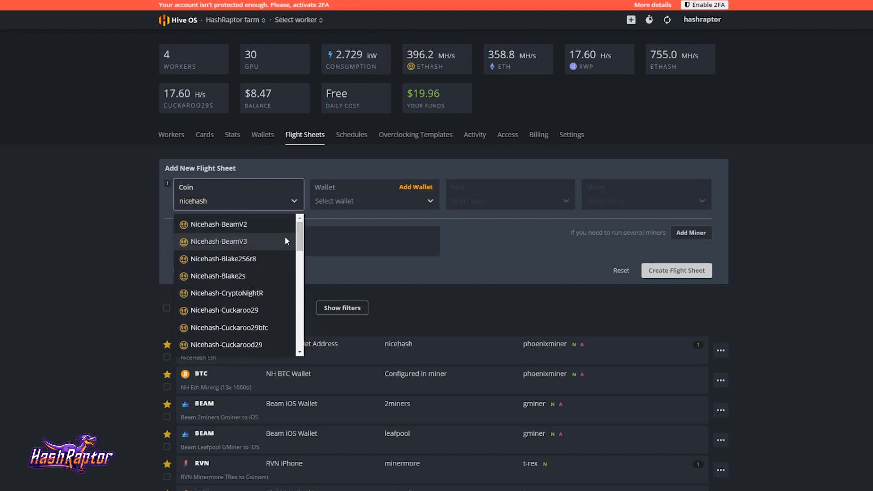
mouse_move(238, 248)
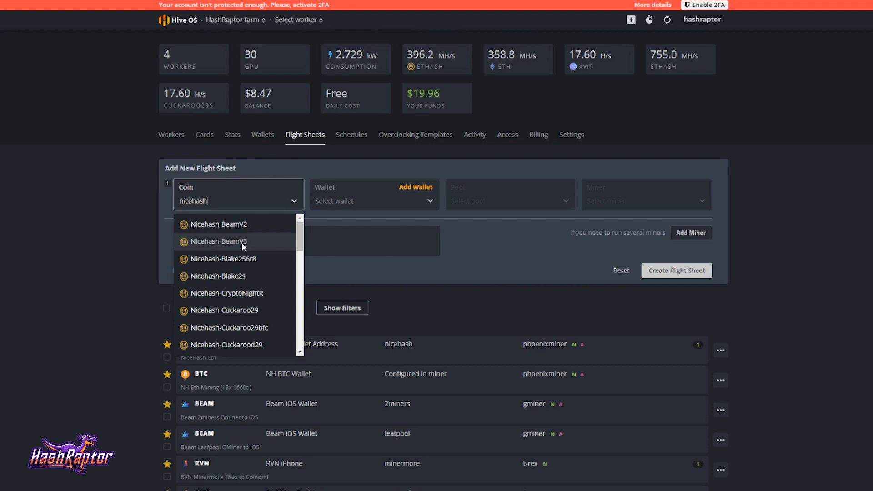
mouse_move(250, 247)
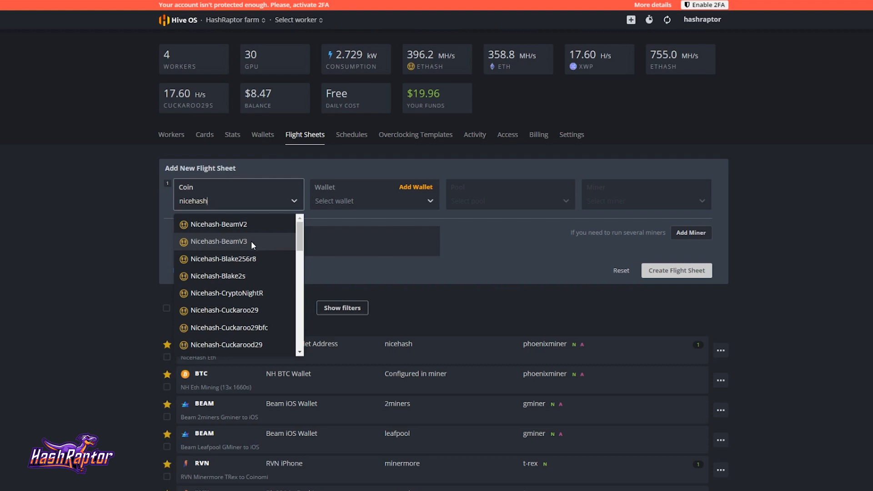
click(219, 242)
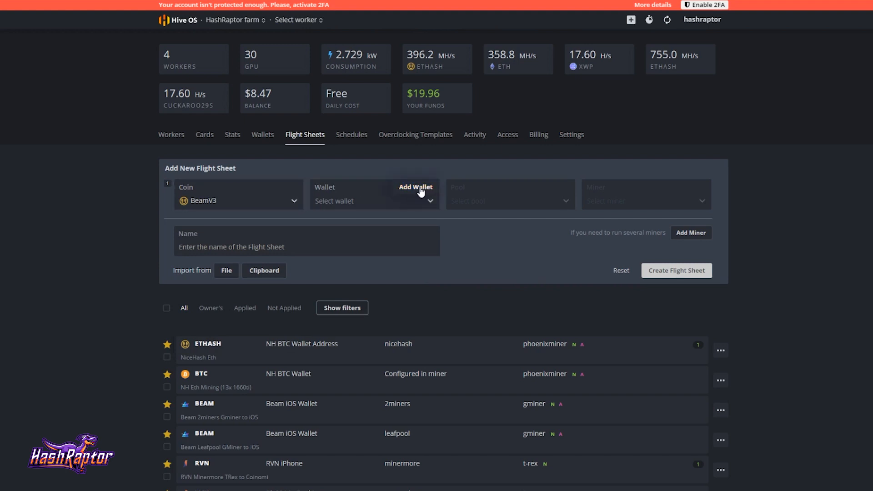
mouse_move(262, 137)
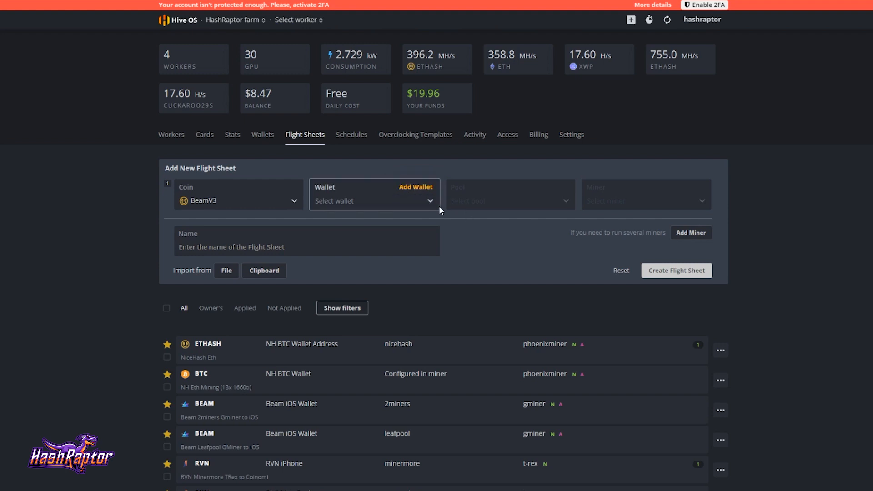
- Choose the NH BTC Wallet Address wallet and the nicehash pool
click(373, 200)
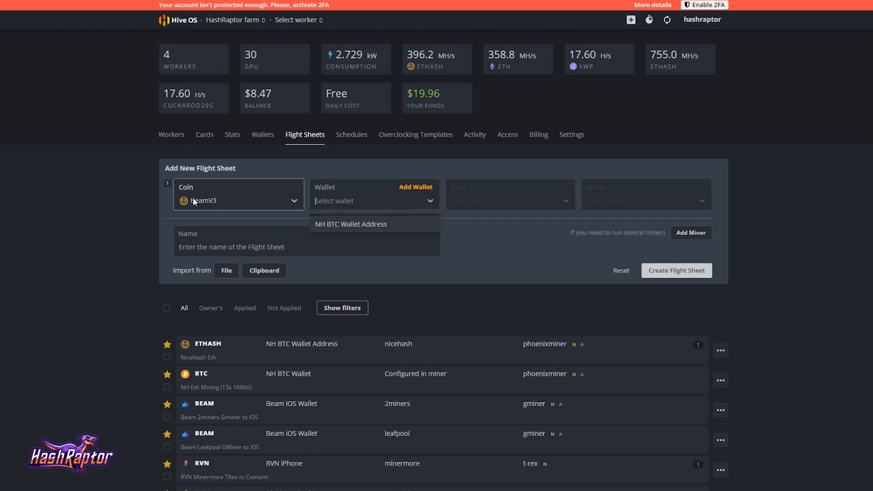
mouse_move(212, 204)
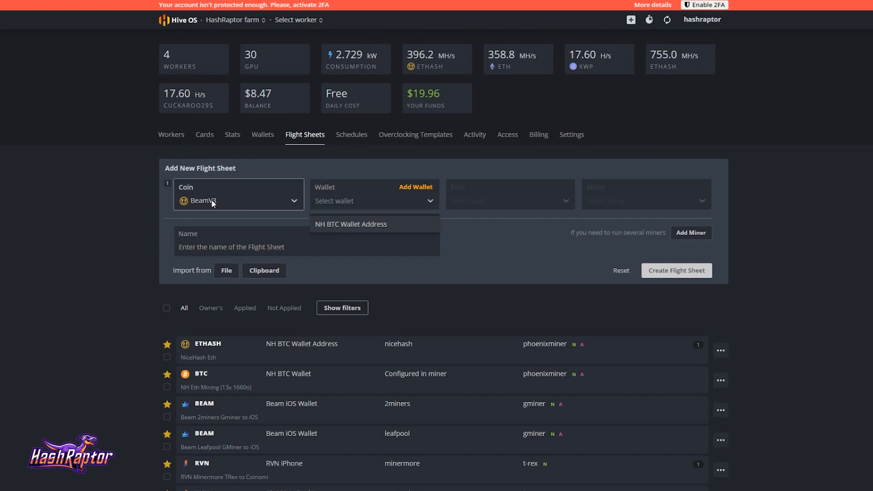
click(351, 225)
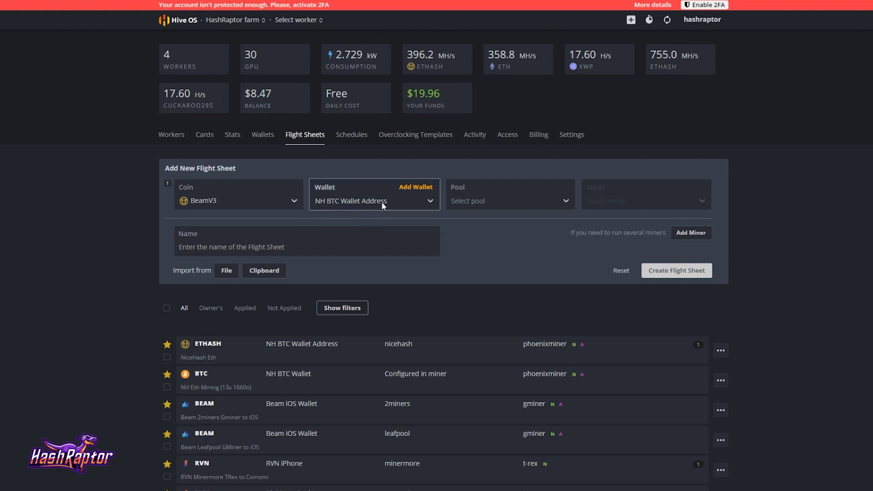
click(510, 200)
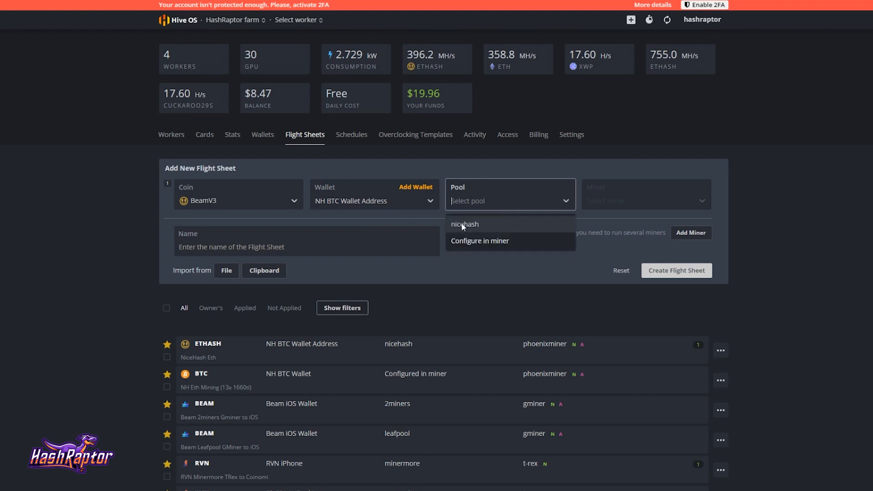
click(465, 225)
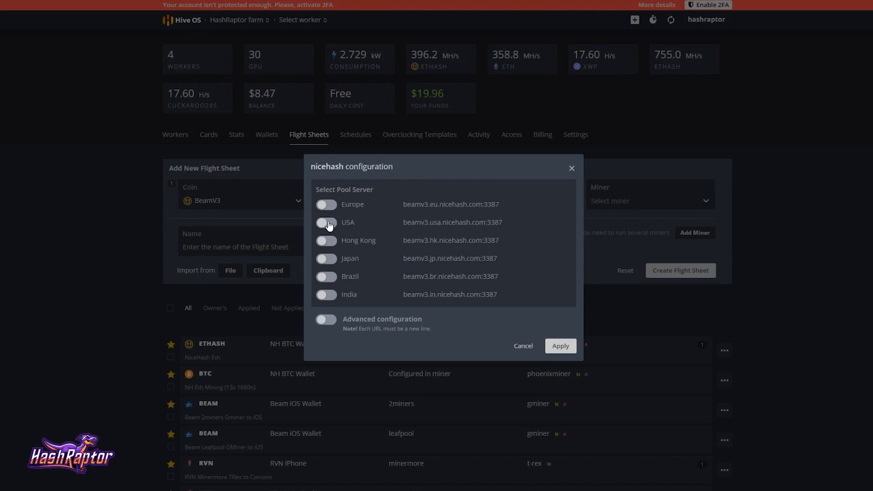
- Enable the USA and Europe nicehash pool servers and apply them
click(326, 222)
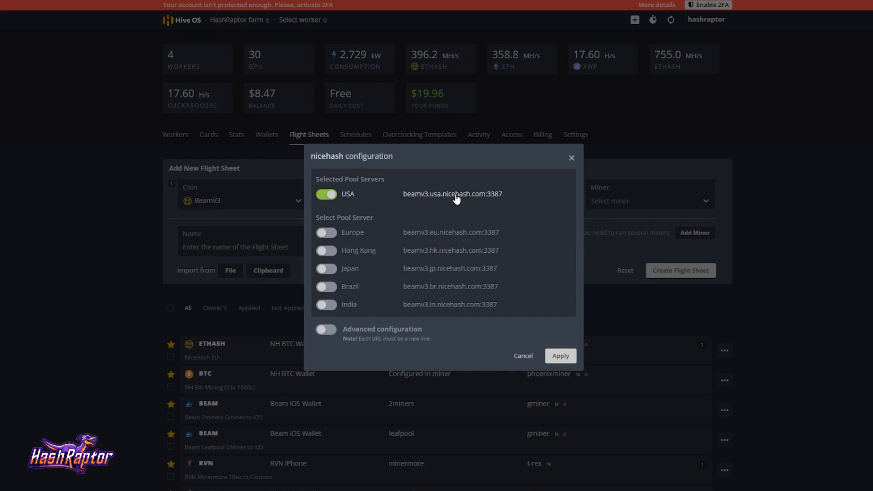
mouse_move(385, 229)
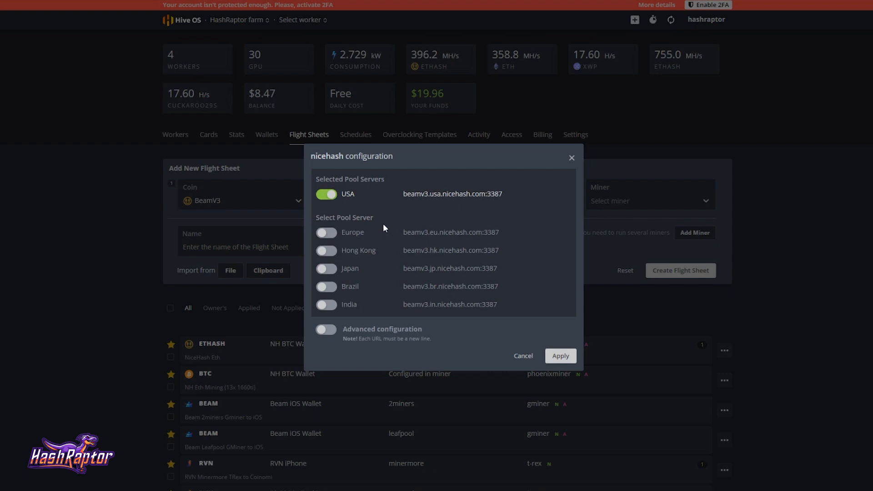
click(326, 232)
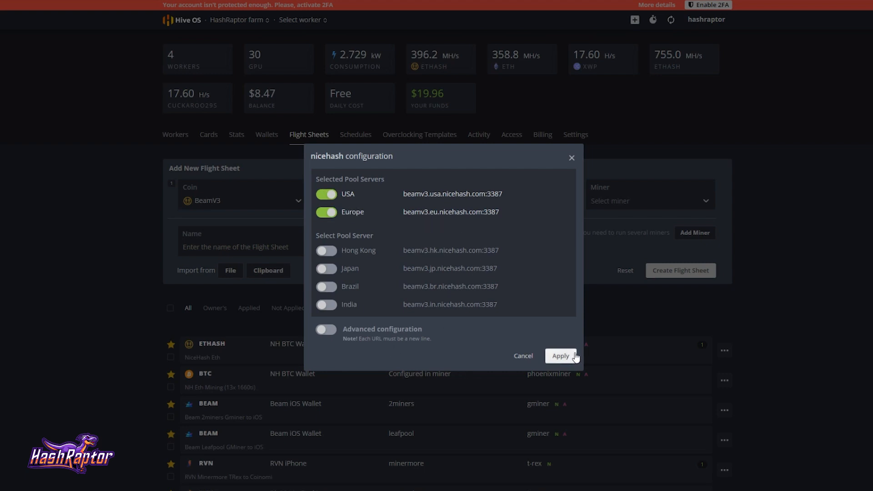
click(560, 355)
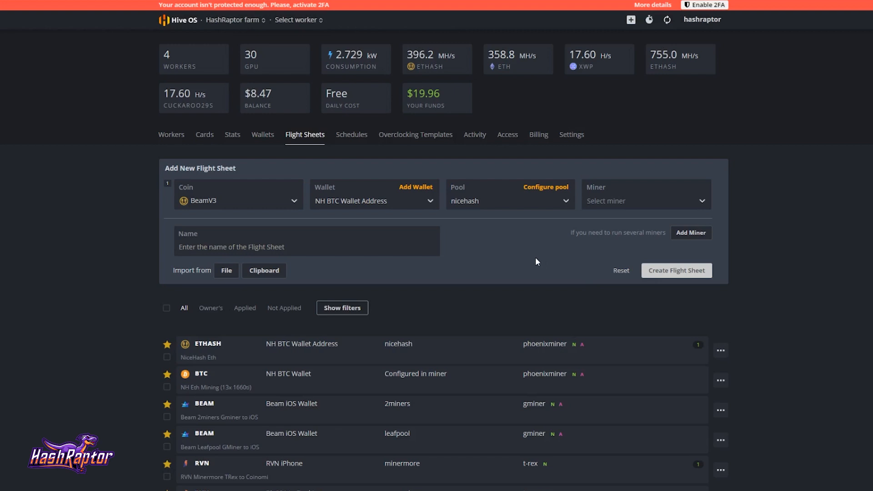
- Pick miniZ from the Miner dropdown for the BeamV3 flight sheet
click(645, 201)
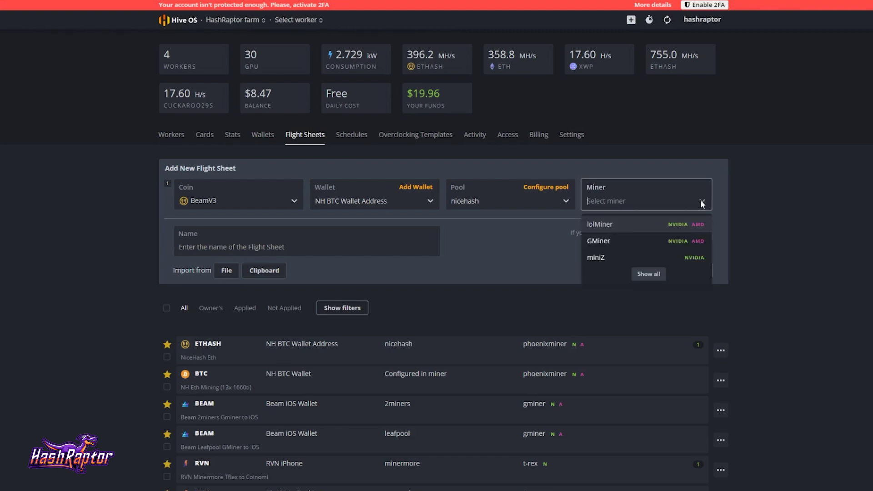
mouse_move(618, 226)
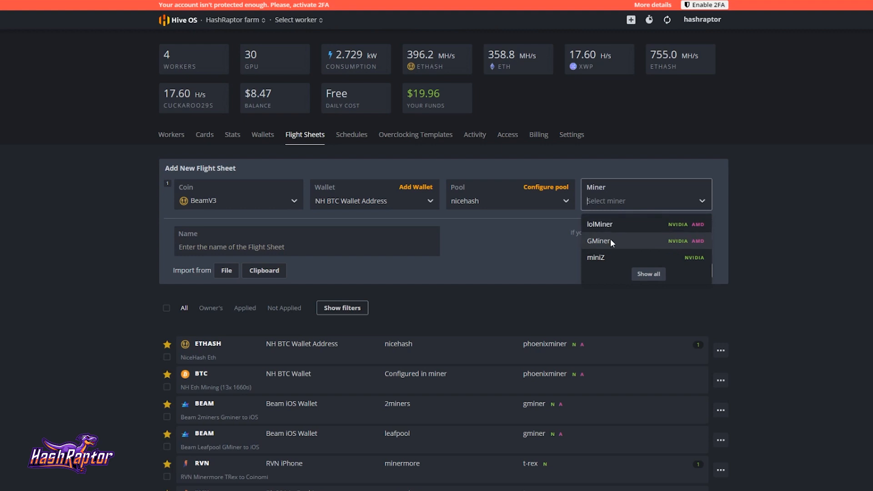
mouse_move(607, 254)
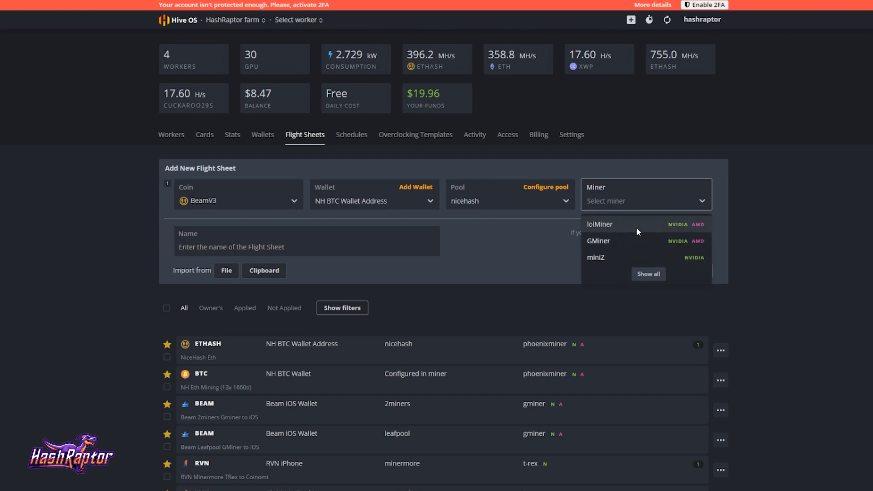
mouse_move(614, 242)
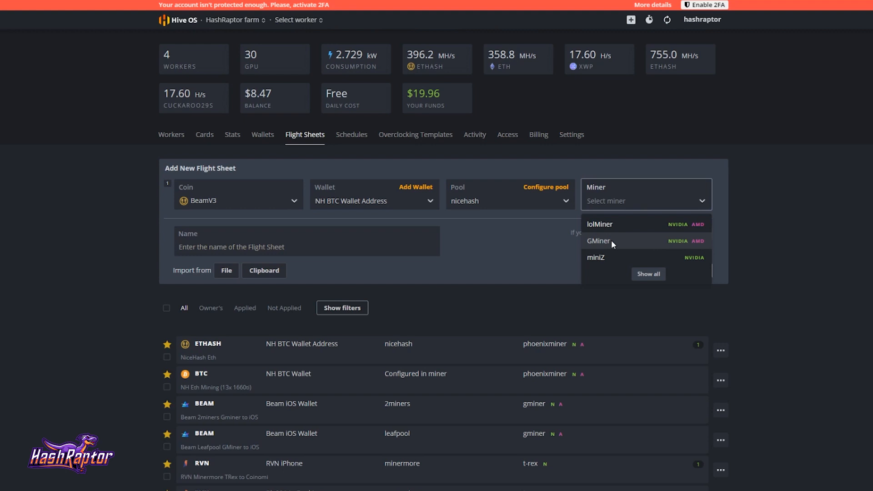
mouse_move(614, 259)
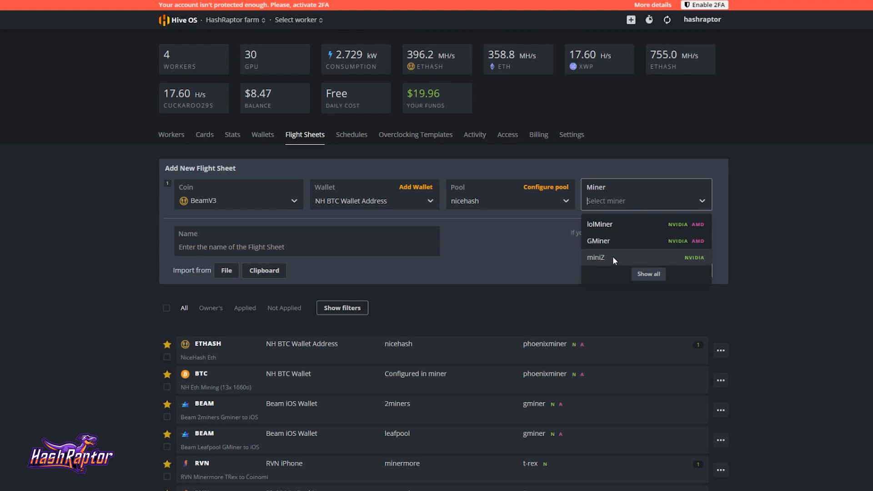
mouse_move(617, 264)
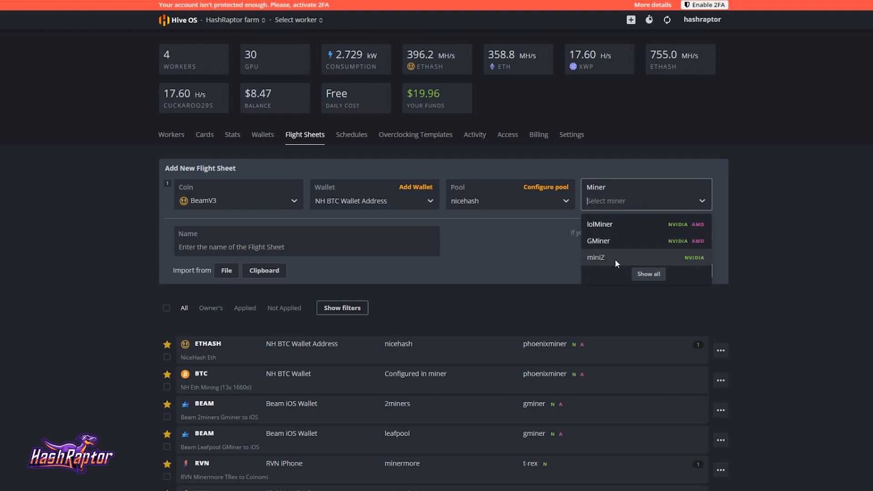
click(596, 257)
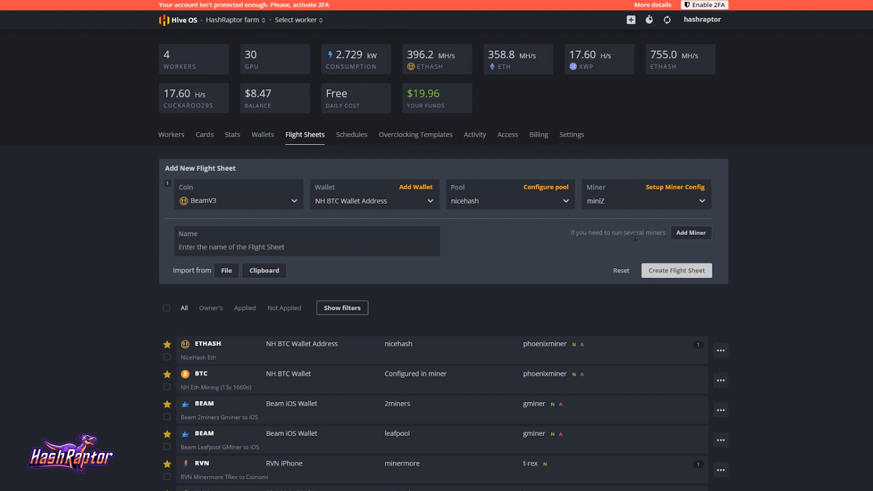
- Name the flight sheet 'NH BeamV3 miniZ', create it, and find it in the list
click(324, 241)
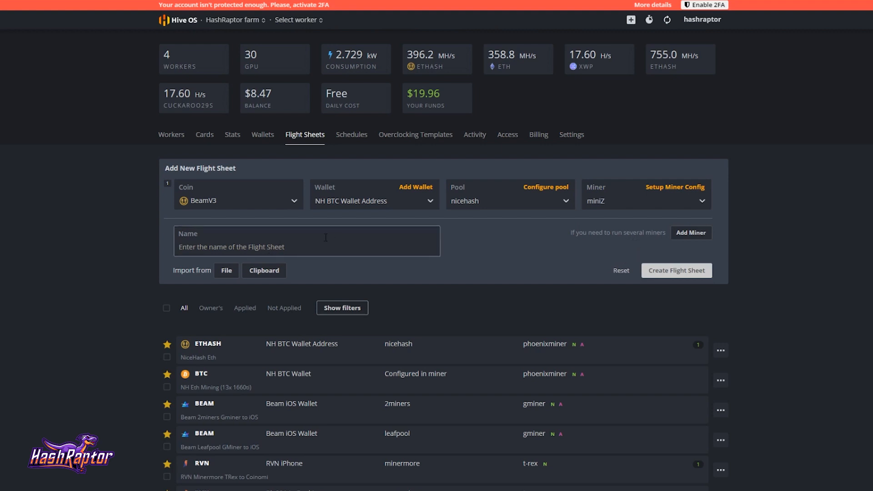
text(N)
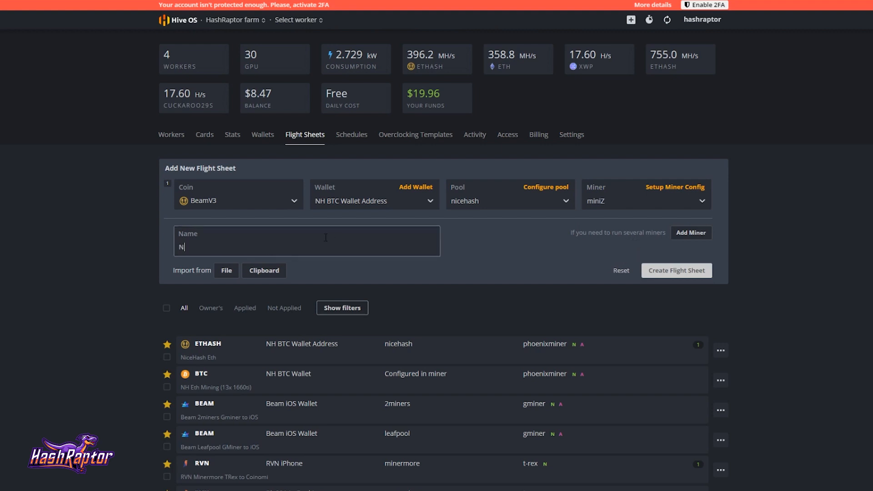
text(H BeamV3)
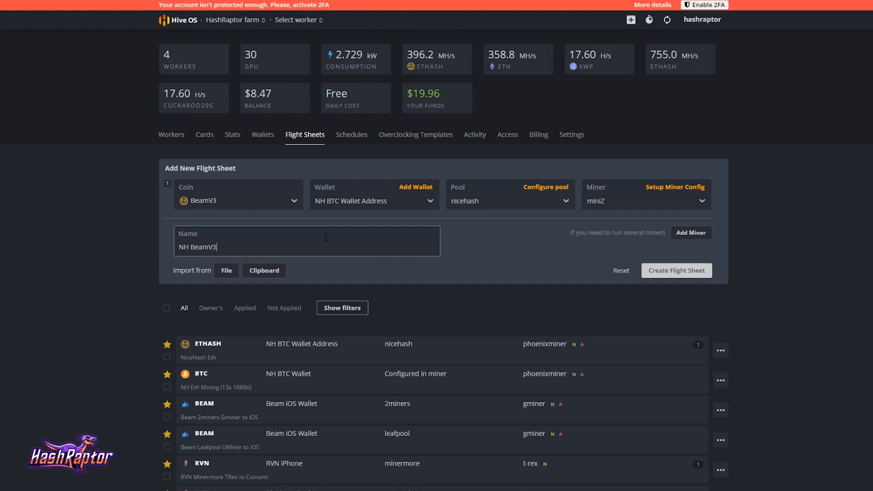
text(mini)
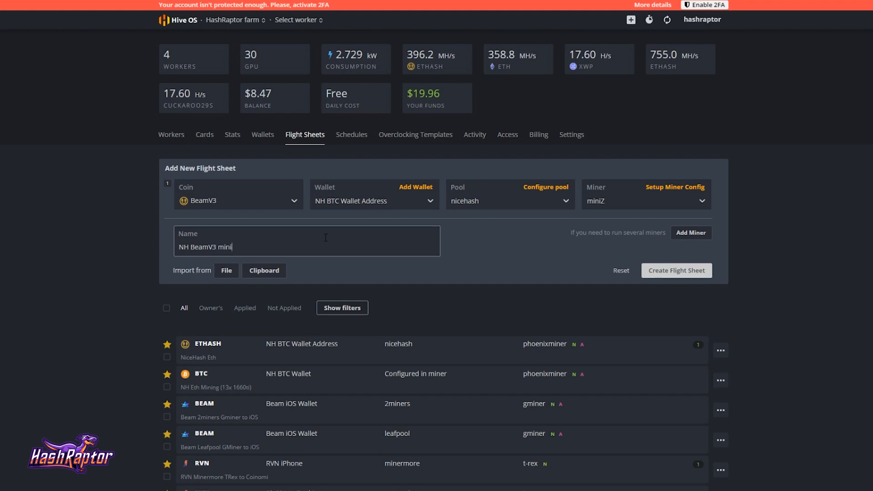
text(Z)
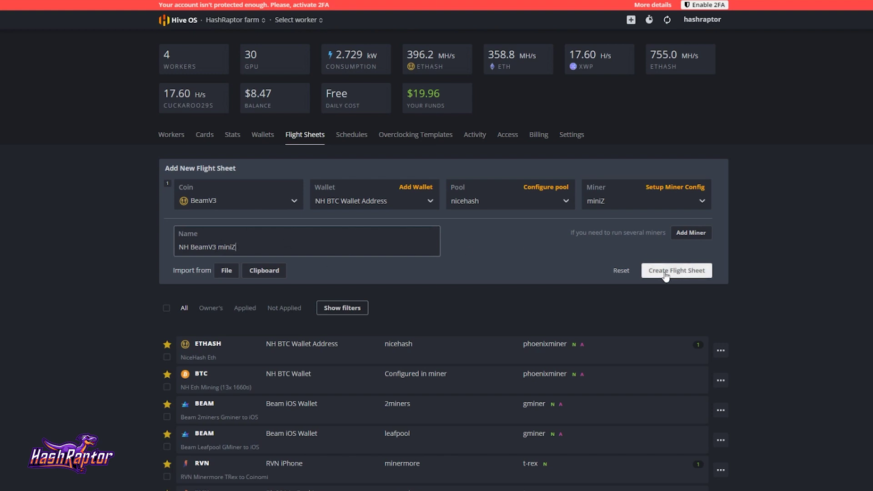
click(676, 271)
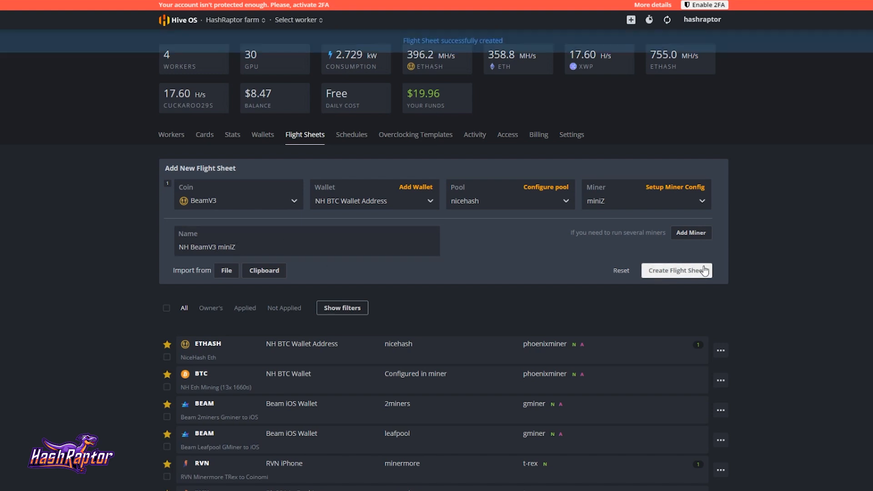
scroll(down, 3)
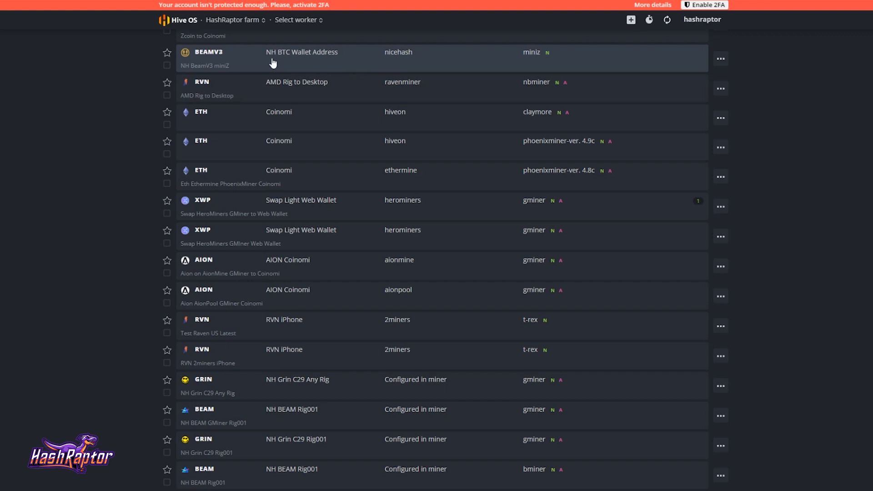
mouse_move(206, 61)
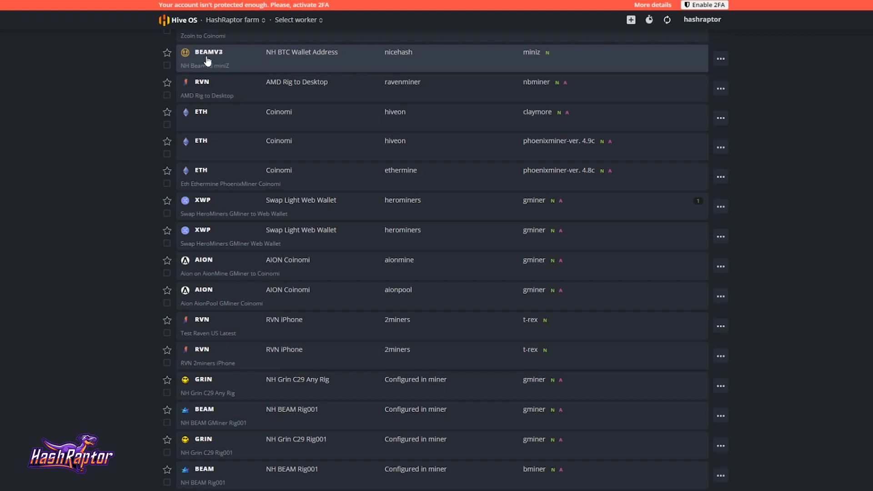
mouse_move(222, 68)
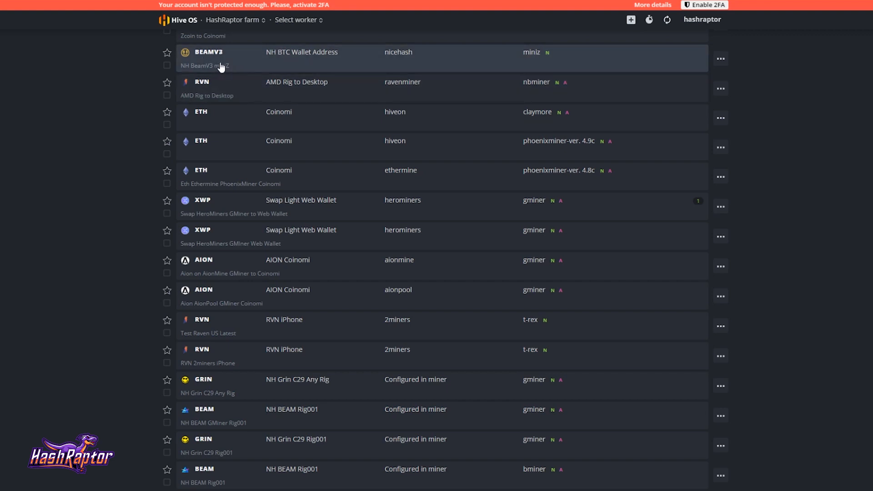
mouse_move(164, 53)
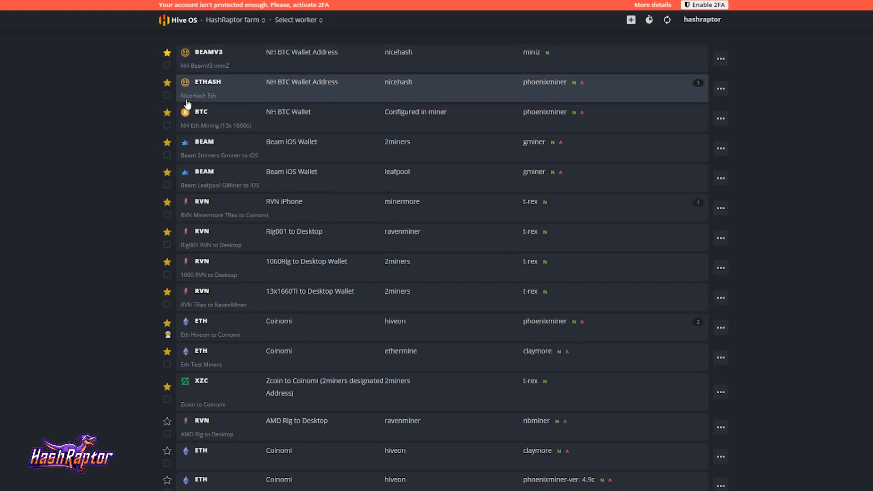
mouse_move(223, 71)
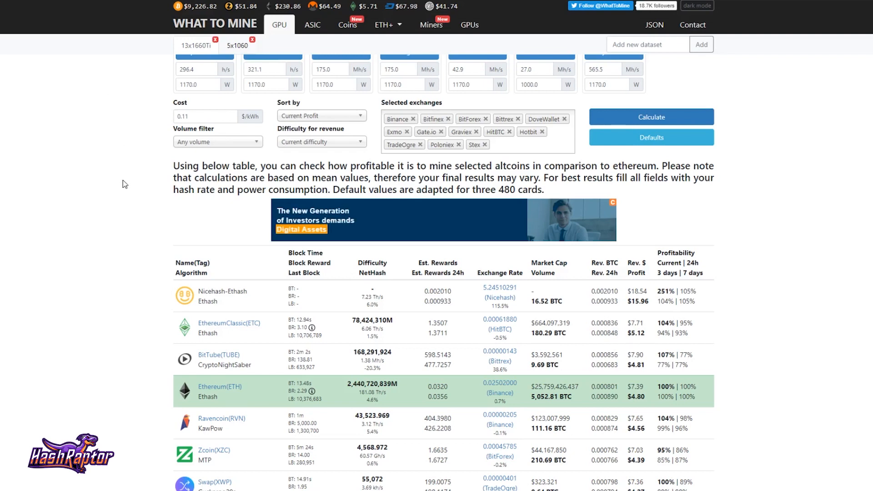
- Scroll the WhatToMine table down to Nicehash-BeamV3, showing about $3.96 daily profit
scroll(down, 3)
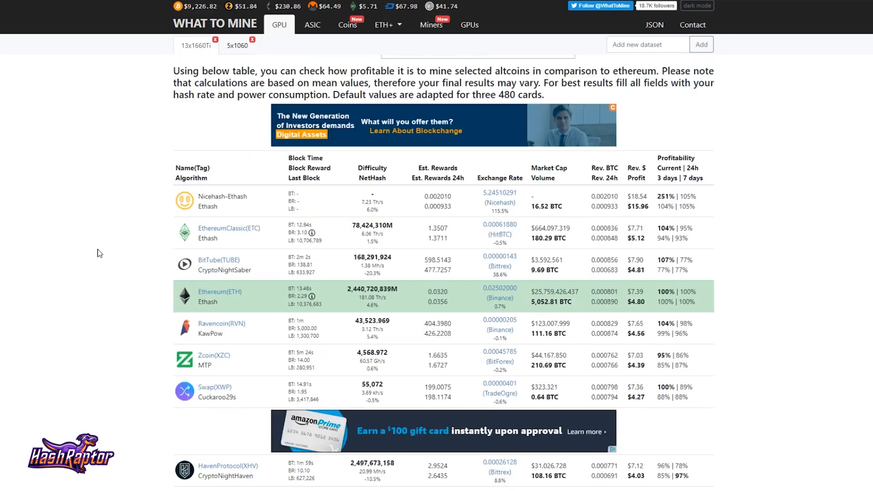
scroll(down, 3)
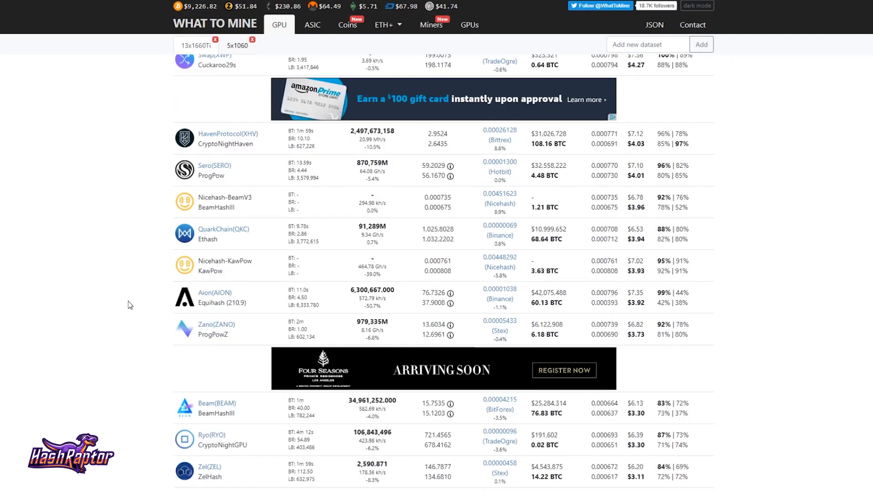
mouse_move(254, 205)
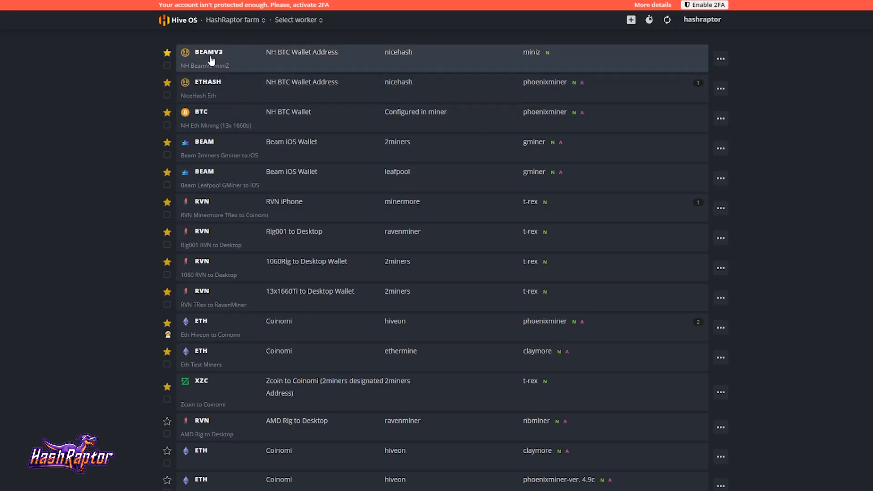
mouse_move(104, 215)
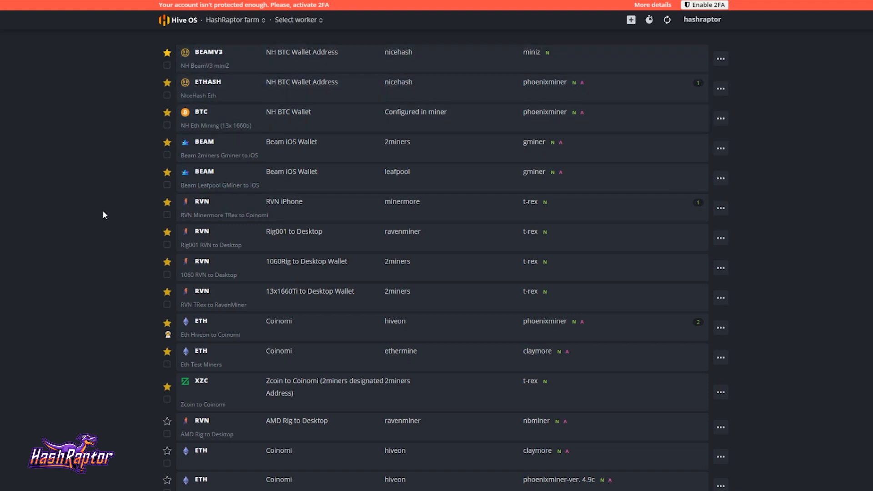
mouse_move(180, 65)
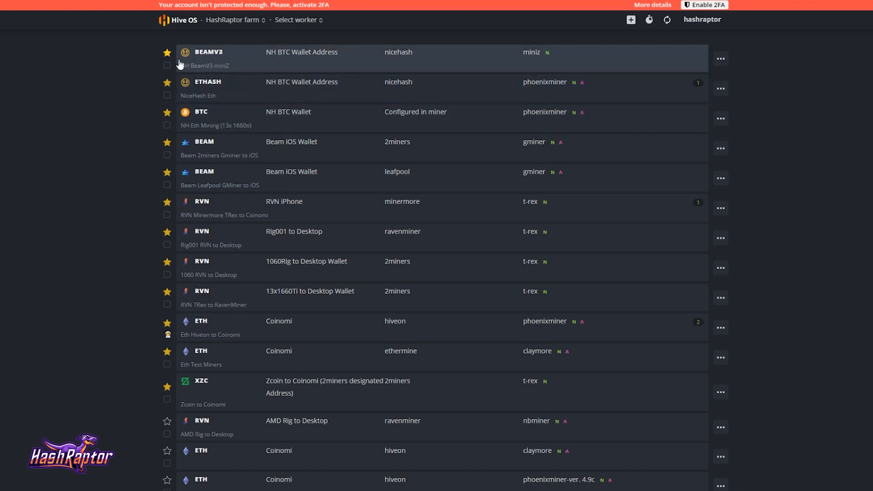
mouse_move(125, 88)
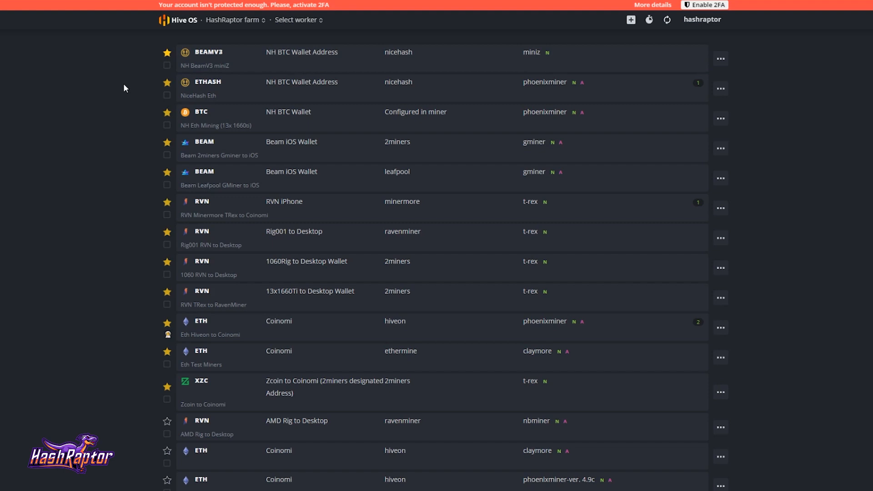
mouse_move(118, 84)
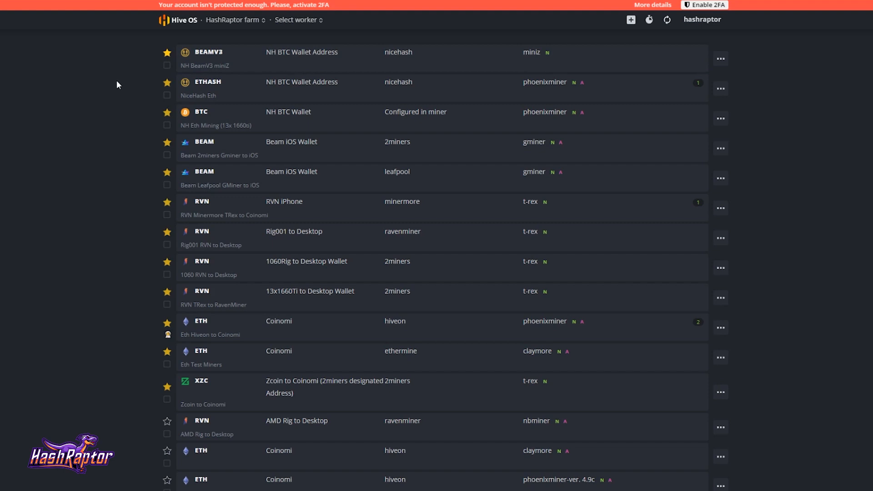
mouse_move(286, 98)
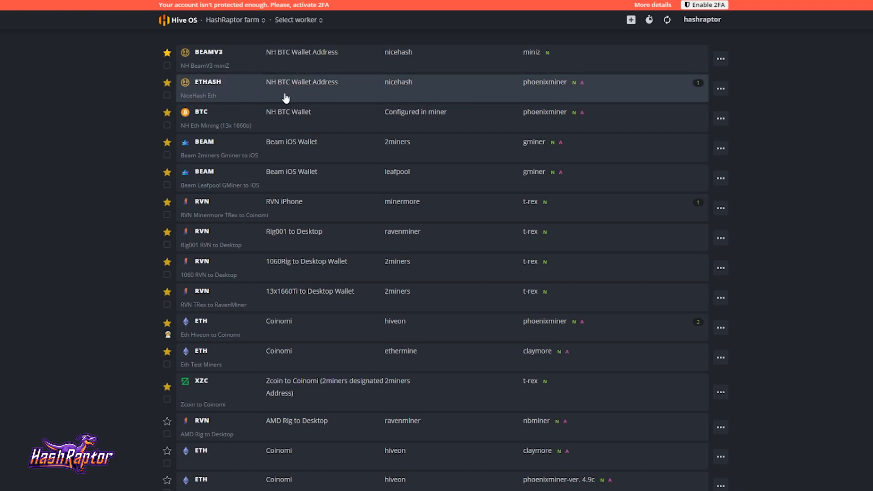
mouse_move(234, 94)
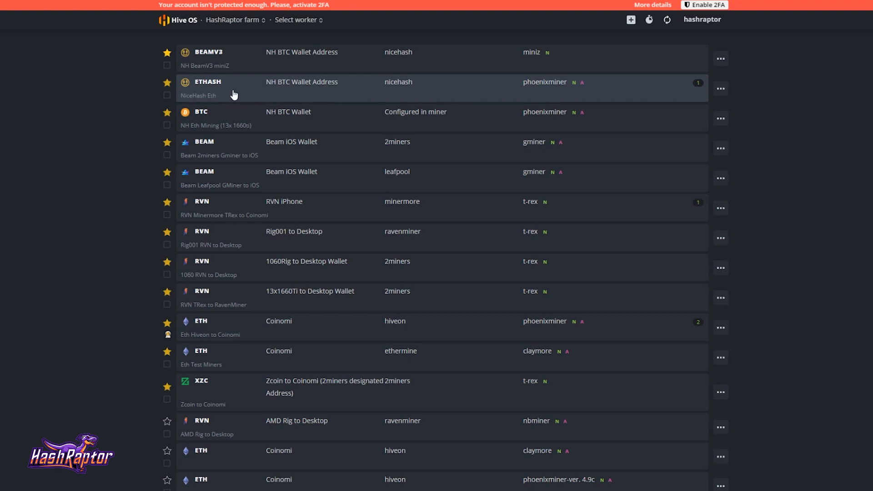
mouse_move(250, 97)
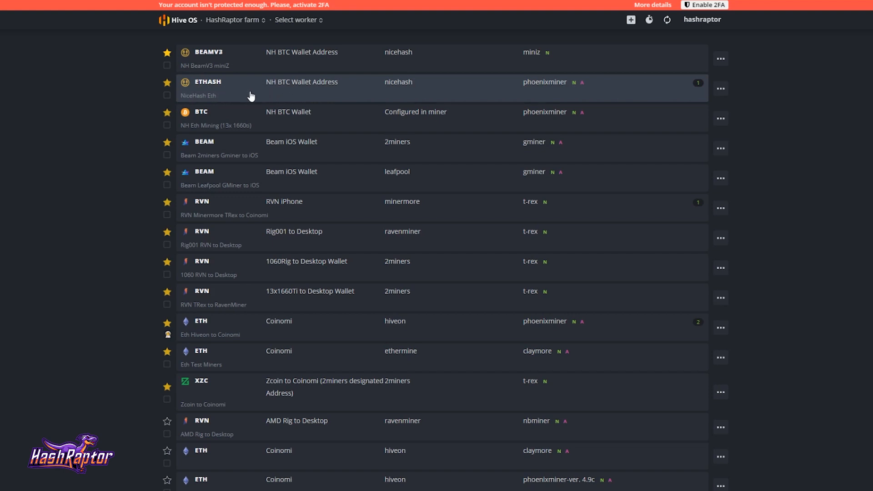
mouse_move(261, 91)
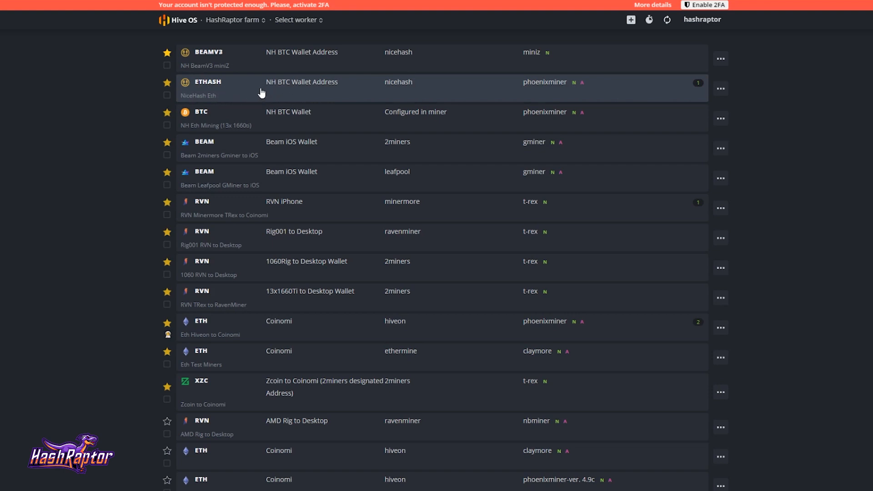
mouse_move(255, 63)
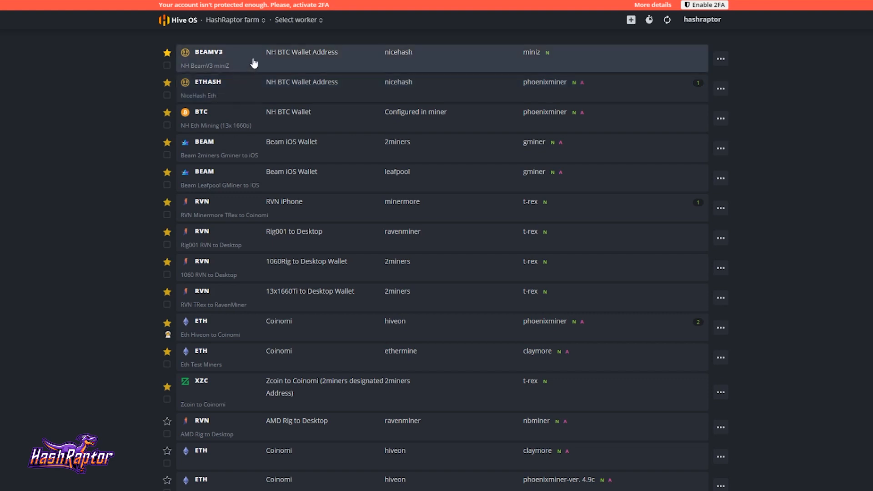
mouse_move(264, 79)
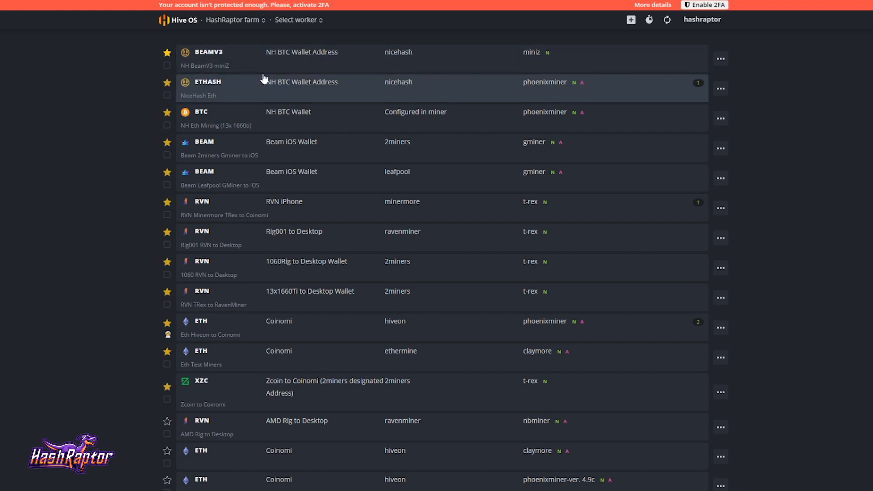
mouse_move(240, 91)
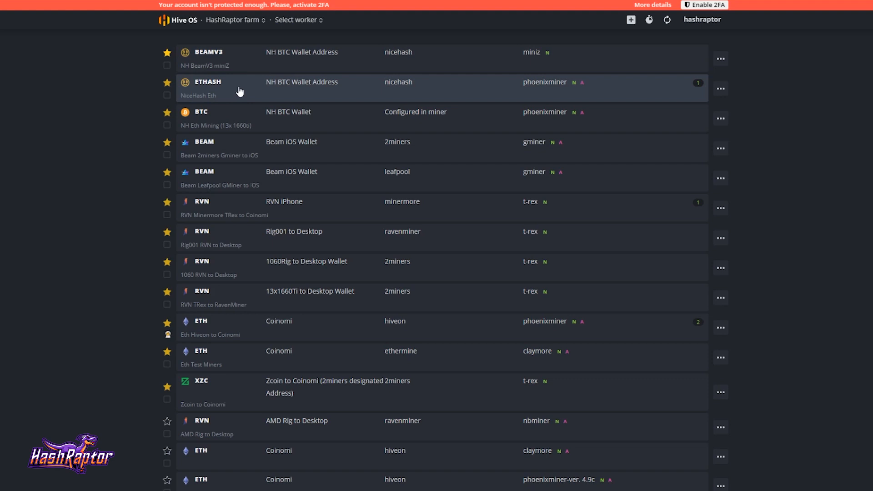
mouse_move(256, 92)
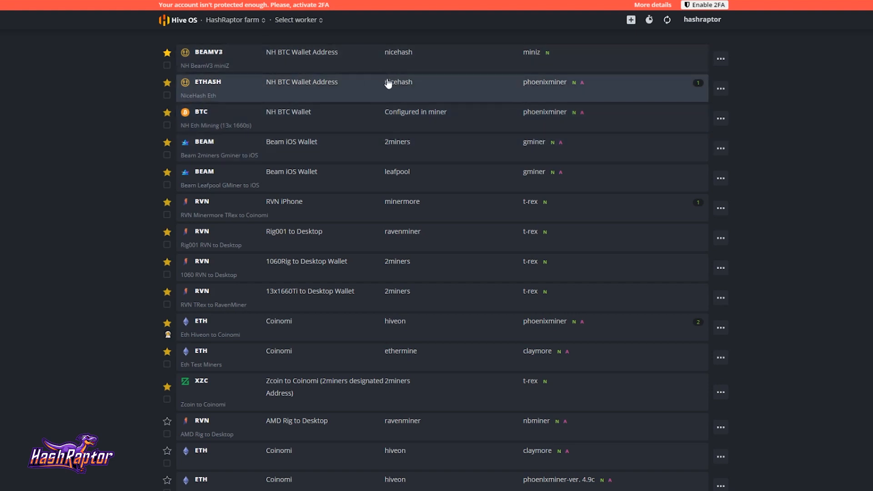
mouse_move(700, 88)
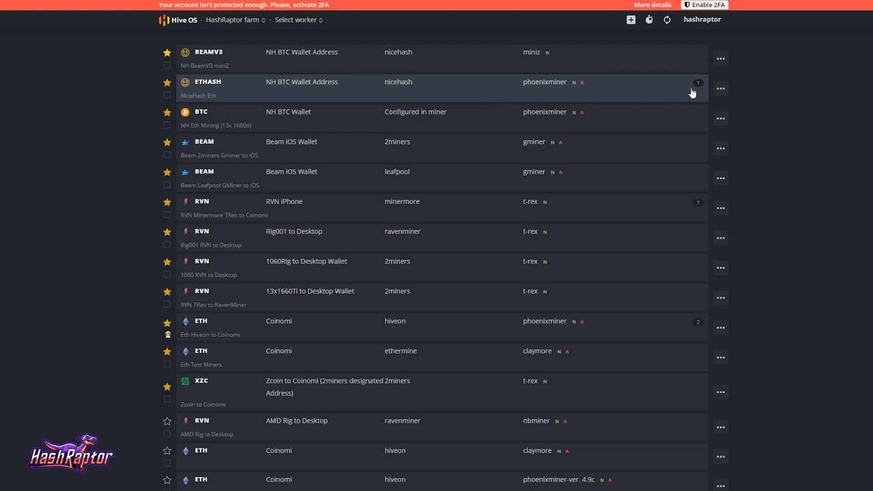
mouse_move(202, 93)
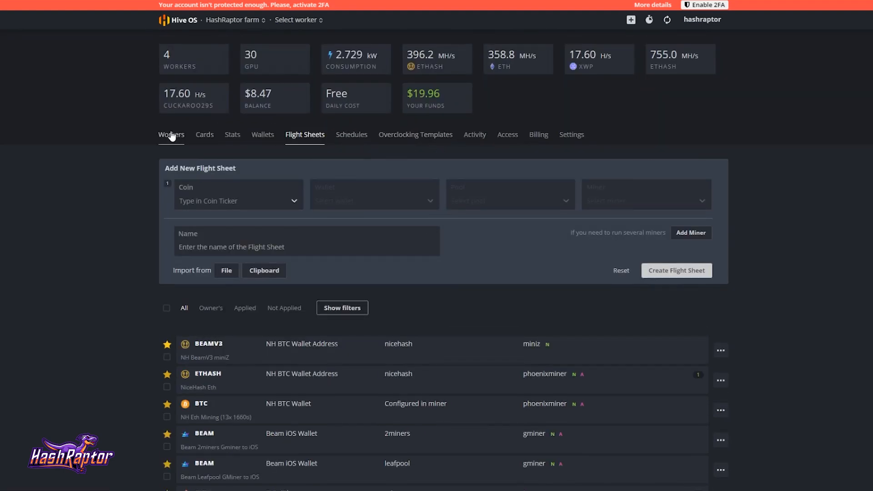
- Open GTX1060Rig from the workers list and view its Flight Sheet tab
click(171, 135)
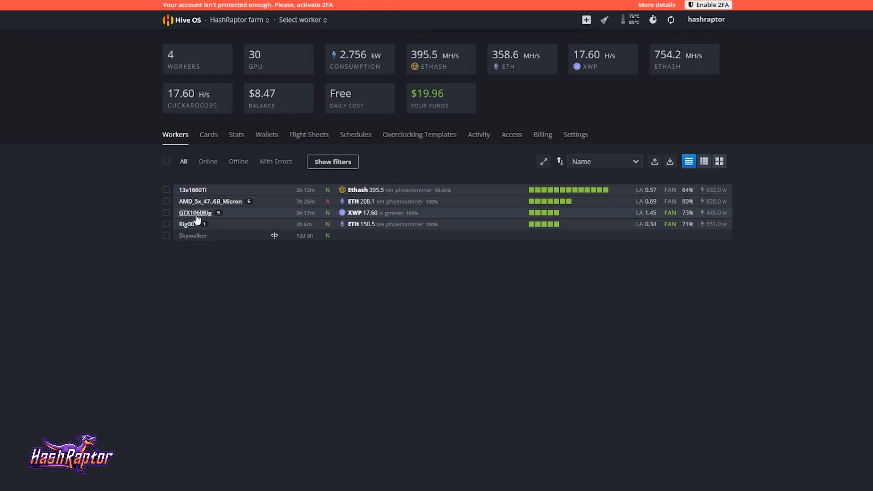
click(195, 213)
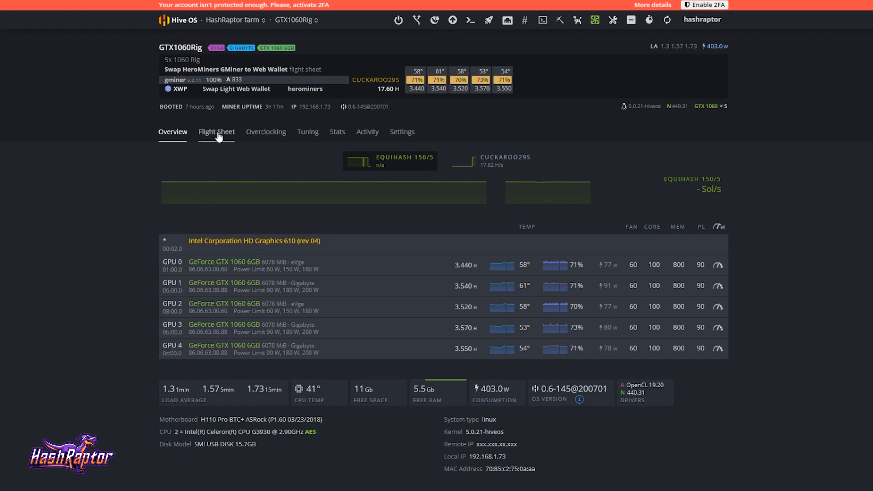
click(216, 132)
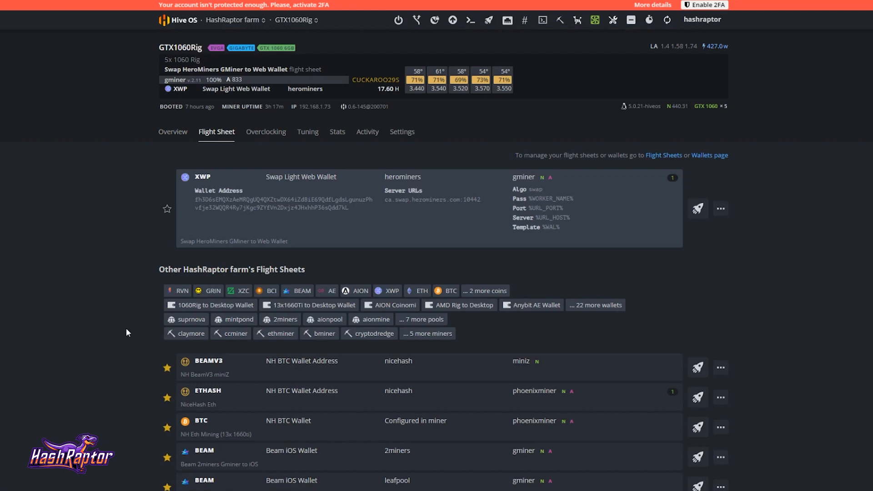
mouse_move(231, 367)
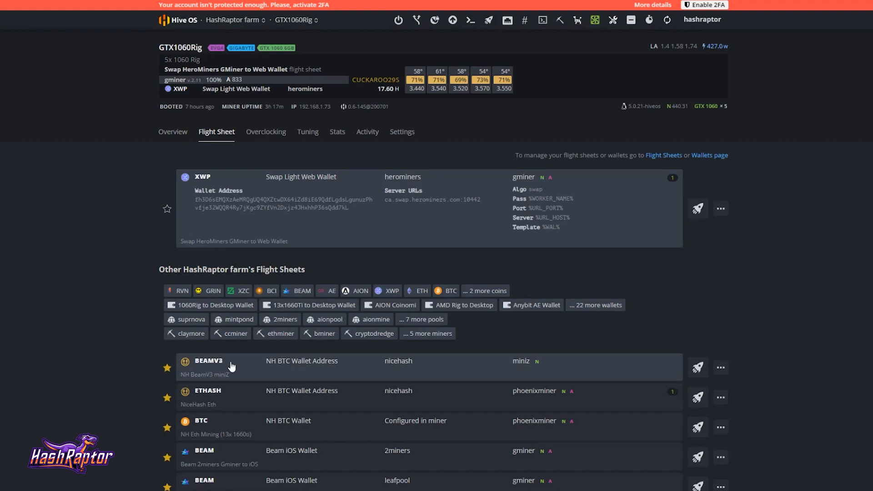
mouse_move(233, 369)
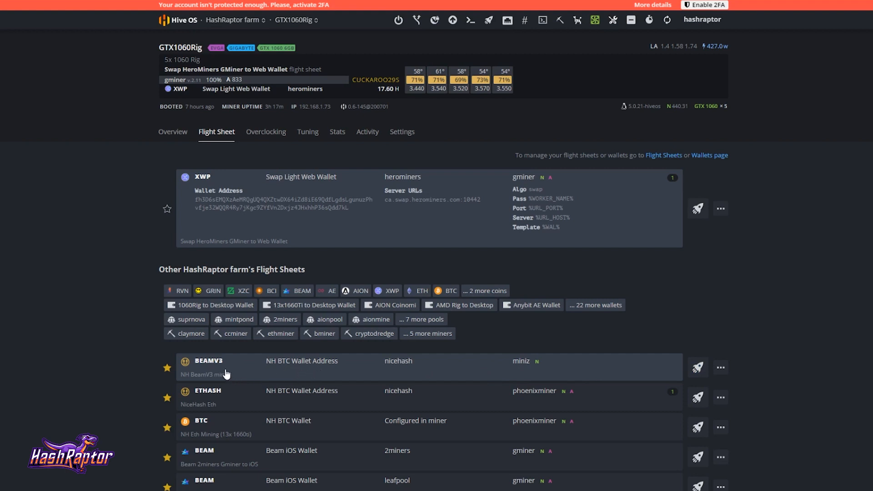
mouse_move(483, 377)
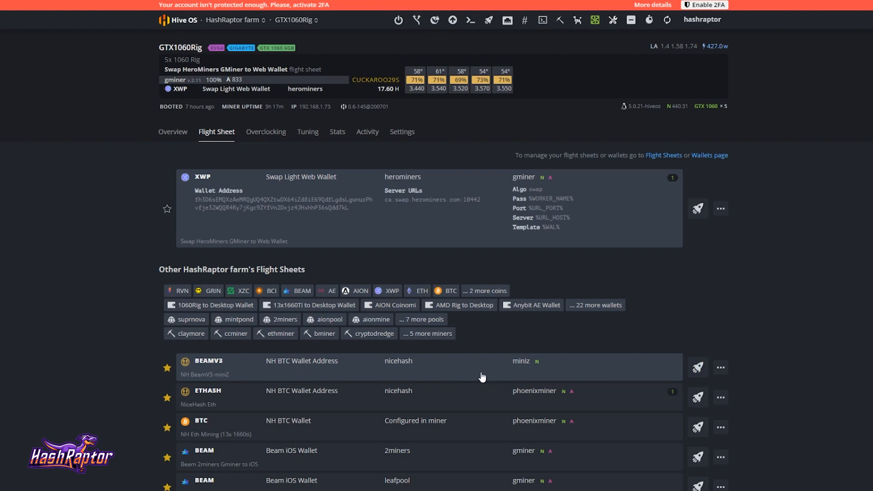
mouse_move(302, 370)
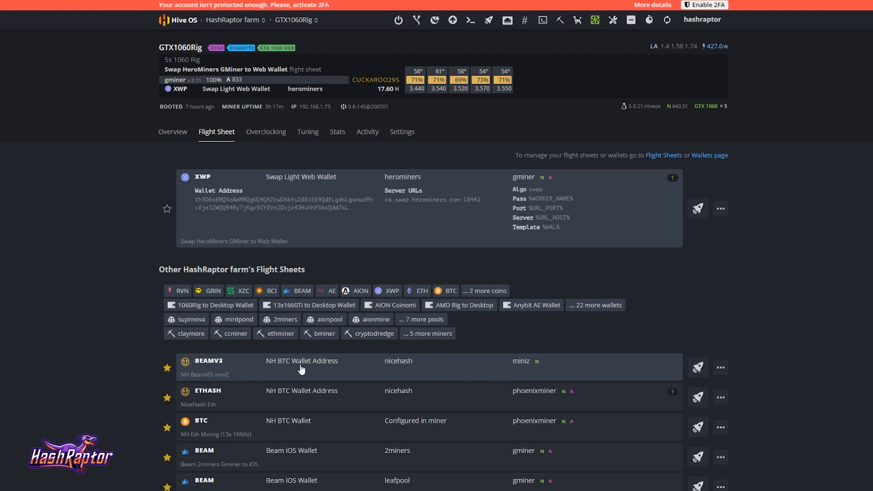
mouse_move(356, 369)
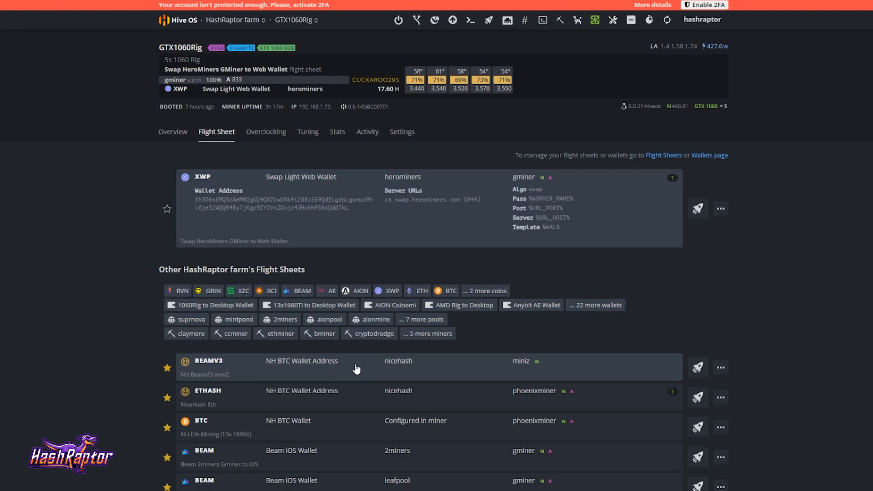
mouse_move(671, 375)
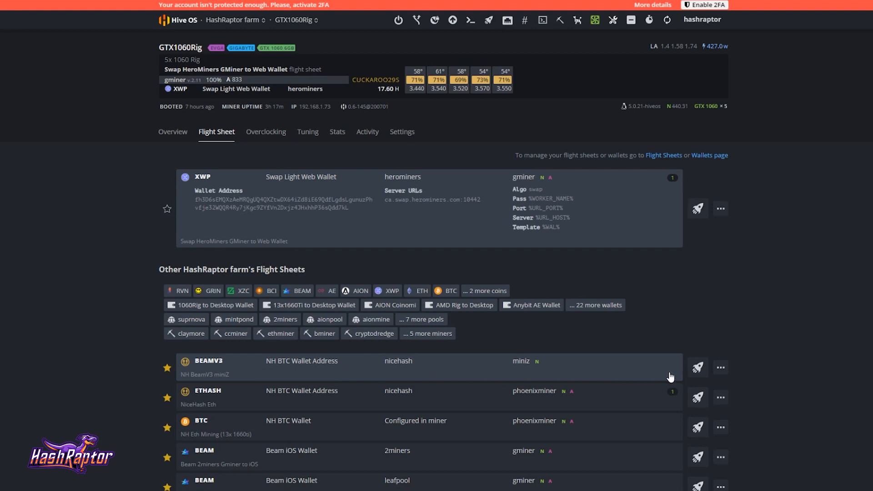
mouse_move(698, 368)
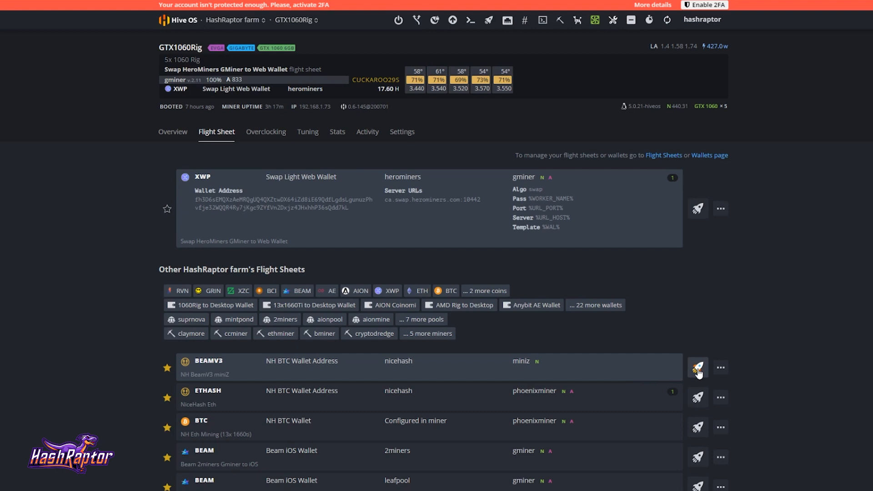
- Apply the BEAMV3 NH BeamV3 miniZ flight sheet to GTX1060Rig
click(698, 367)
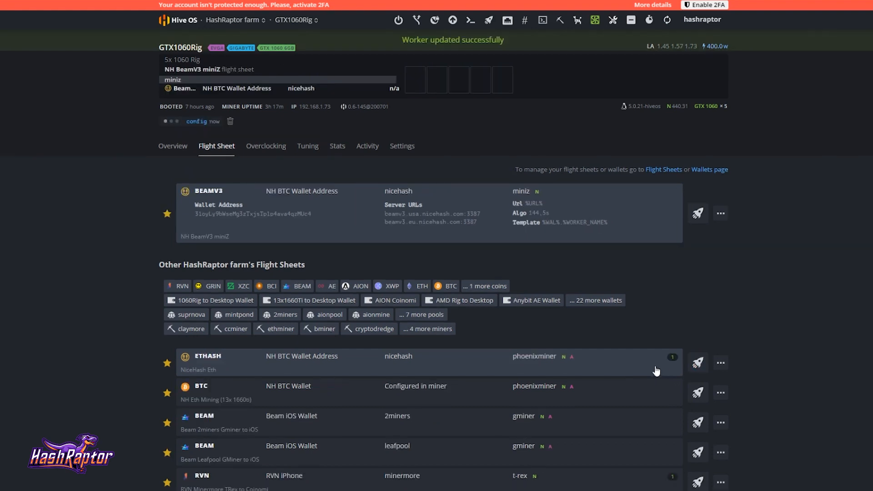
mouse_move(637, 359)
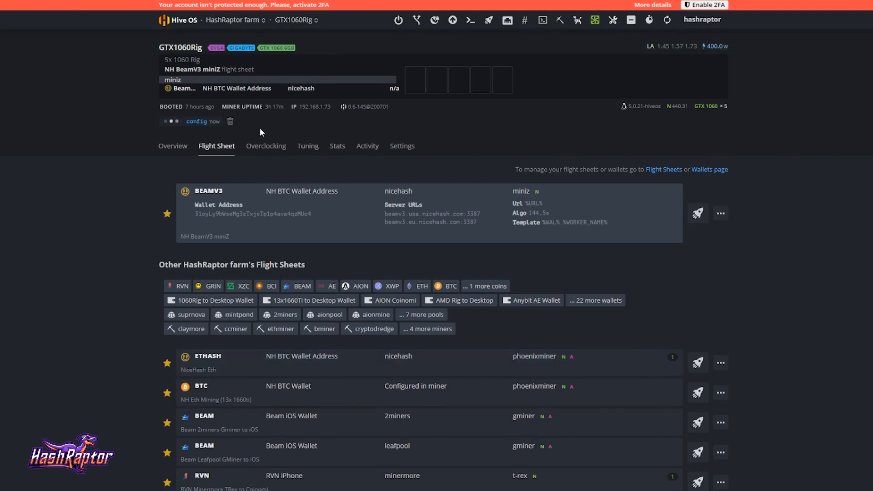
mouse_move(330, 121)
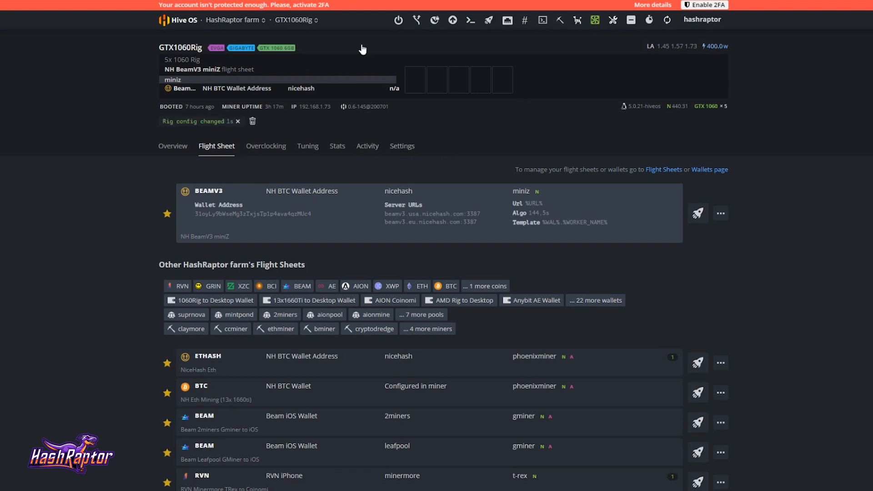
mouse_move(561, 110)
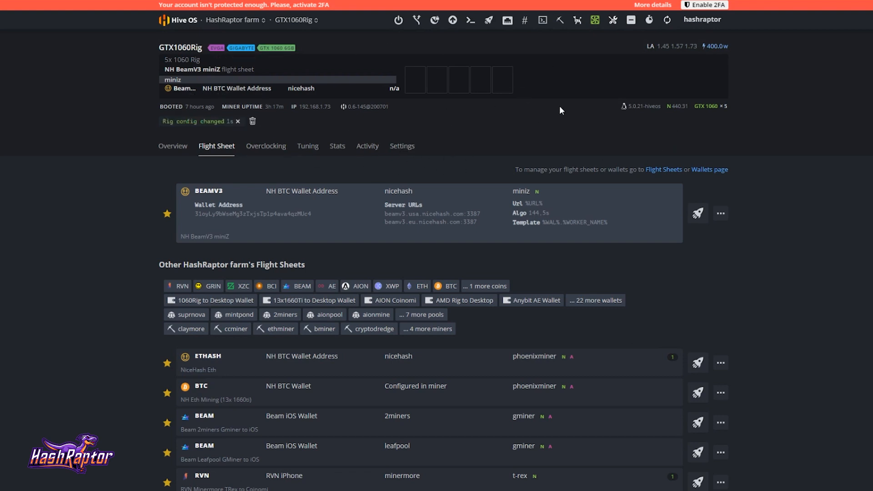
mouse_move(415, 106)
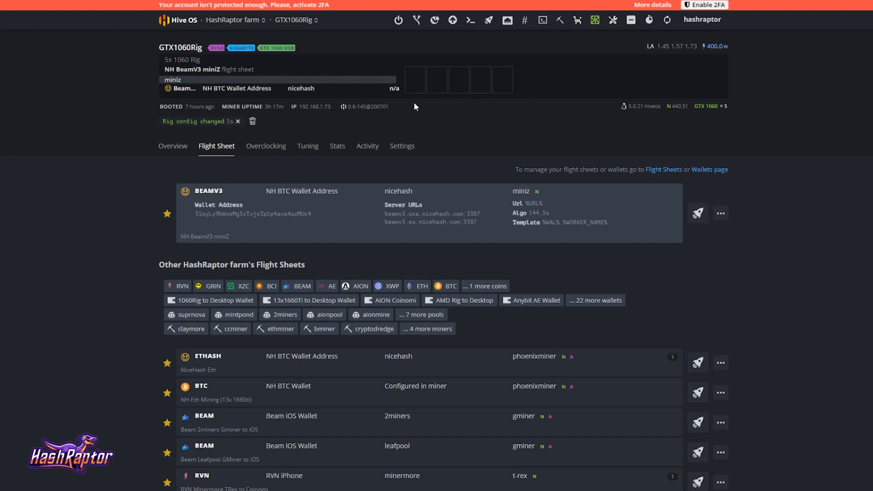
mouse_move(346, 121)
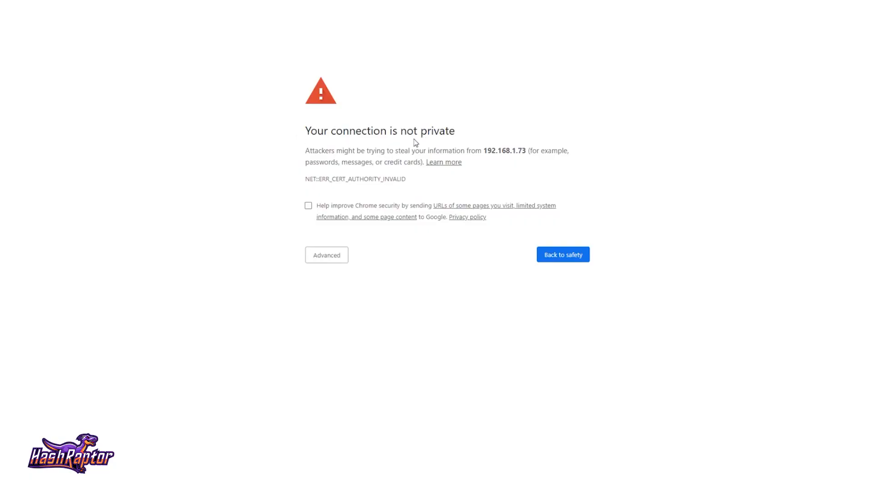
mouse_move(332, 259)
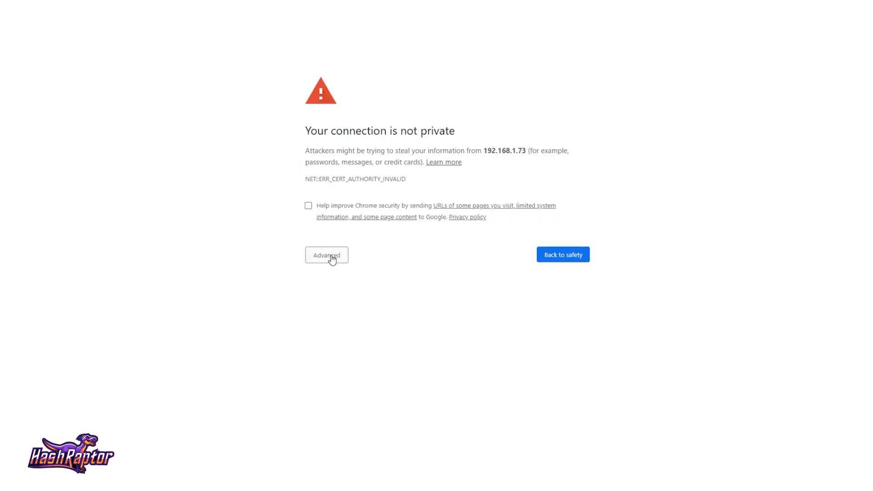
- Bypass the certificate warning and proceed to 192.168.1.73
click(327, 256)
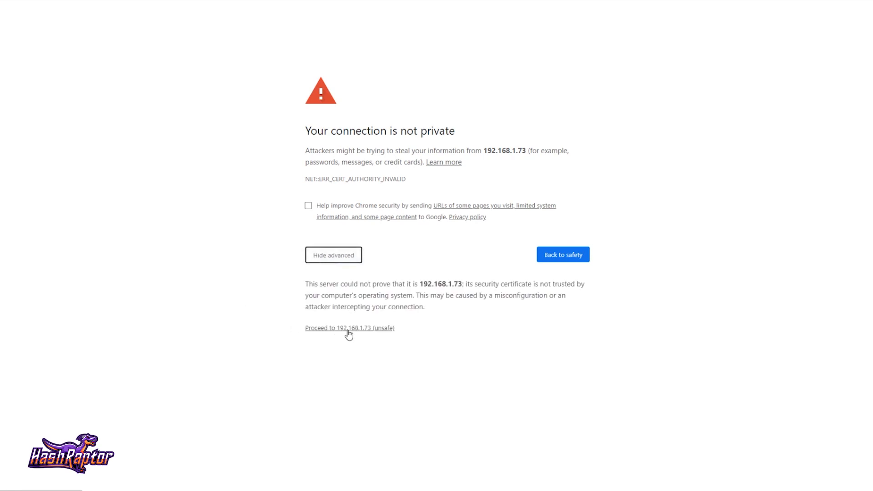
click(350, 328)
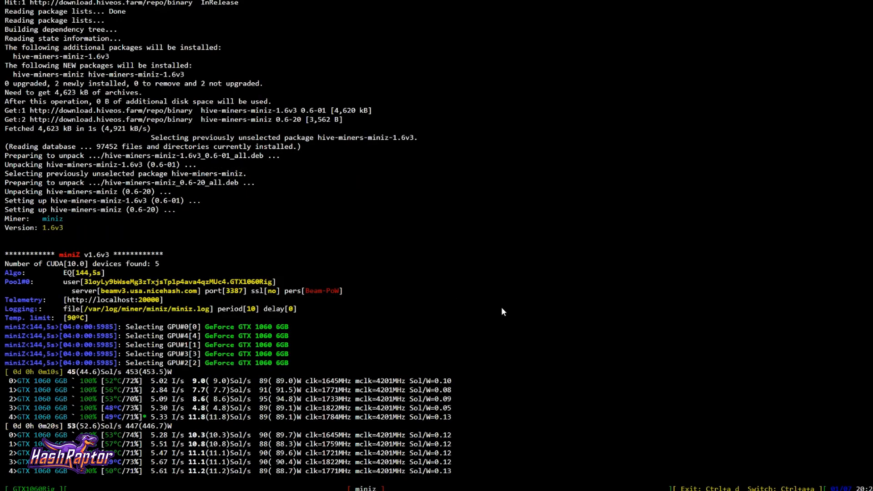
mouse_move(347, 366)
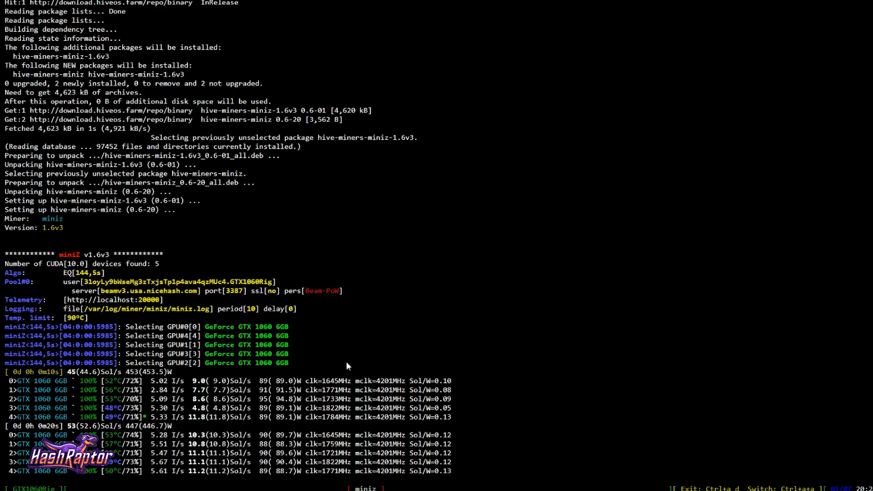
mouse_move(163, 275)
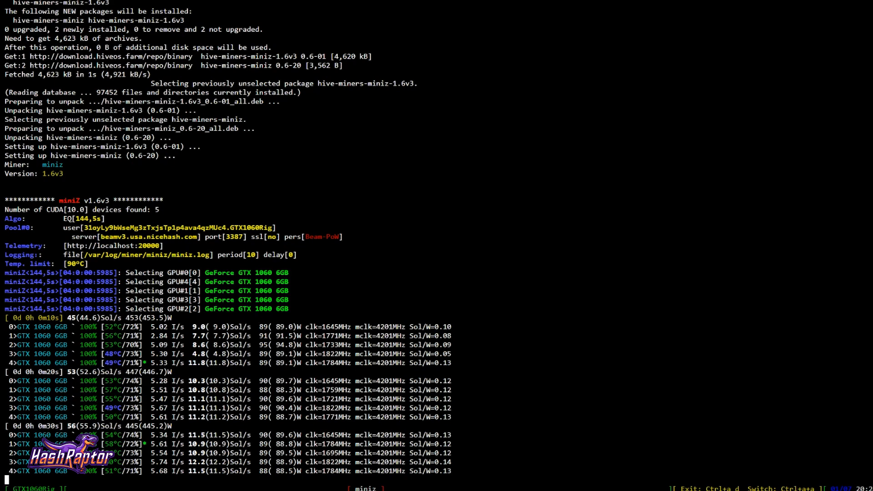
scroll(down, 3)
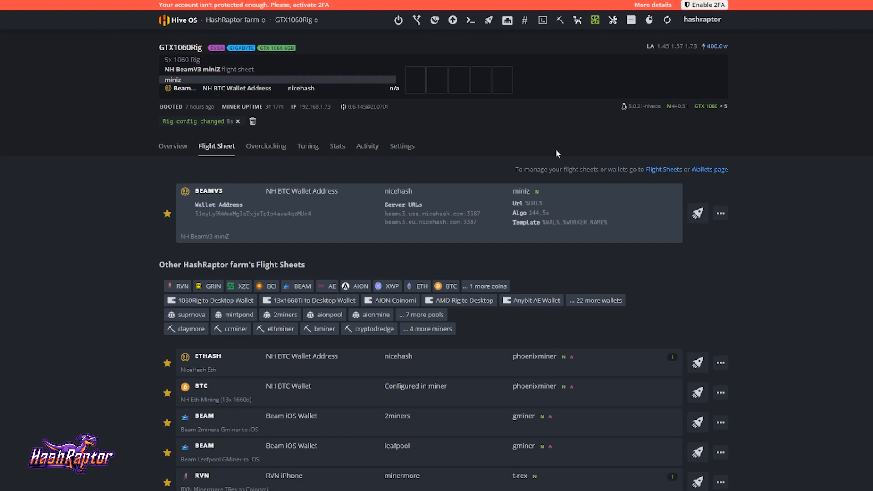
click(665, 20)
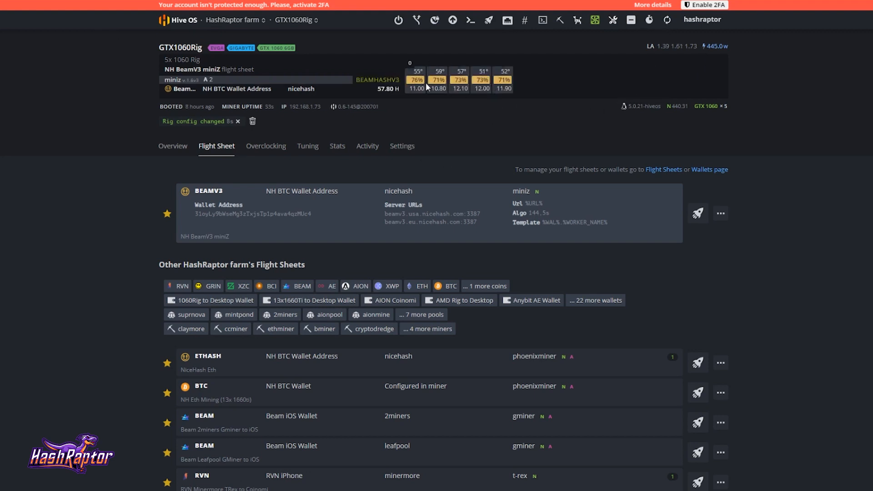
mouse_move(635, 20)
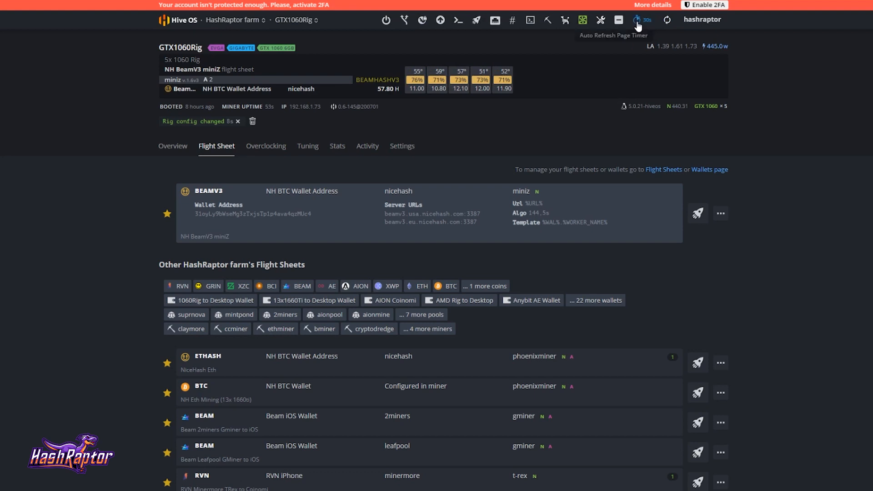
mouse_move(666, 20)
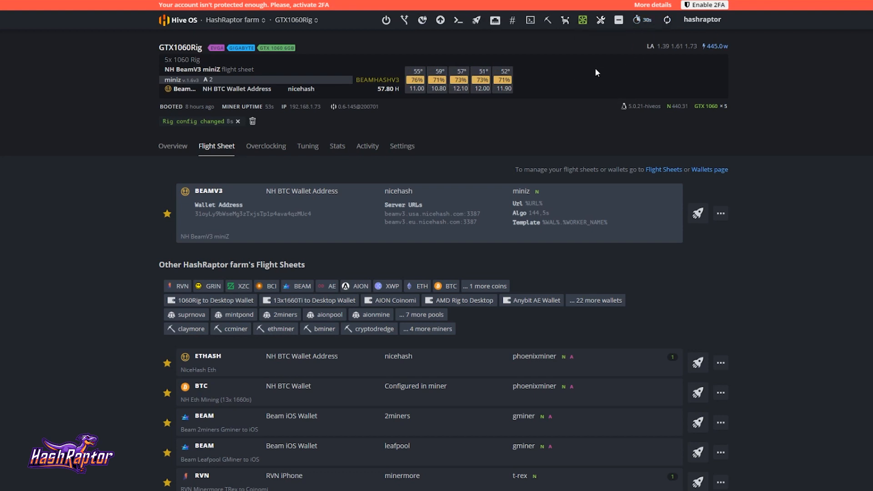
mouse_move(340, 57)
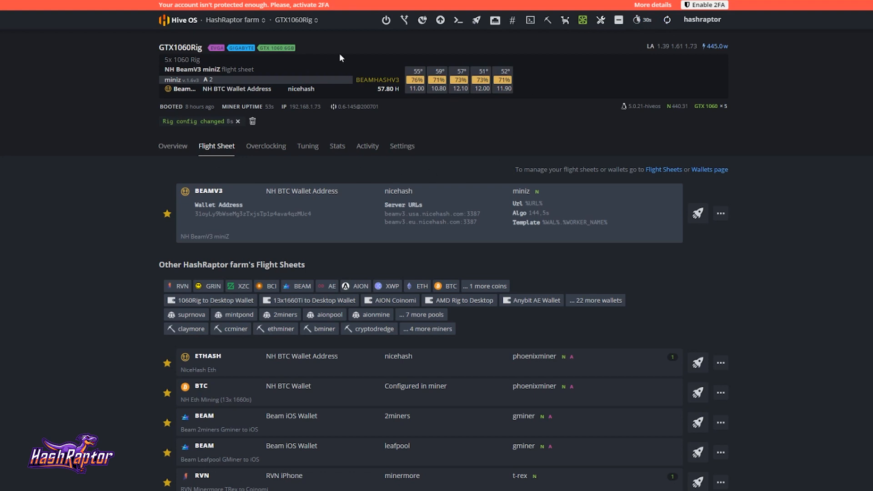
mouse_move(520, 127)
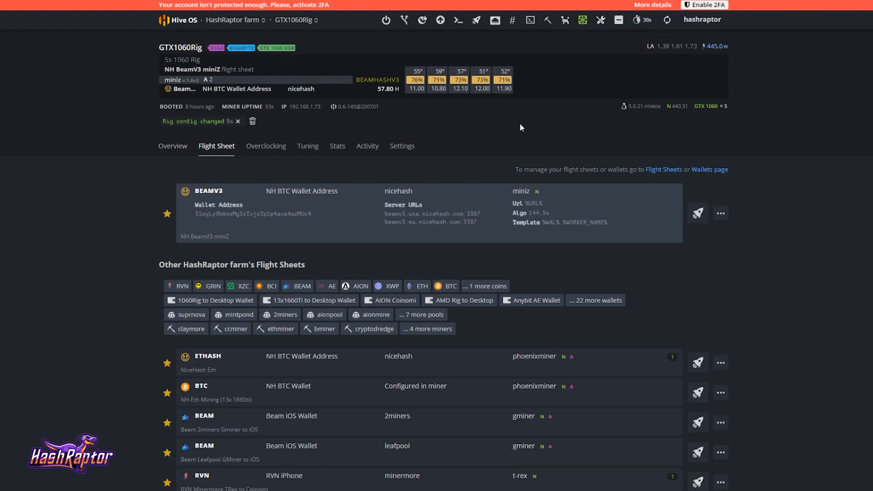
mouse_move(528, 117)
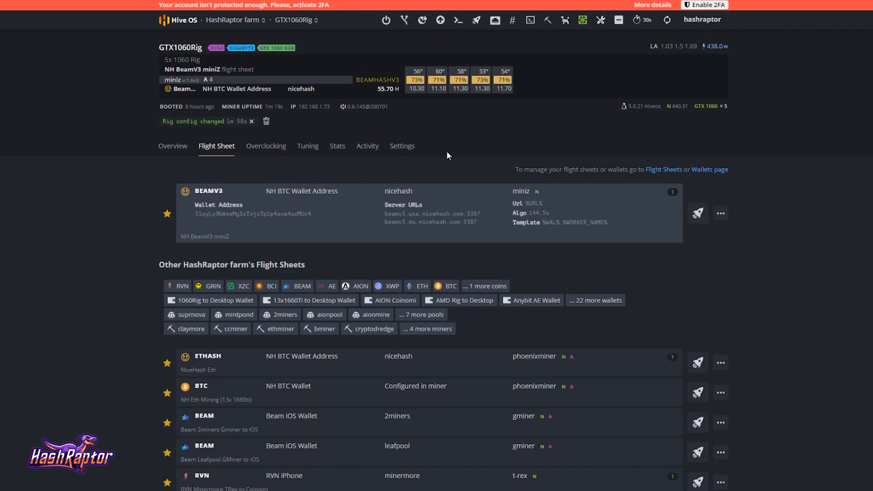
mouse_move(477, 160)
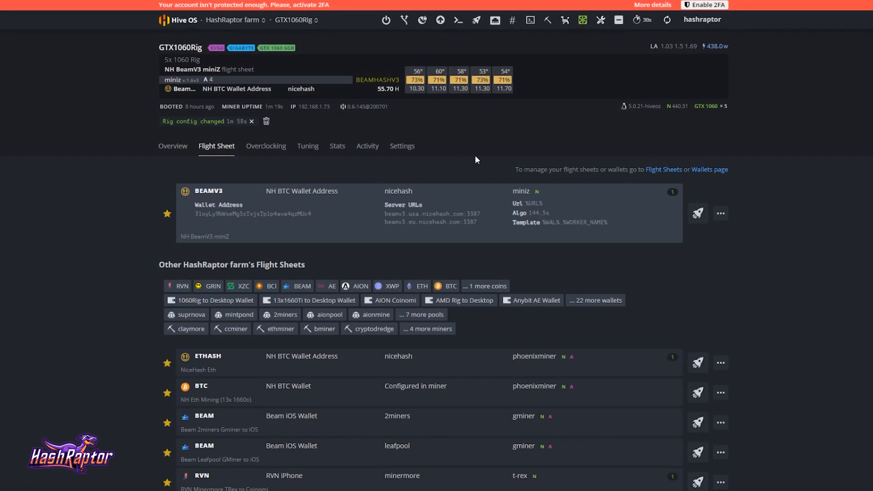
mouse_move(310, 127)
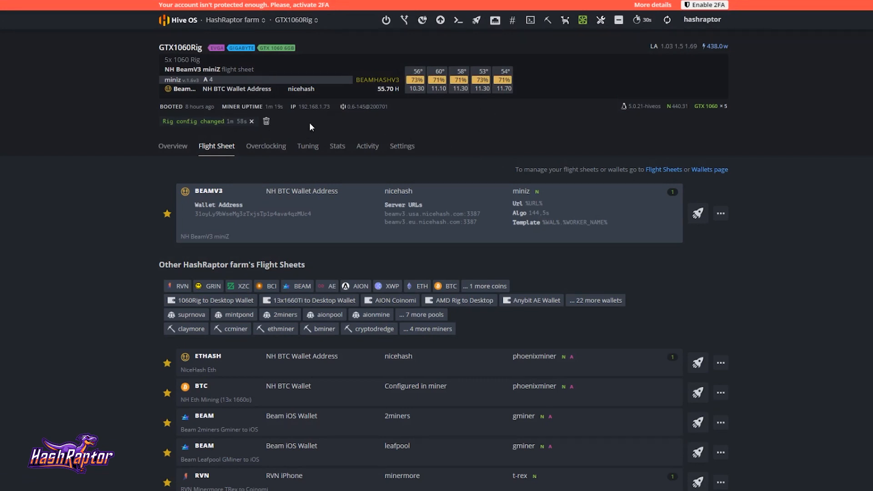
mouse_move(444, 140)
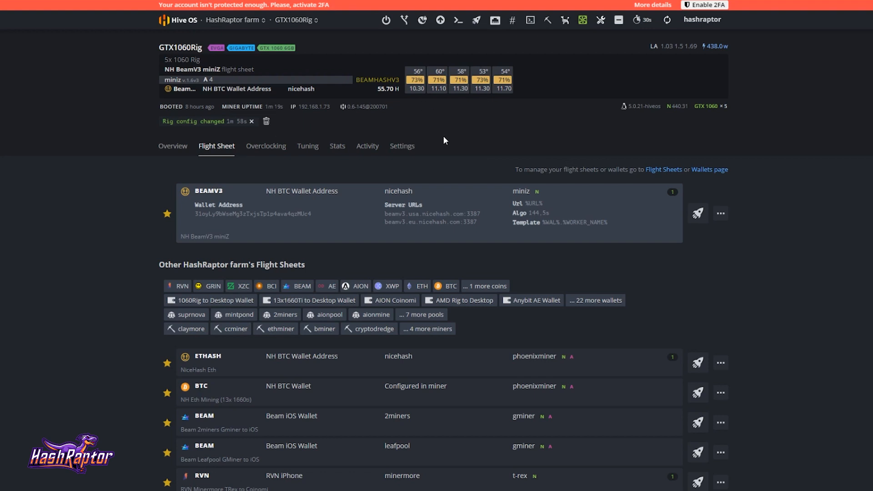
mouse_move(485, 145)
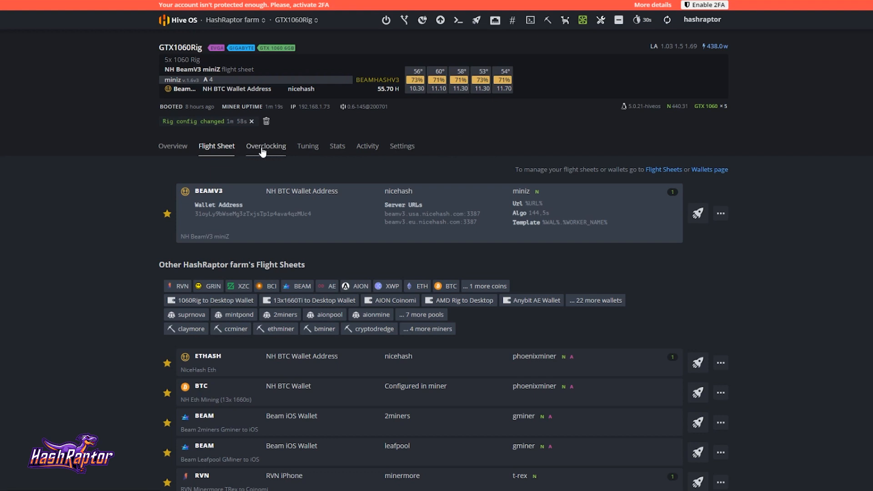
mouse_move(225, 156)
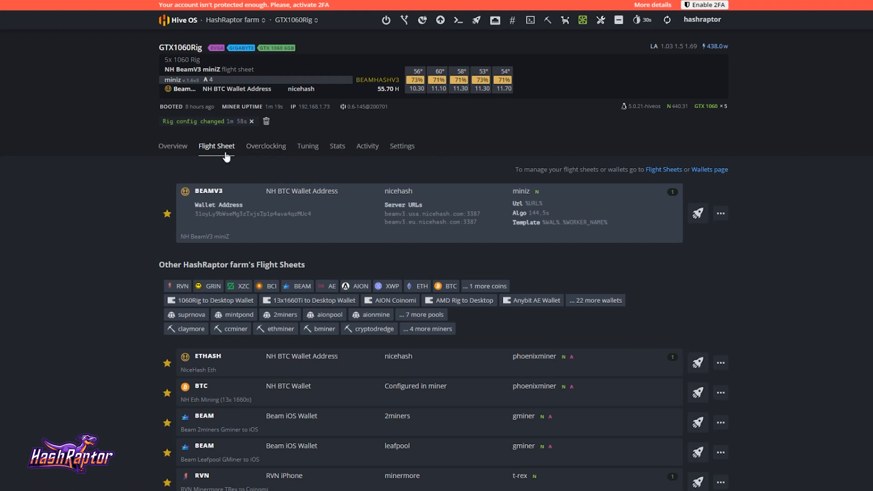
- Show GTX1060Rig's Overview with five GTX 1060 GPUs and overclock settings
click(173, 146)
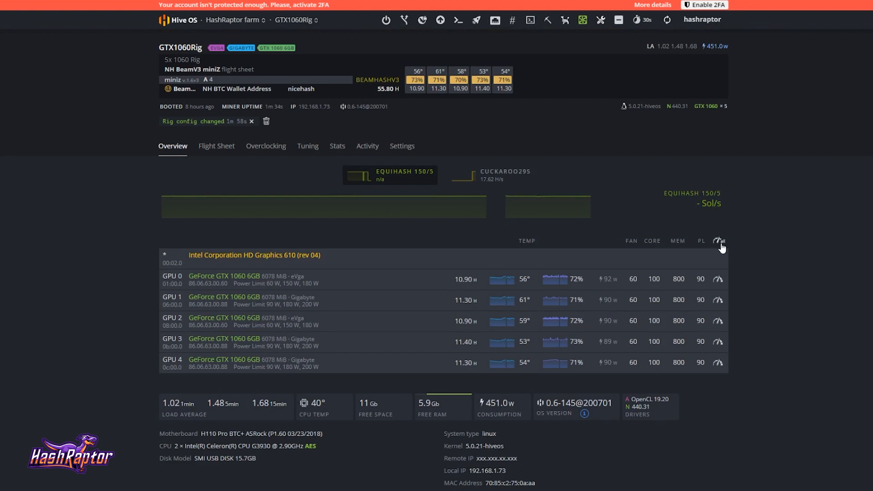
mouse_move(713, 248)
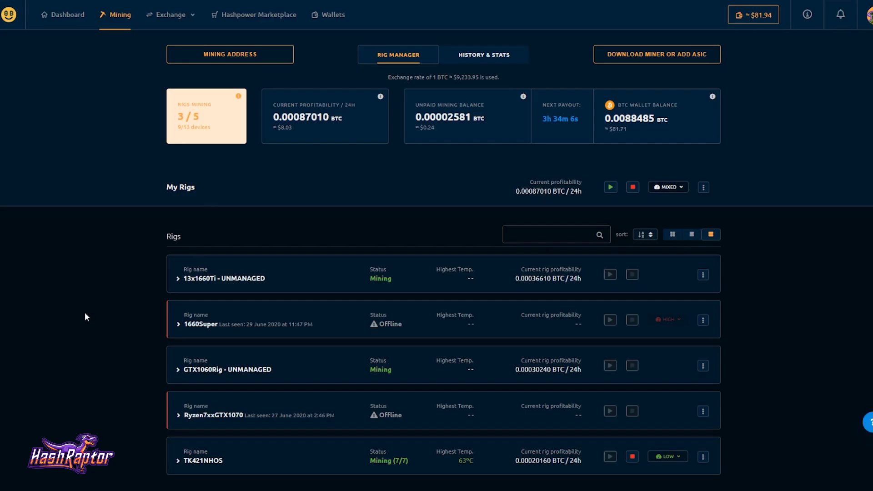
mouse_move(170, 388)
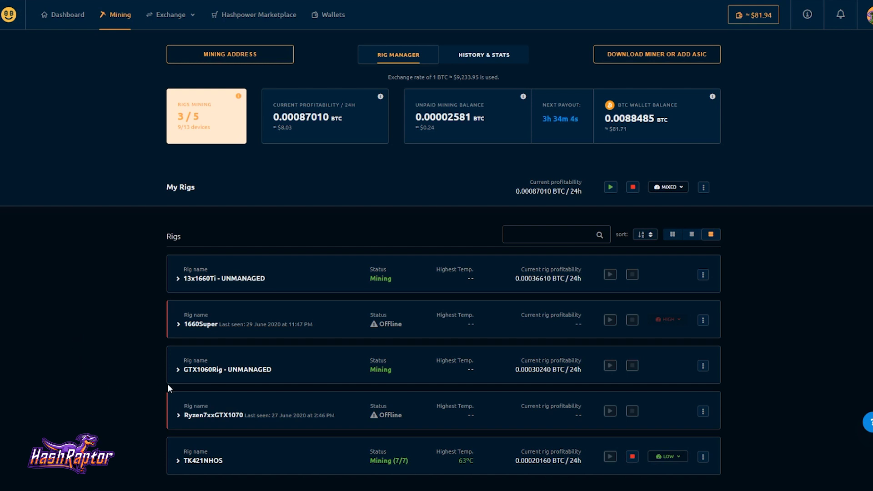
mouse_move(245, 374)
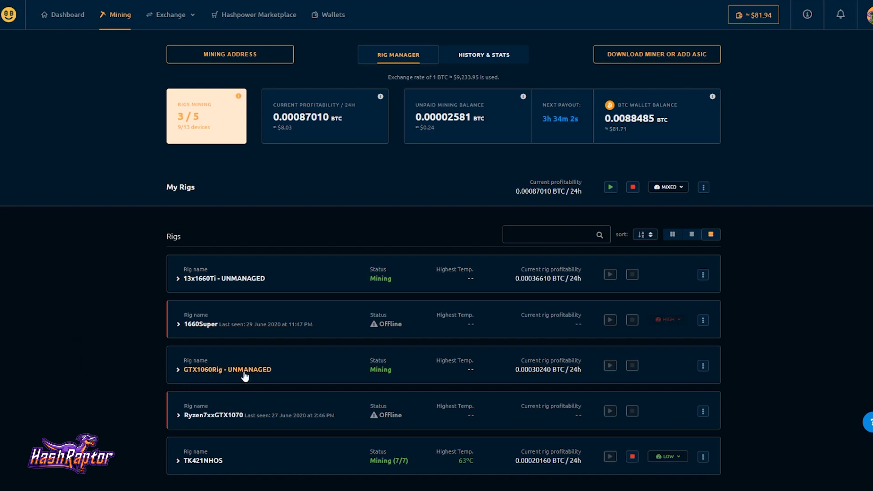
mouse_move(276, 374)
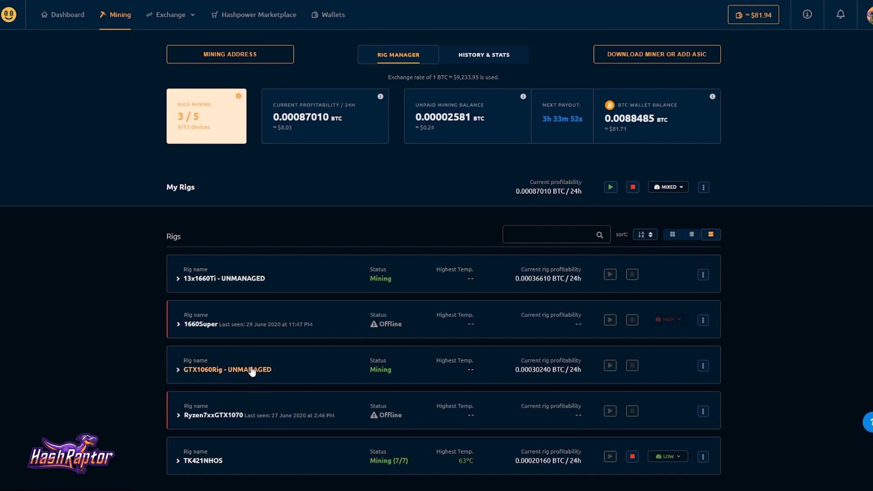
mouse_move(185, 467)
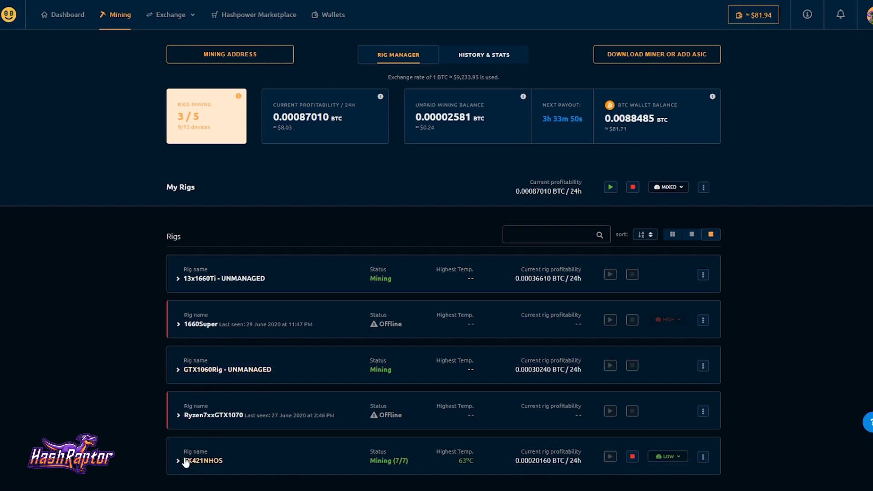
- Expand TK421NHOS to show its seven GTX 1660 Ti GPUs mining
click(180, 473)
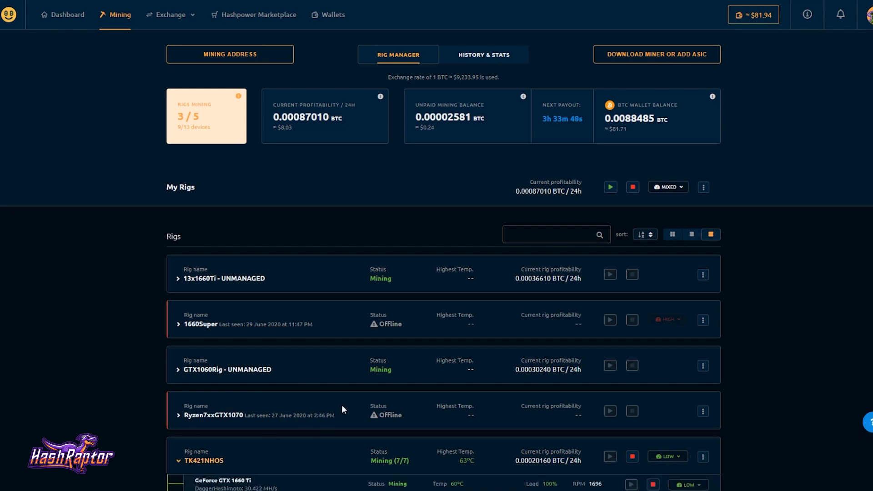
scroll(down, 3)
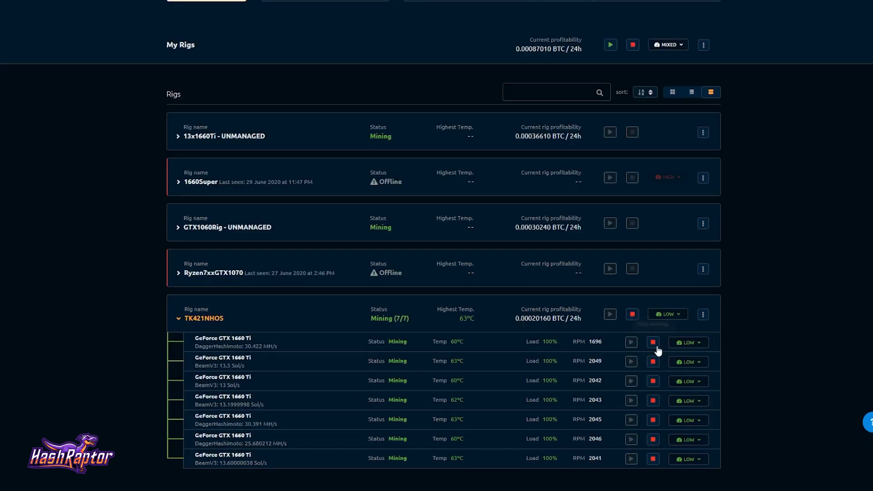
mouse_move(699, 342)
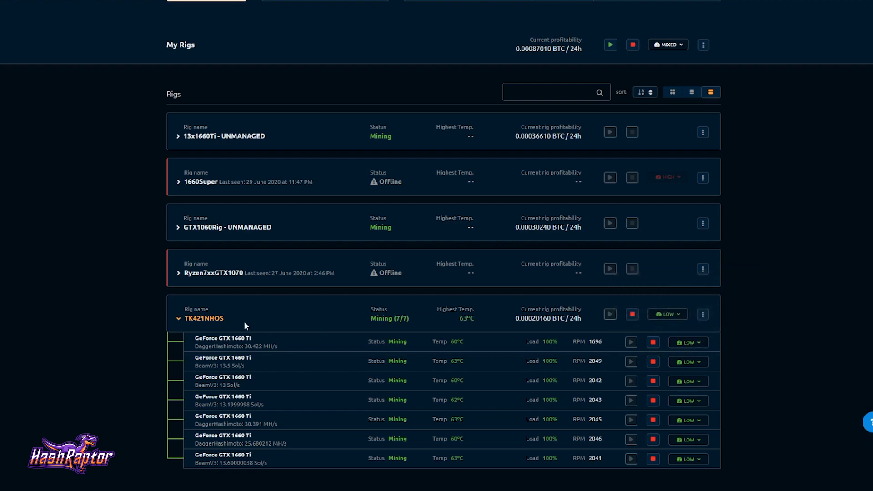
mouse_move(678, 346)
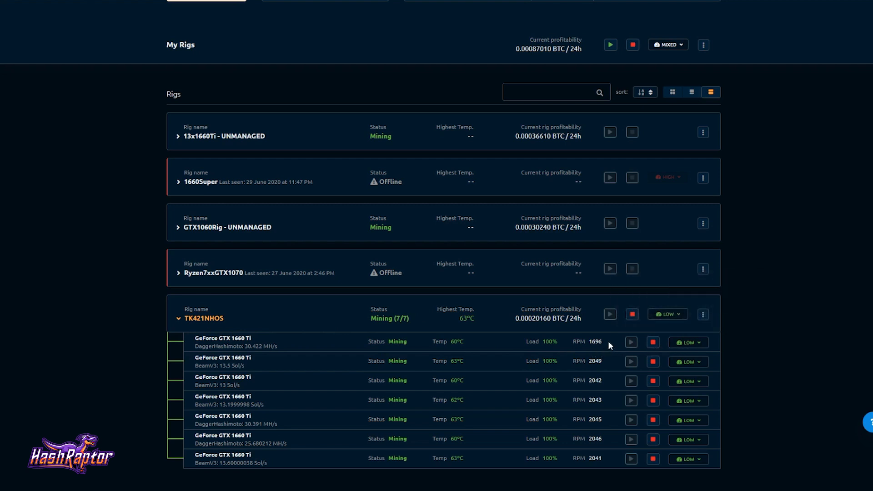
mouse_move(511, 282)
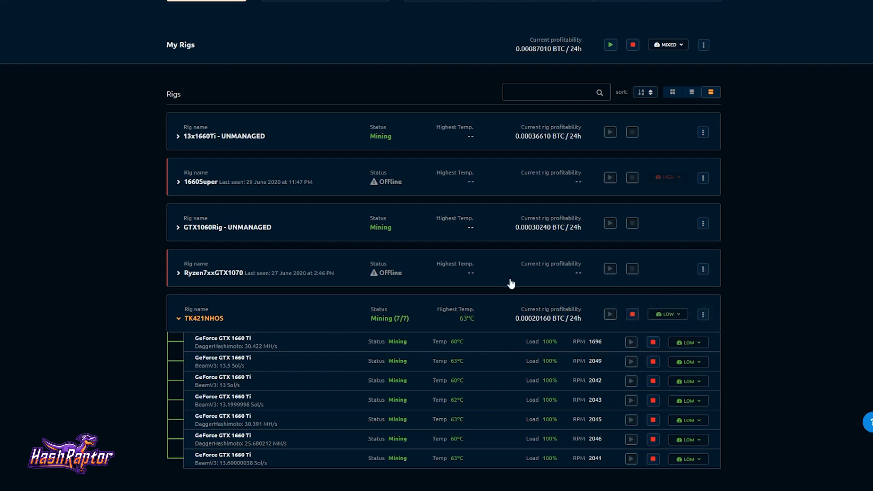
mouse_move(607, 371)
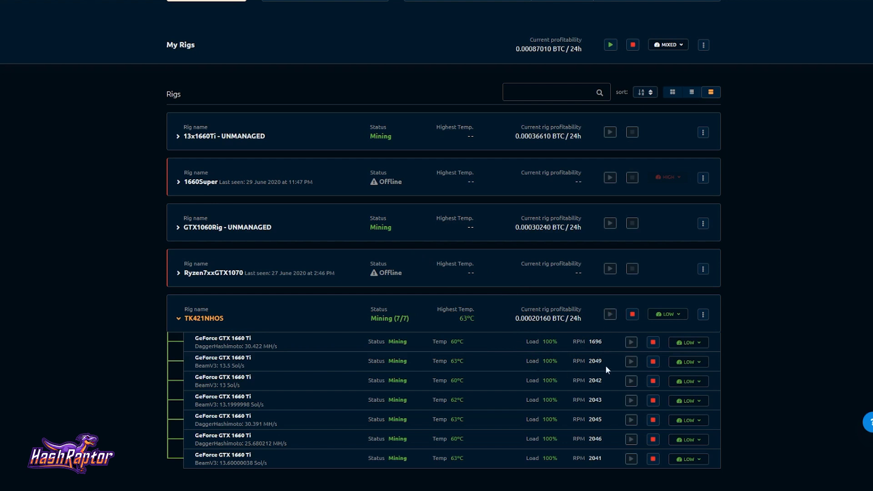
mouse_move(607, 370)
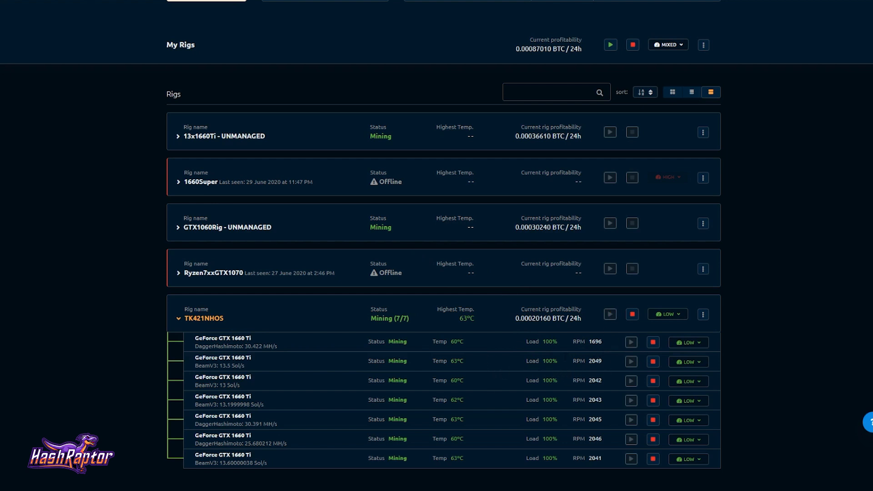
mouse_move(565, 359)
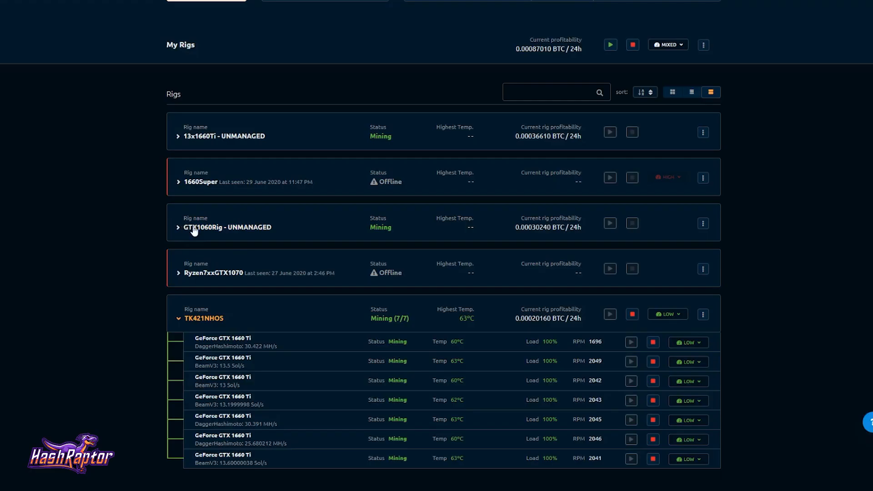
mouse_move(518, 234)
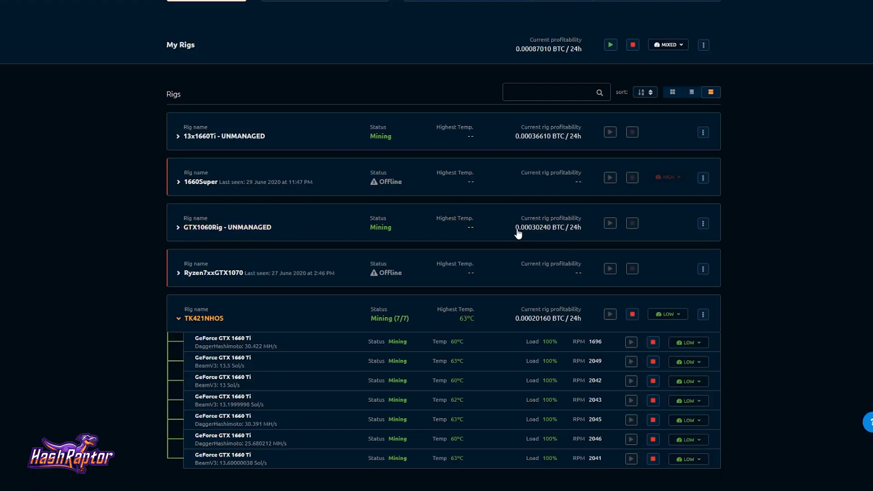
mouse_move(485, 110)
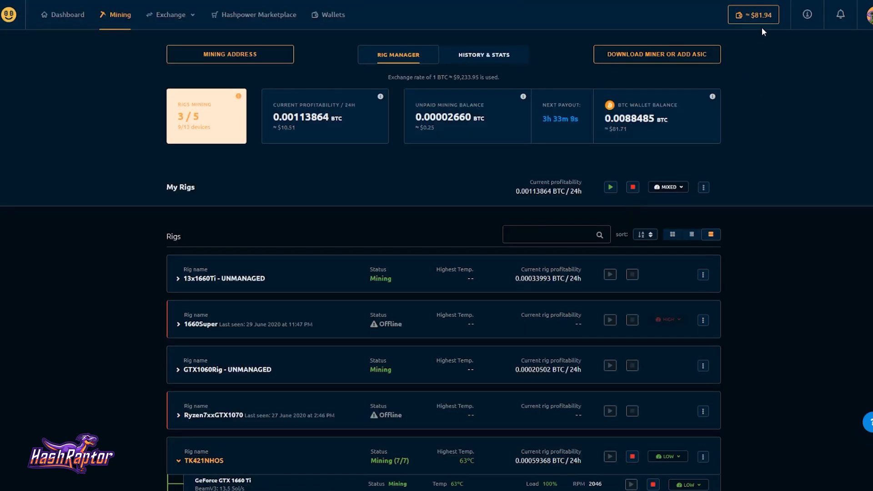
- Scroll the NiceHash rig list to find GTX1060Rig - UNMANAGED
scroll(down, 3)
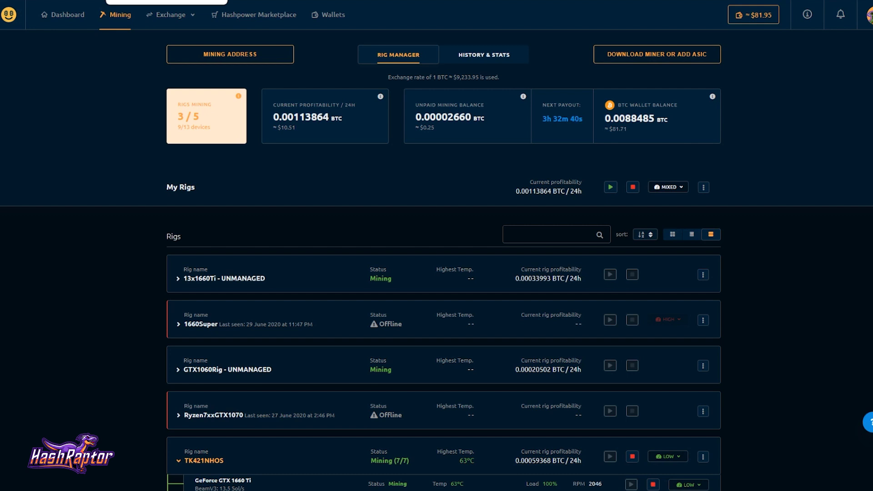
mouse_move(716, 35)
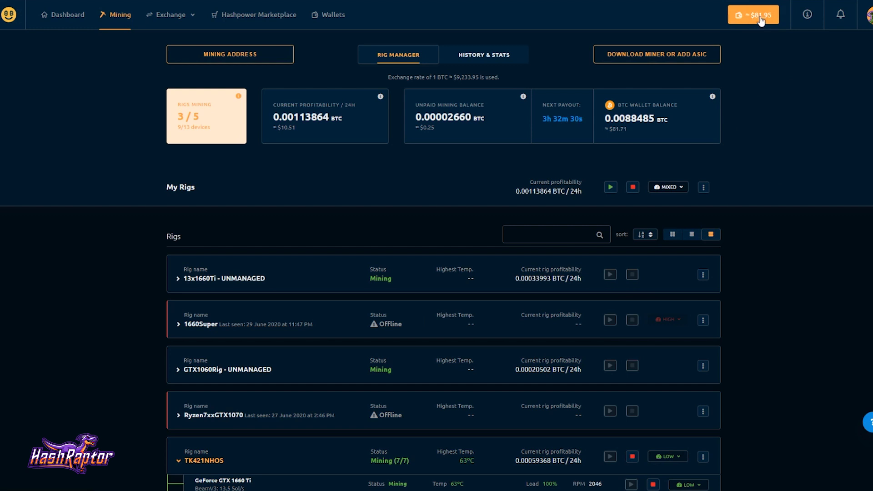
mouse_move(759, 26)
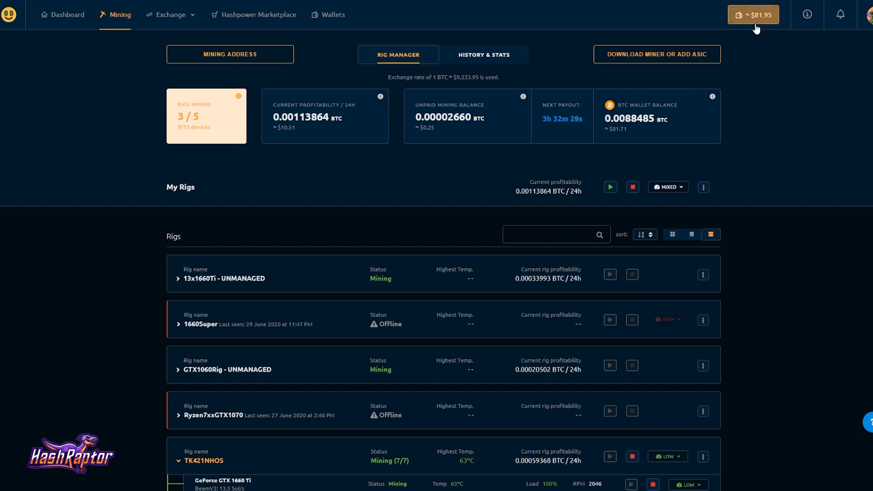
mouse_move(769, 157)
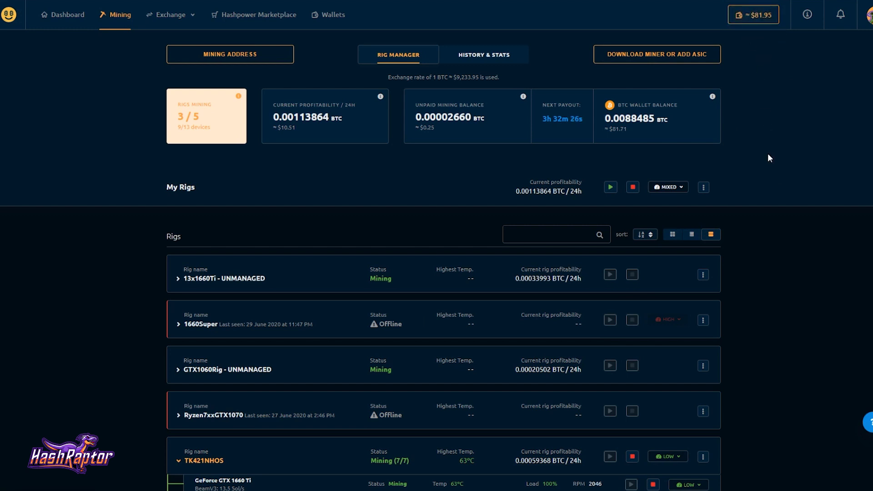
mouse_move(813, 161)
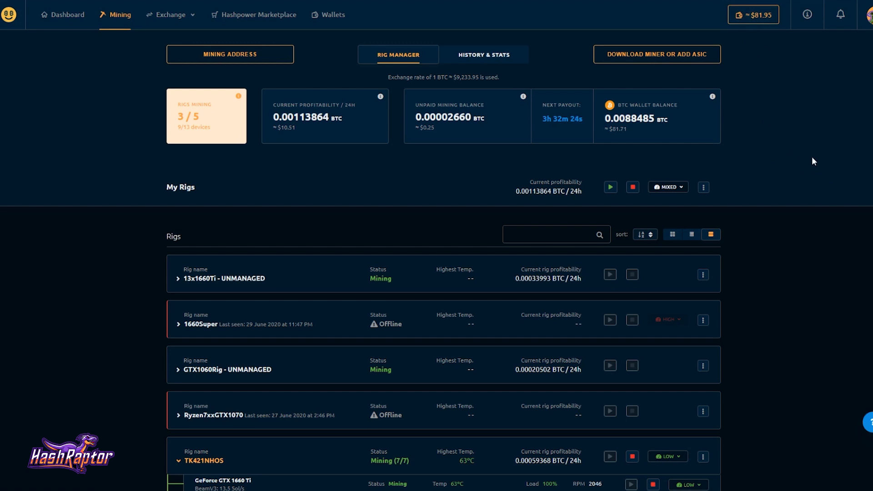
mouse_move(769, 38)
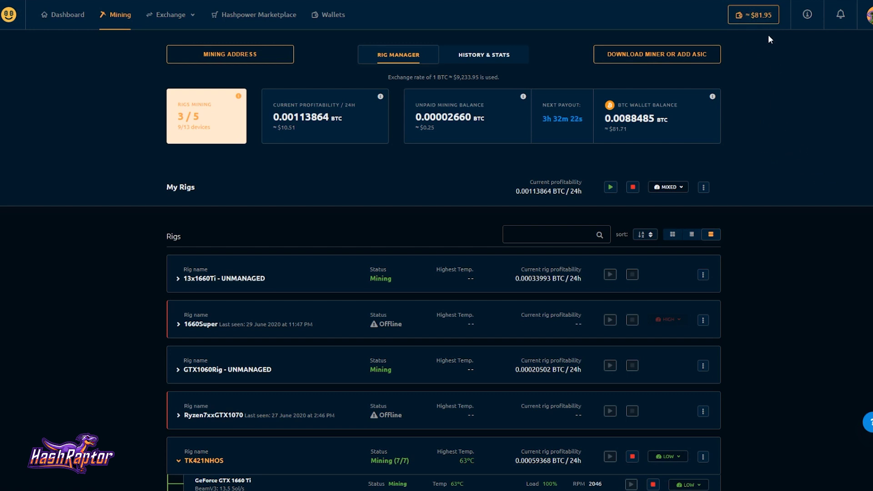
mouse_move(779, 55)
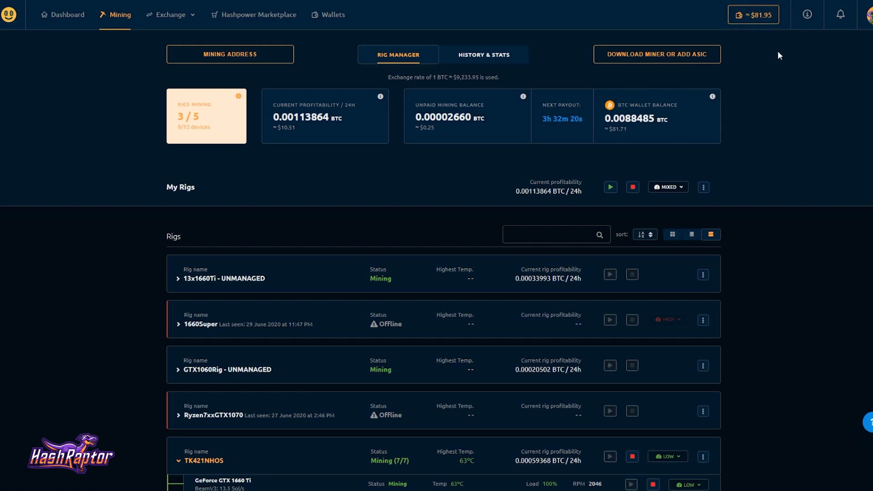
mouse_move(763, 91)
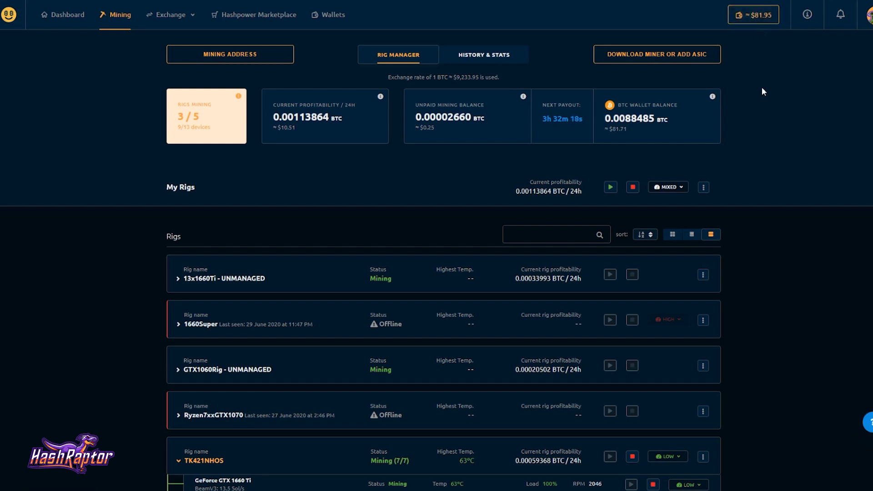
mouse_move(748, 27)
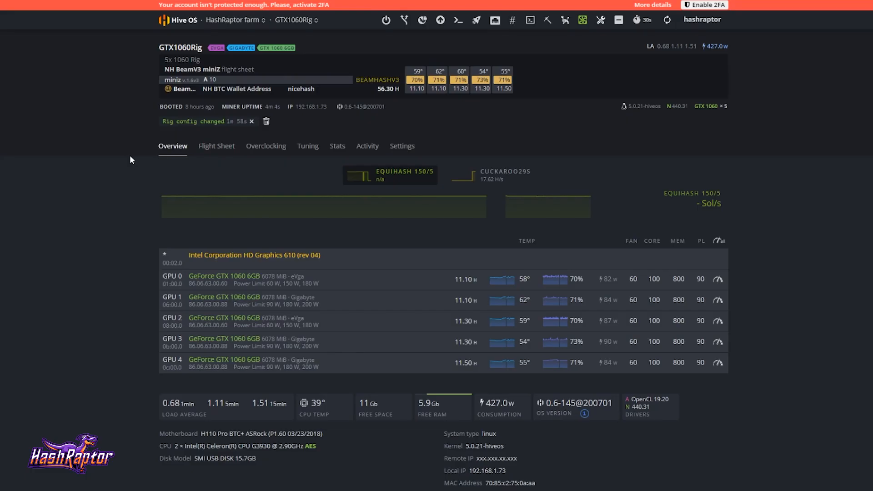
mouse_move(118, 169)
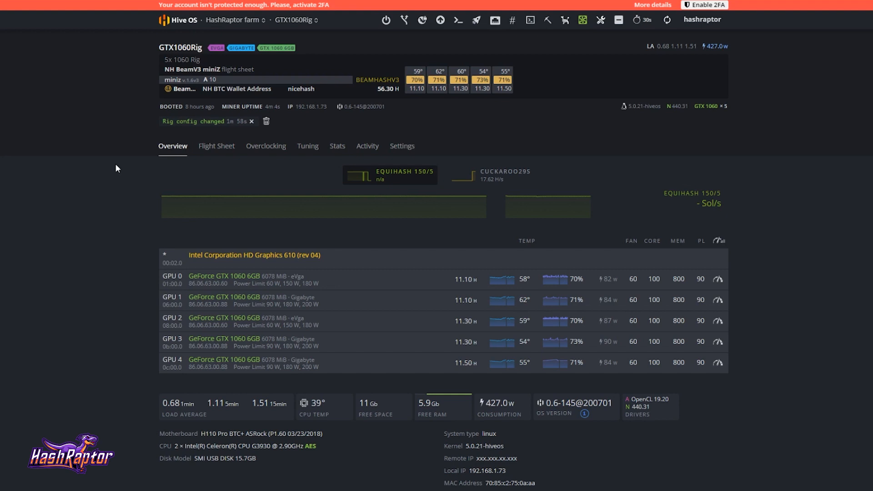
mouse_move(114, 177)
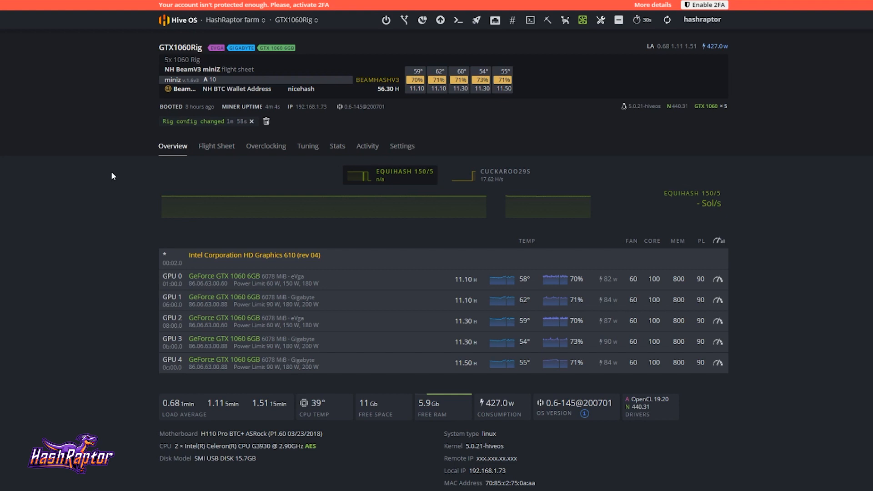
mouse_move(113, 184)
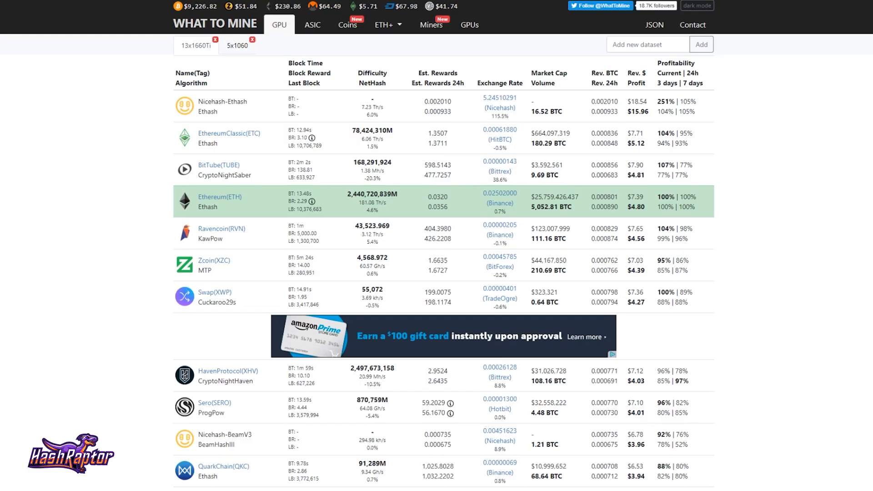
mouse_move(193, 99)
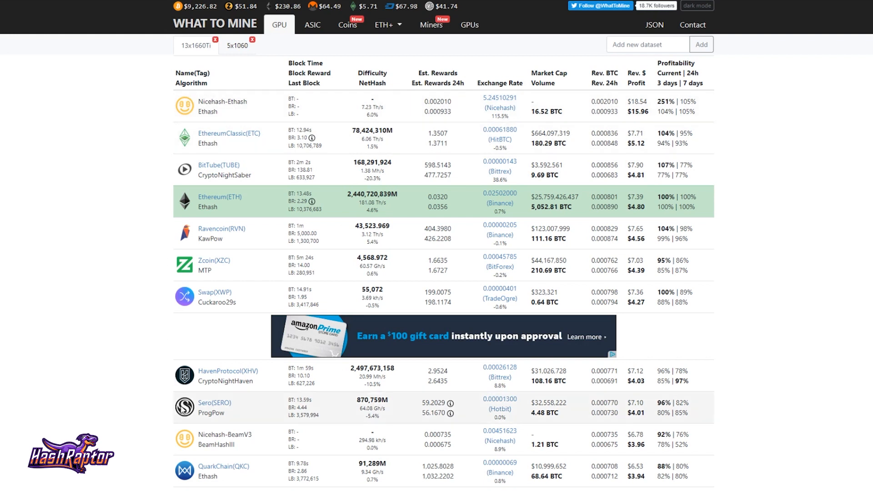
mouse_move(237, 458)
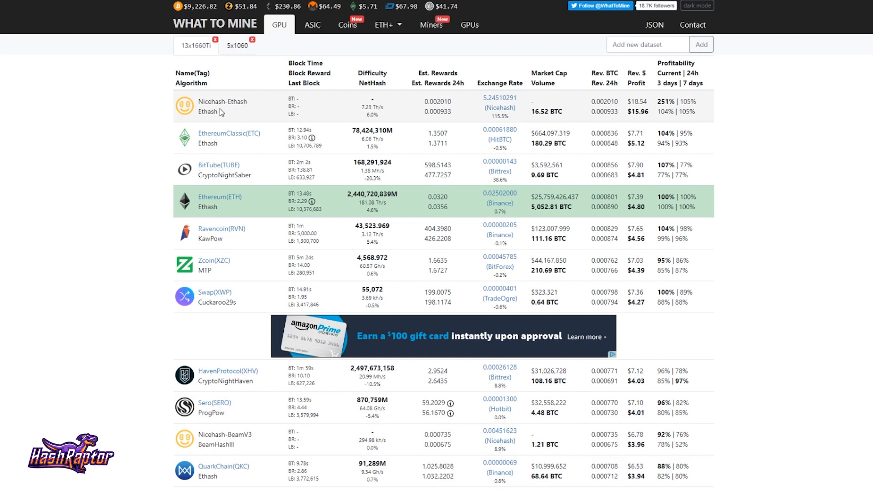
mouse_move(236, 111)
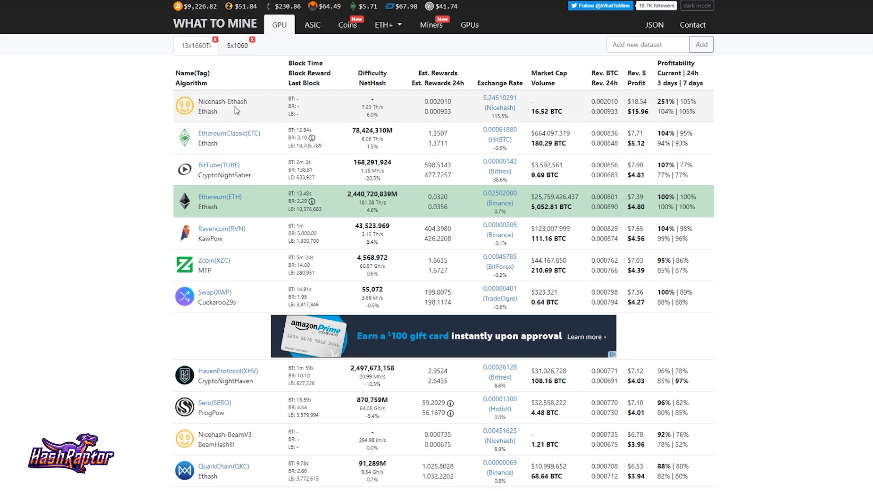
mouse_move(220, 110)
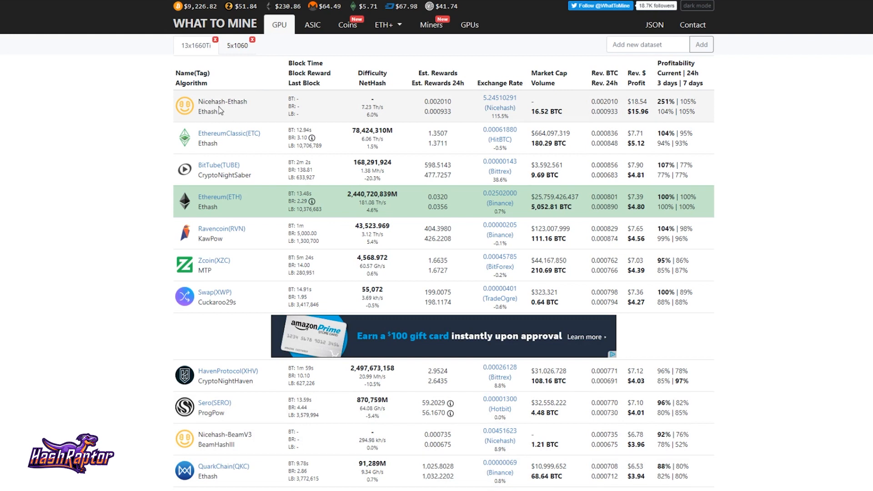
mouse_move(231, 110)
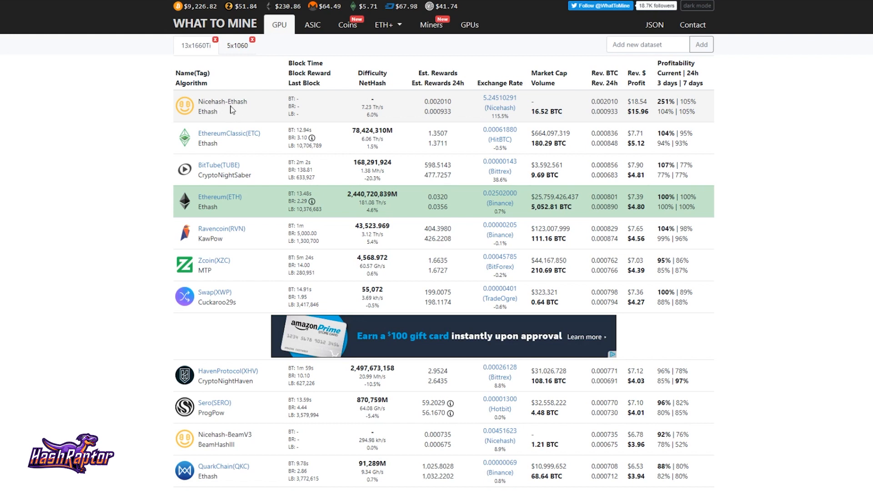
mouse_move(152, 111)
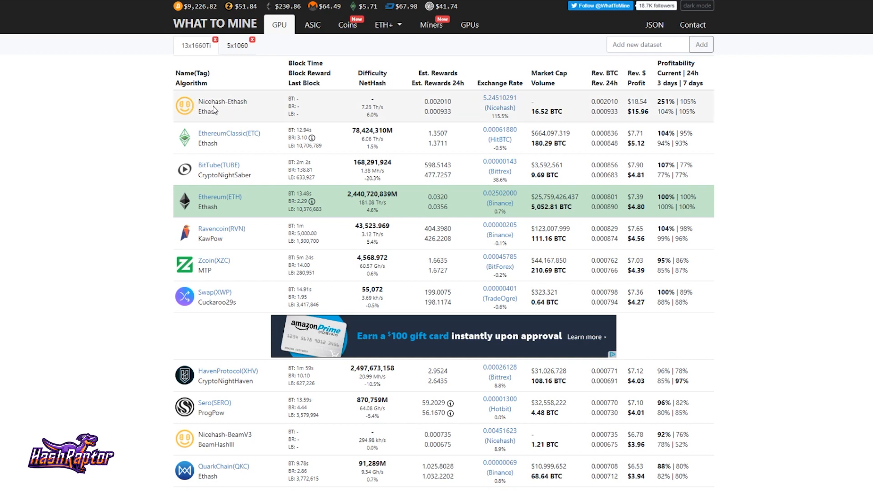
mouse_move(126, 105)
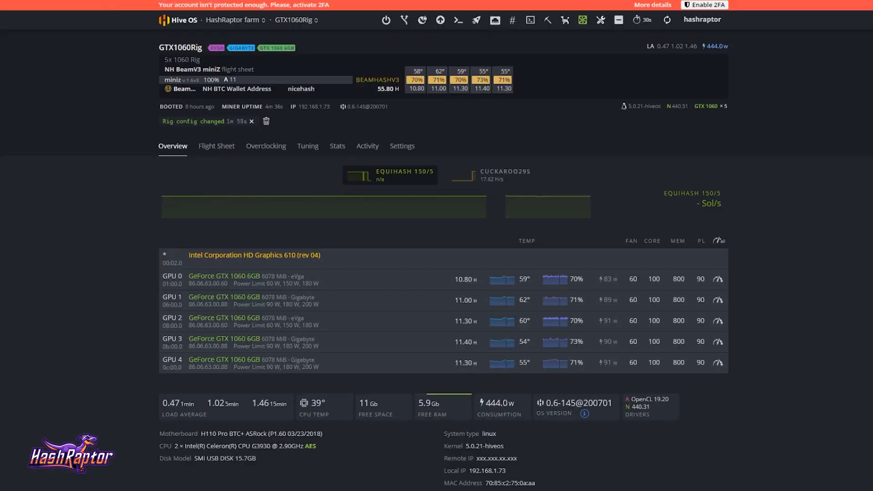
mouse_move(151, 385)
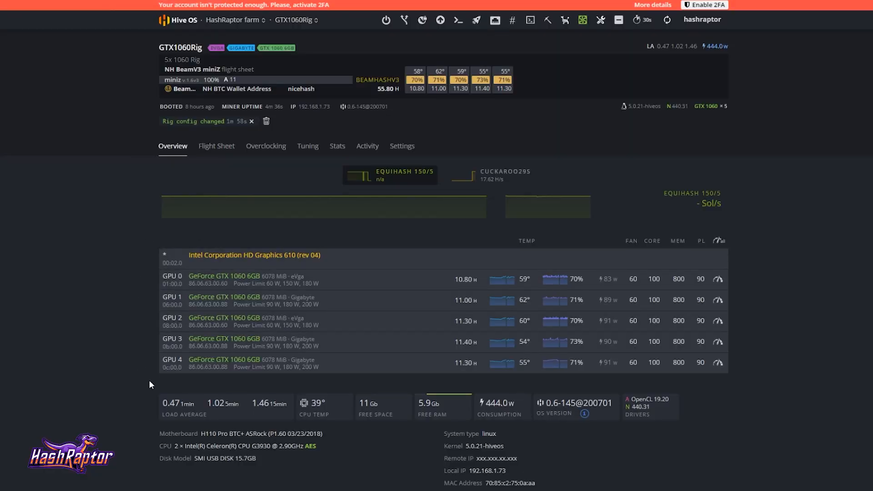
mouse_move(125, 304)
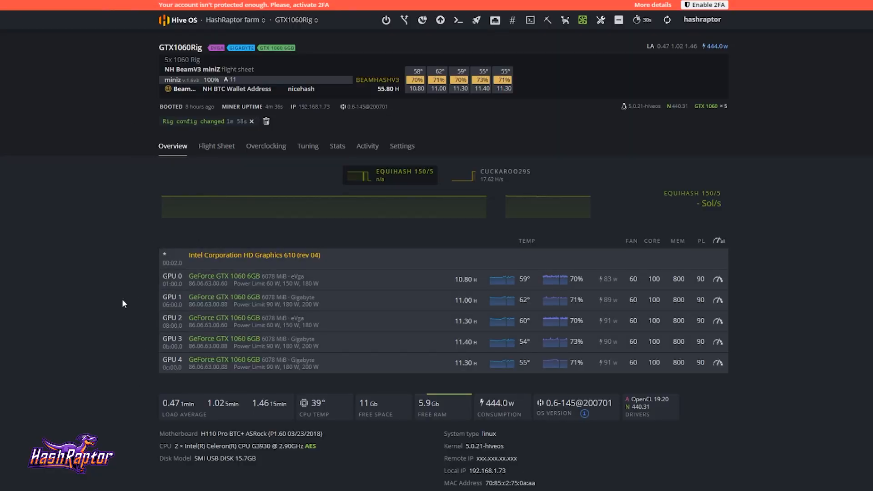
mouse_move(108, 340)
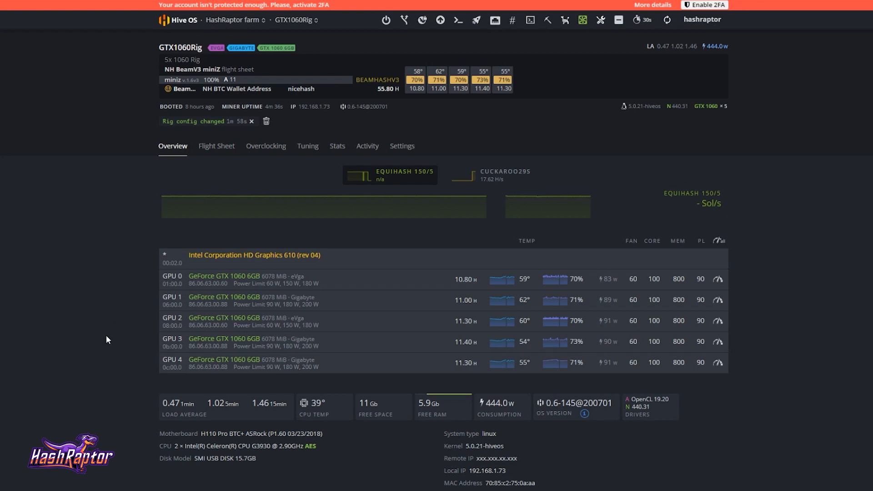
mouse_move(109, 282)
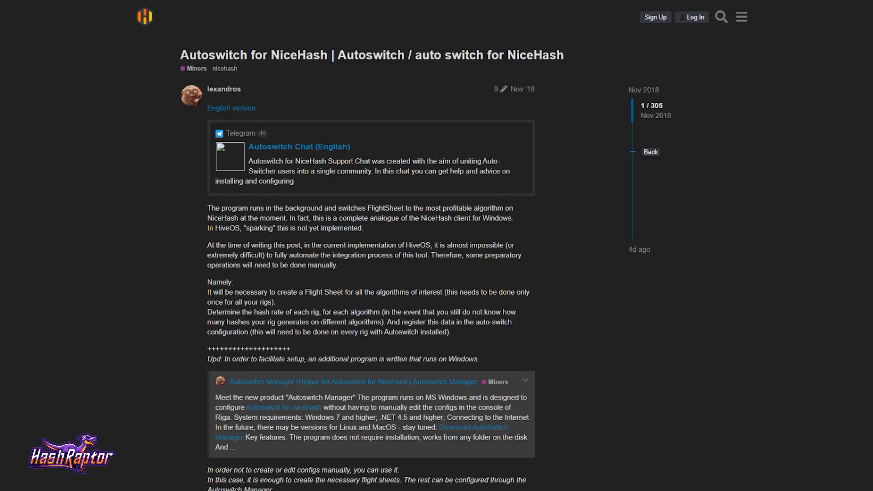
mouse_move(313, 62)
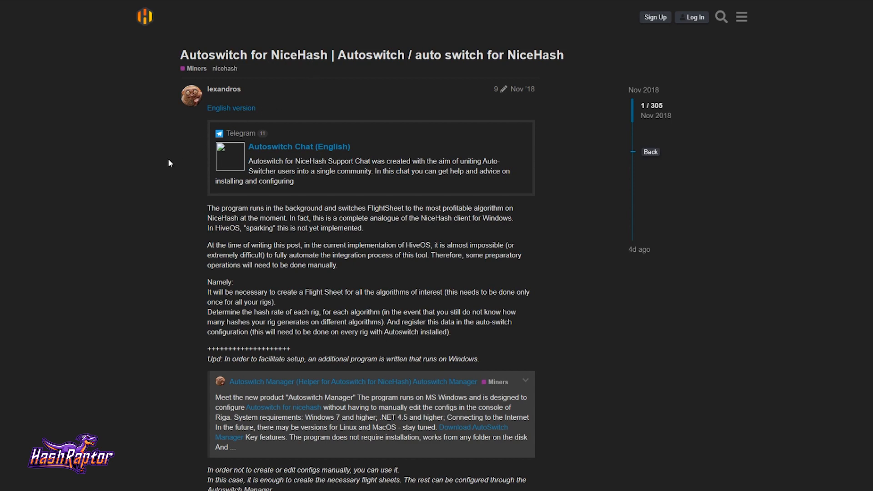
scroll(down, 3)
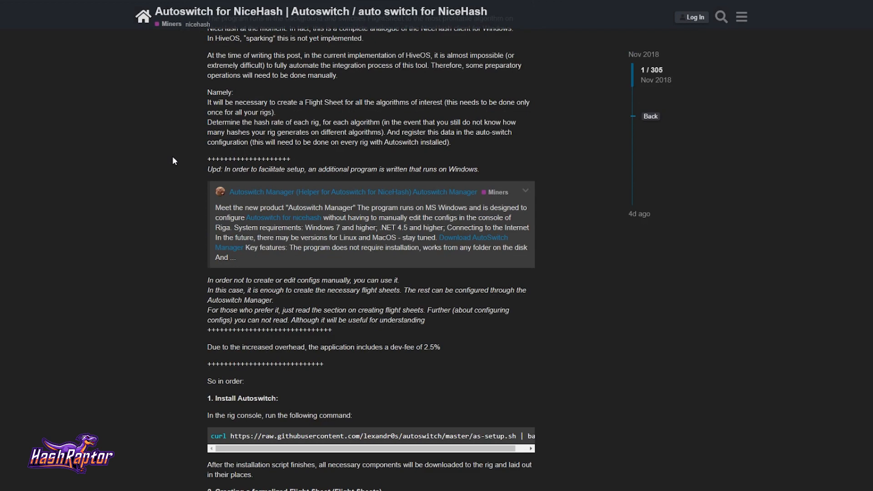
scroll(down, 3)
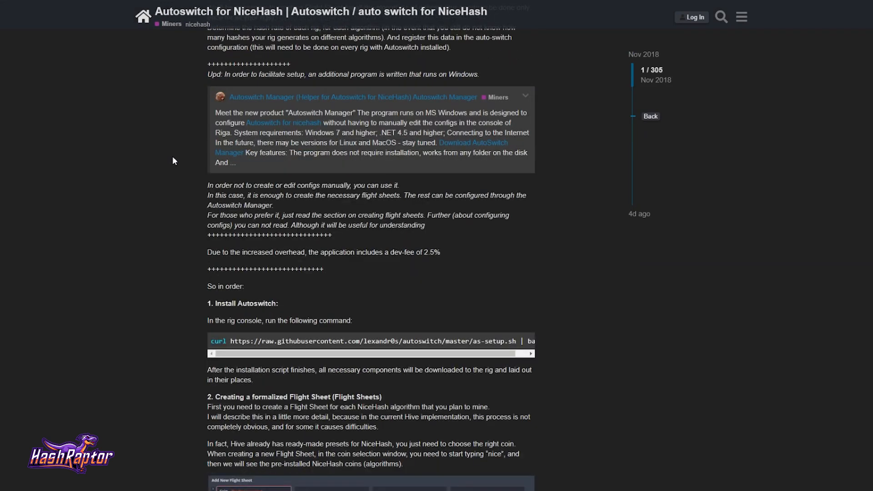
scroll(down, 3)
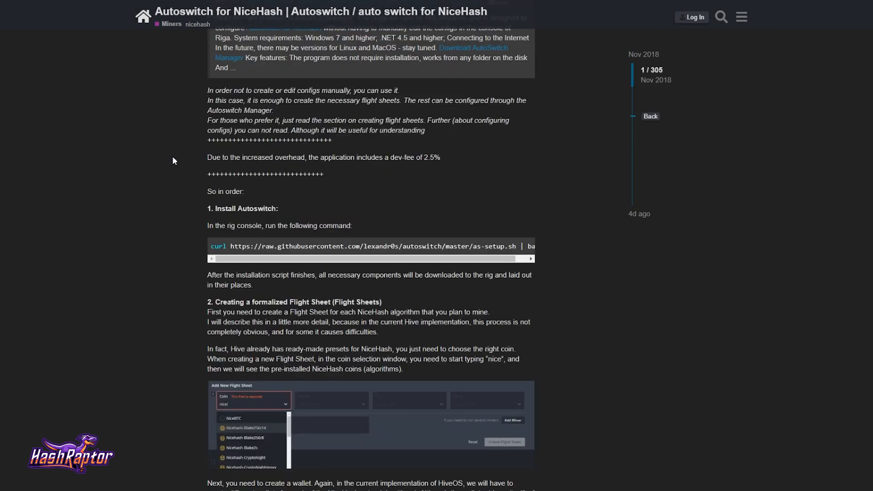
scroll(down, 3)
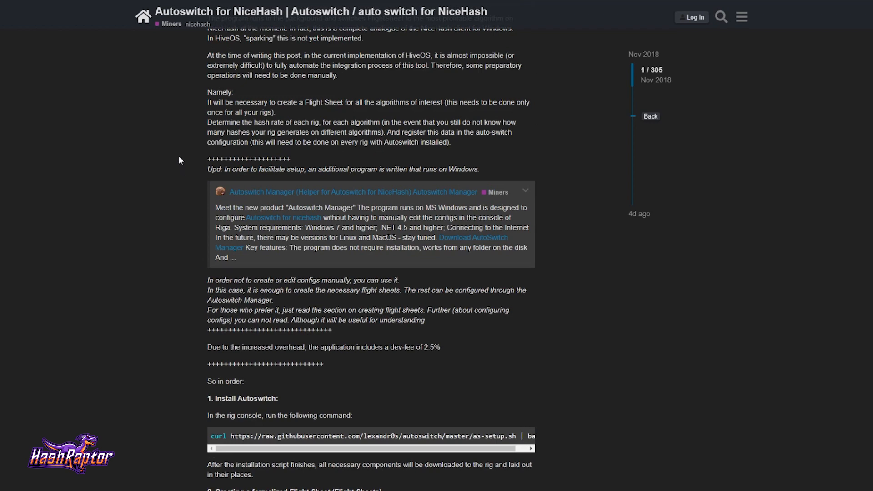
mouse_move(169, 159)
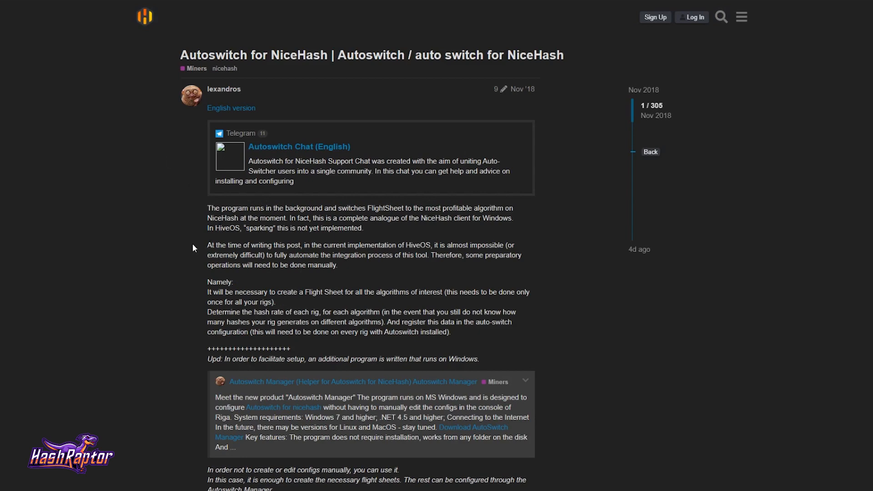
scroll(down, 3)
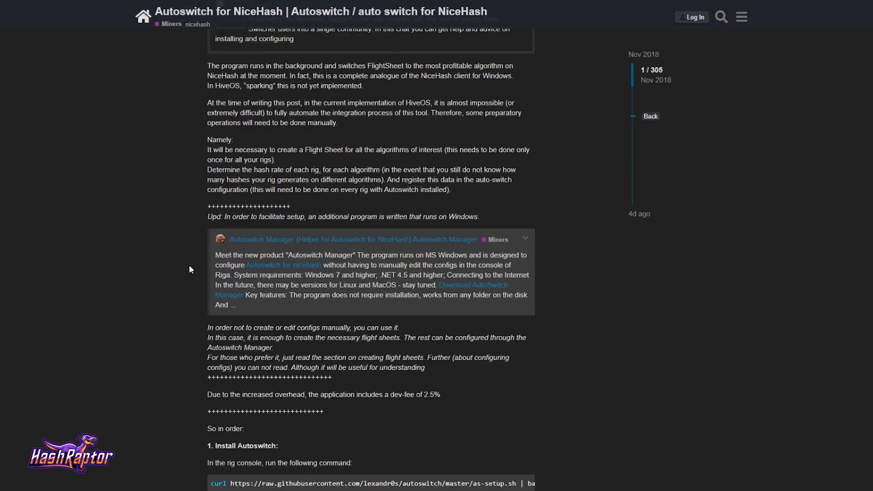
scroll(down, 3)
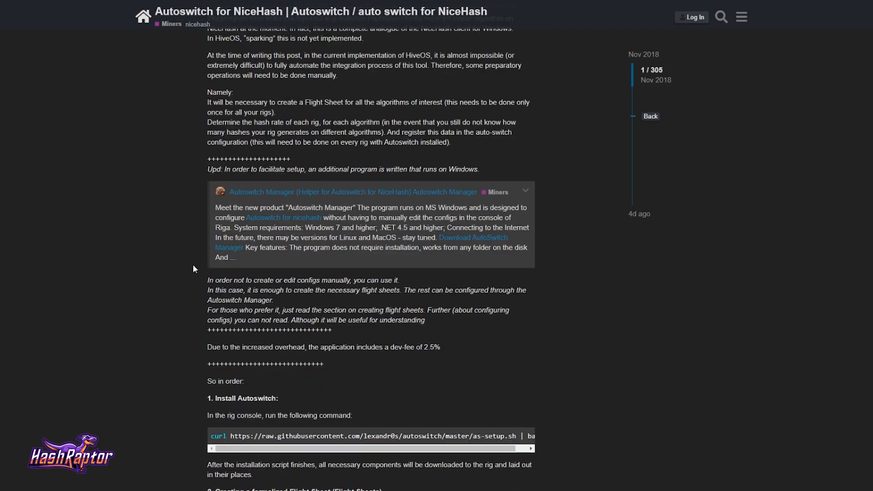
scroll(down, 3)
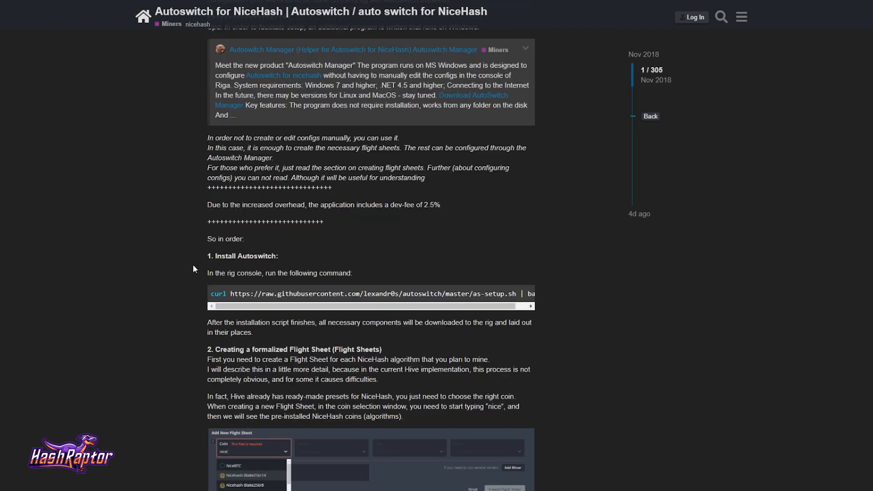
scroll(down, 3)
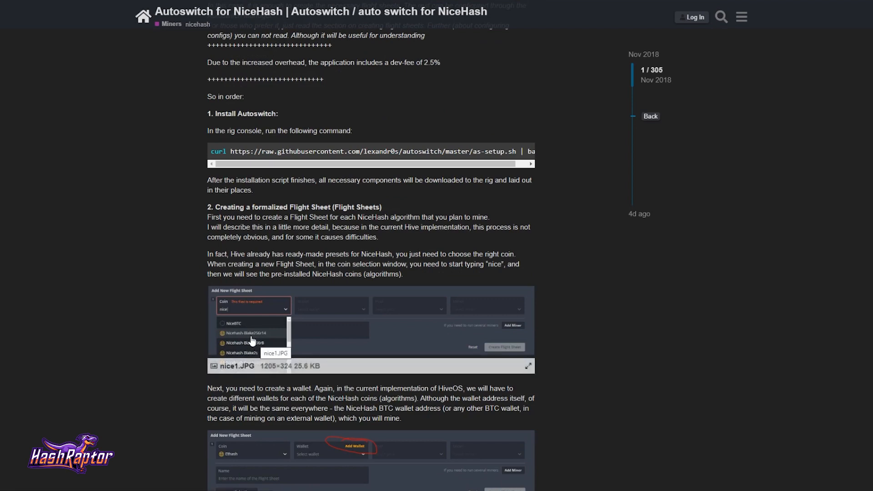
mouse_move(253, 351)
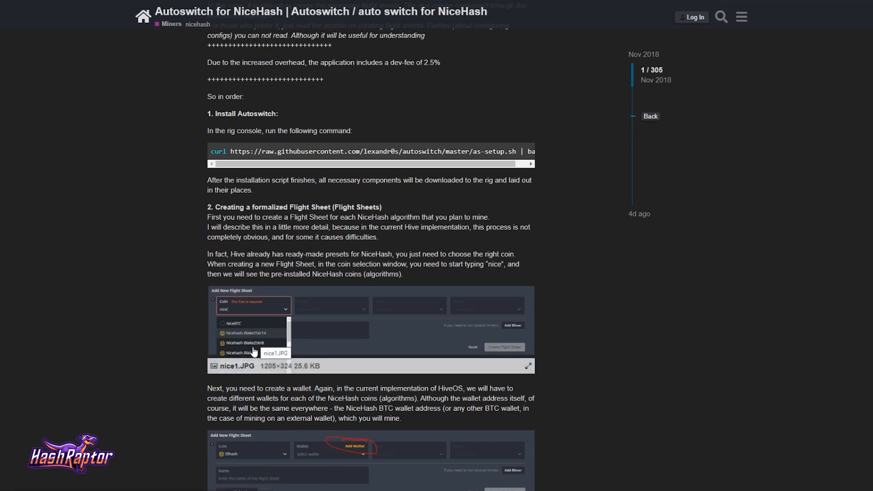
scroll(down, 3)
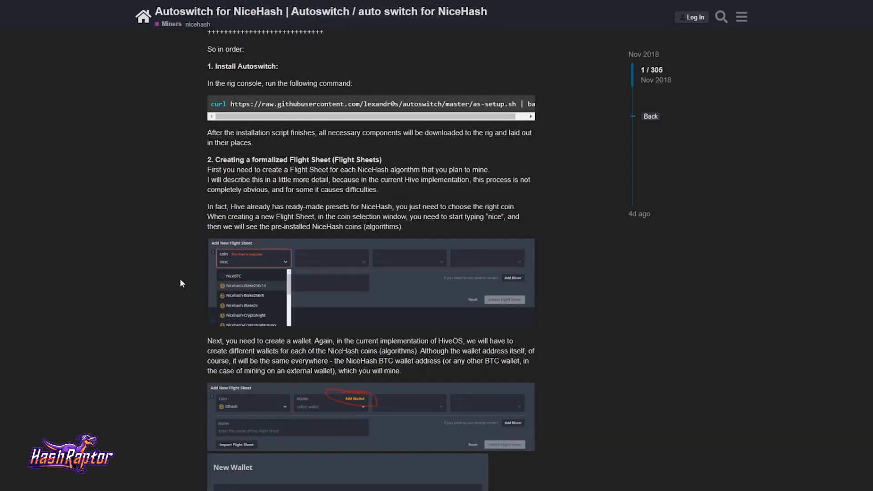
scroll(down, 3)
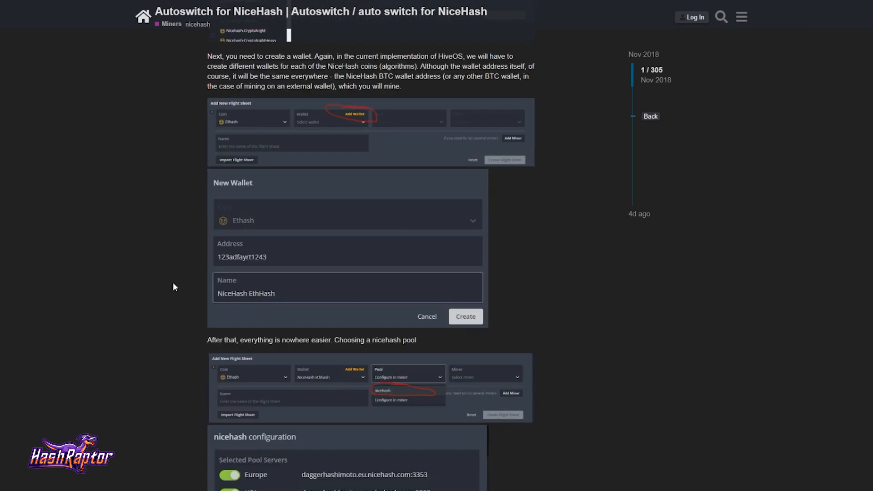
scroll(down, 3)
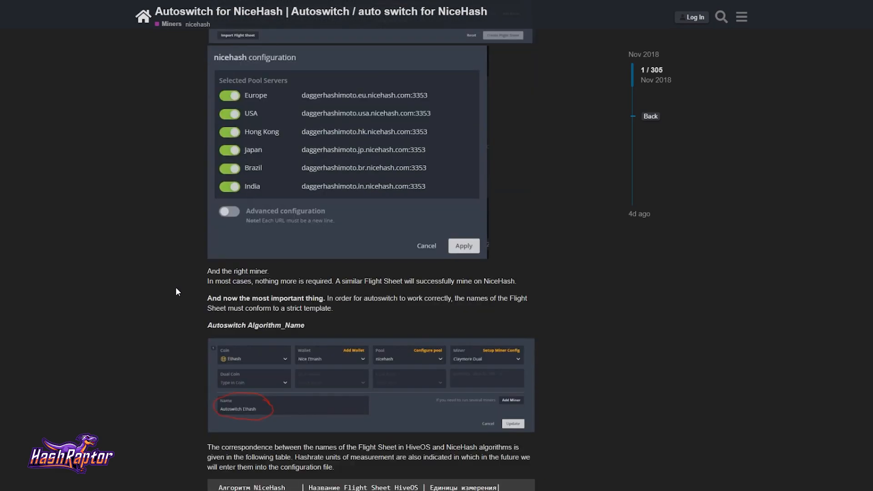
scroll(down, 3)
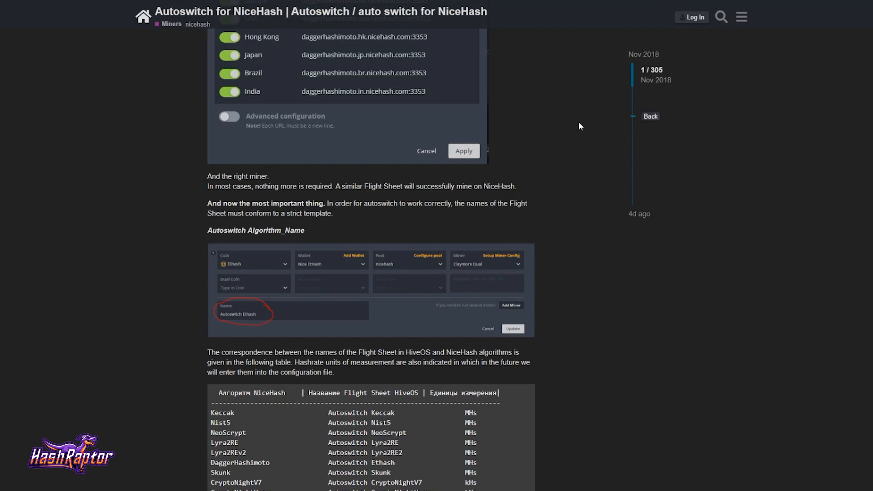
mouse_move(580, 168)
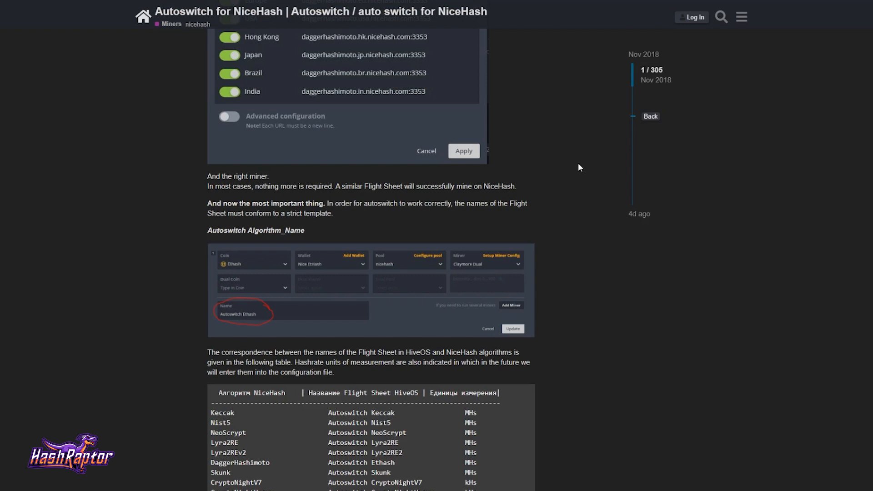
mouse_move(555, 176)
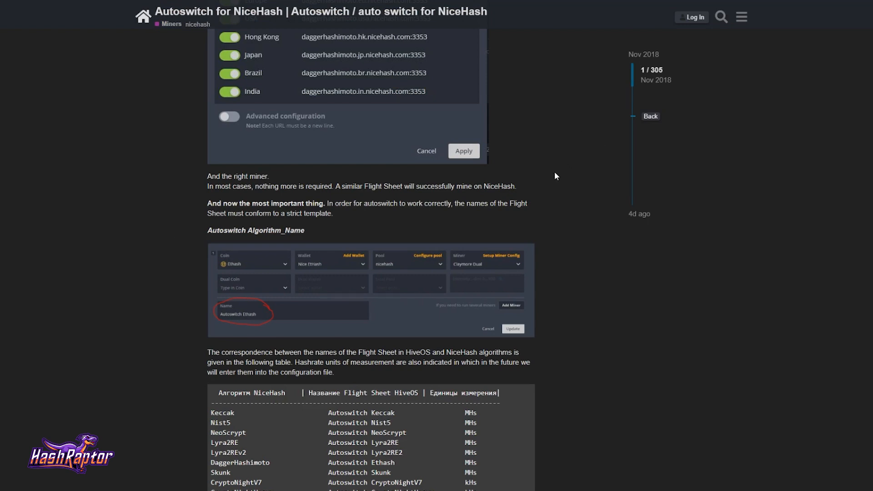
scroll(up, 3)
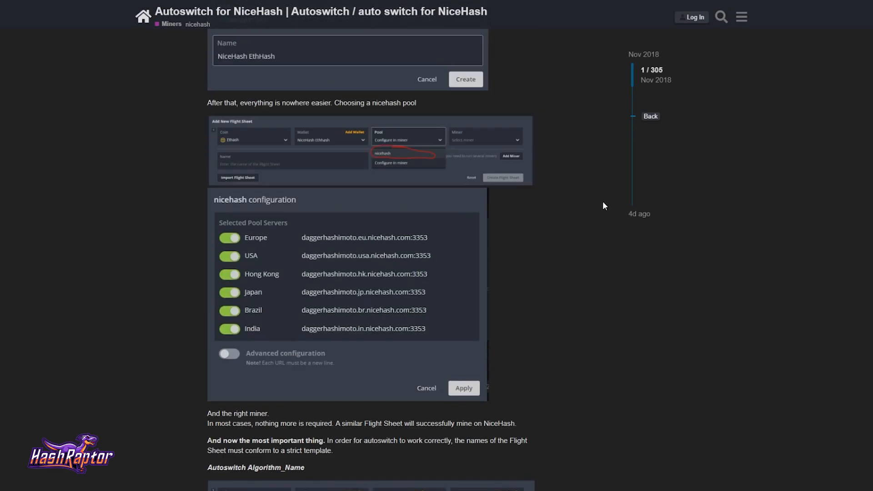
scroll(up, 3)
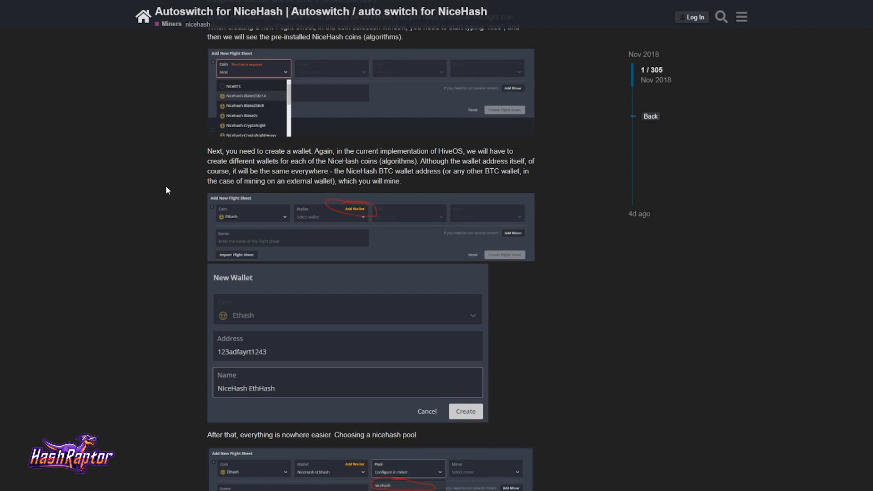
mouse_move(159, 185)
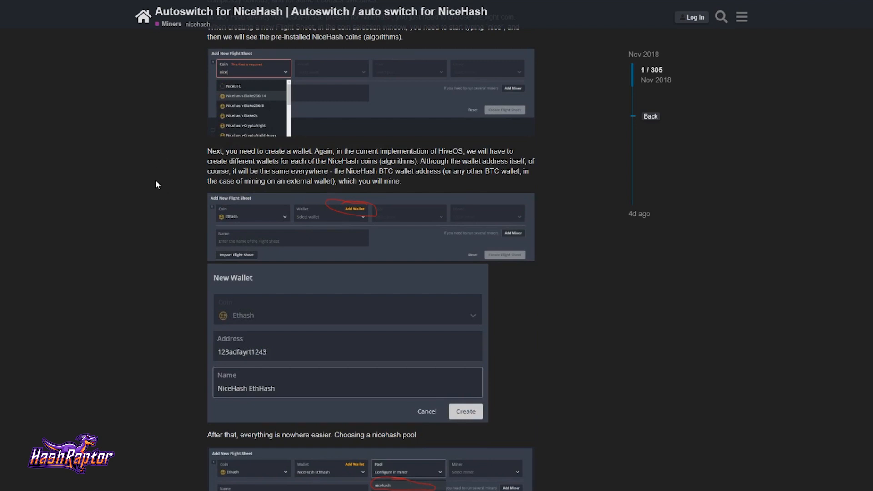
scroll(down, 3)
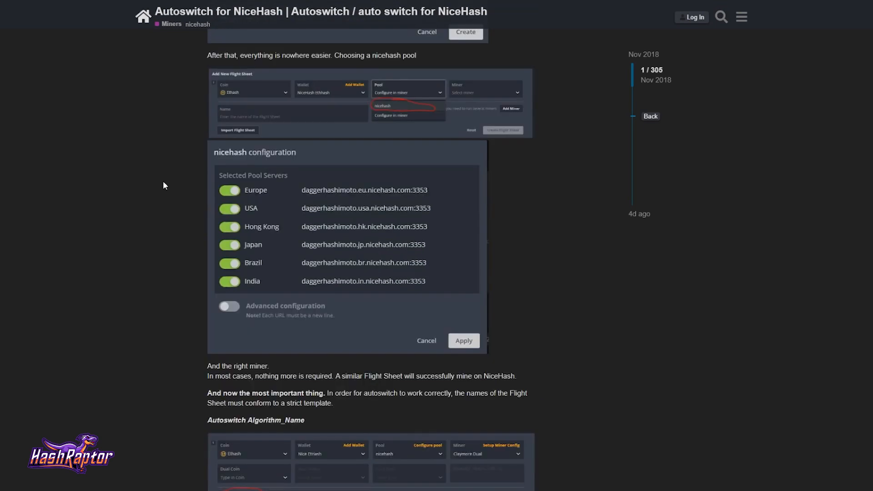
scroll(down, 3)
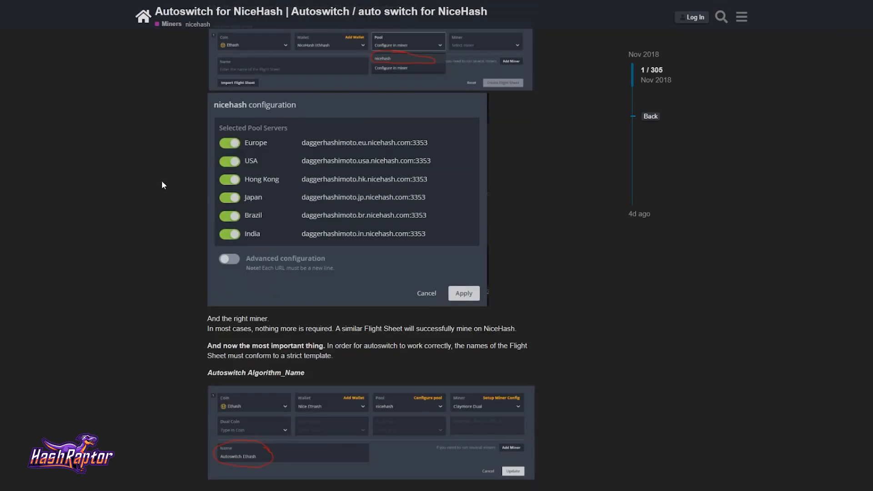
mouse_move(153, 188)
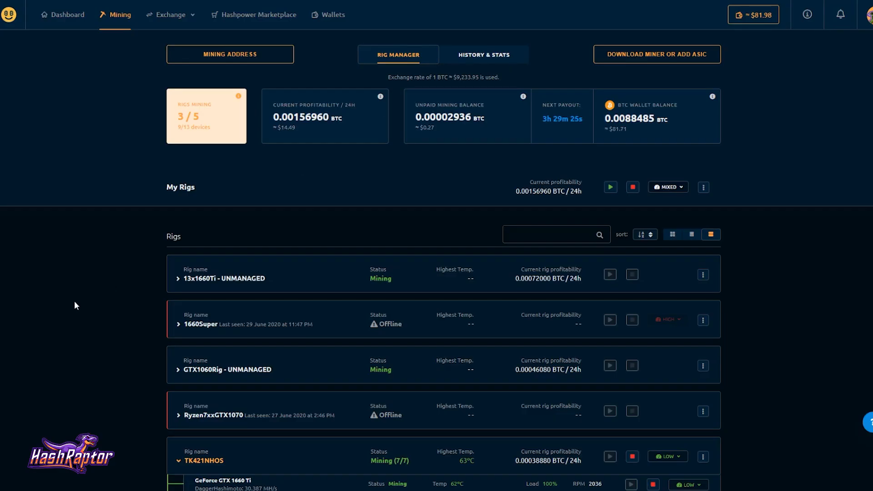
- Check GTX1060Rig - UNMANAGED is mining, then collapse TK421NHOS's device list
scroll(down, 3)
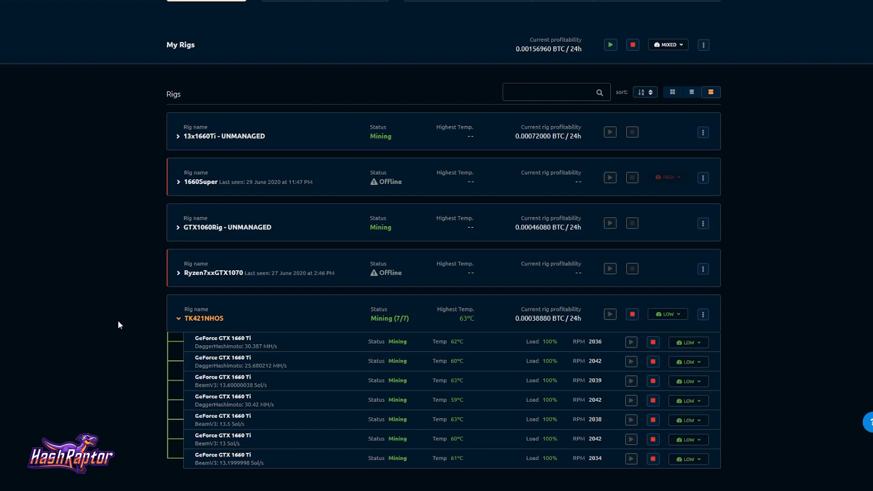
mouse_move(285, 375)
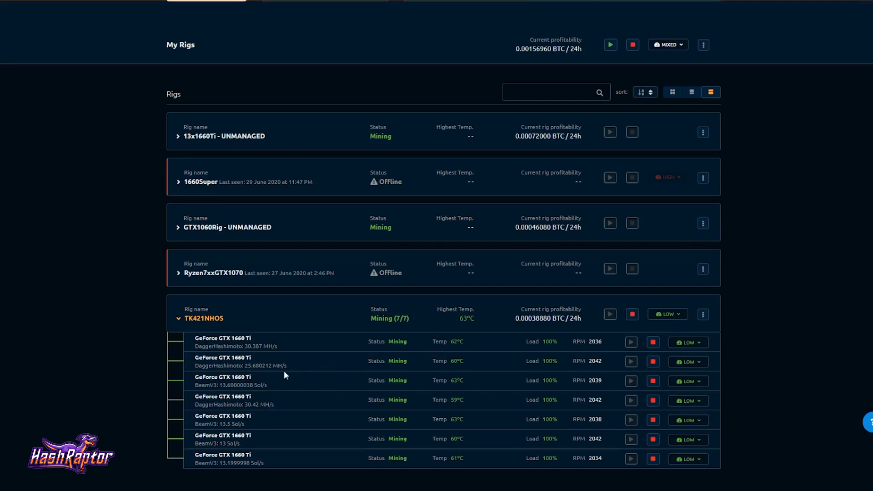
mouse_move(382, 374)
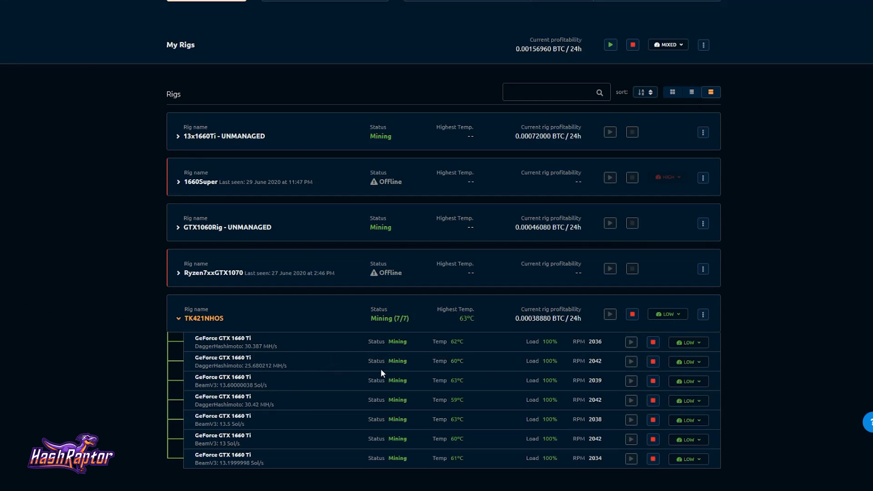
mouse_move(452, 330)
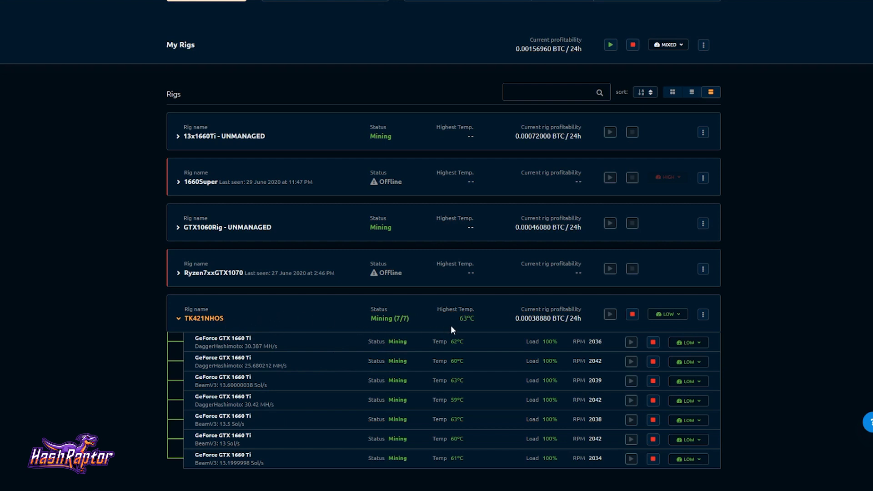
mouse_move(535, 326)
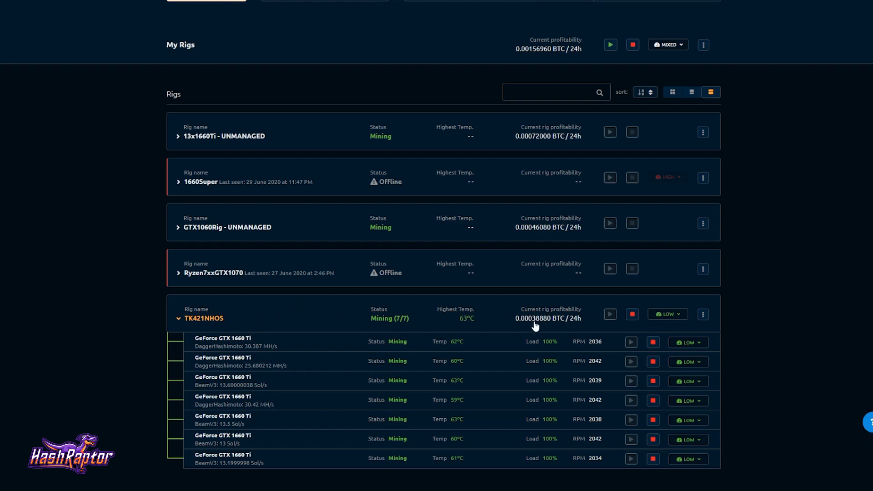
mouse_move(571, 323)
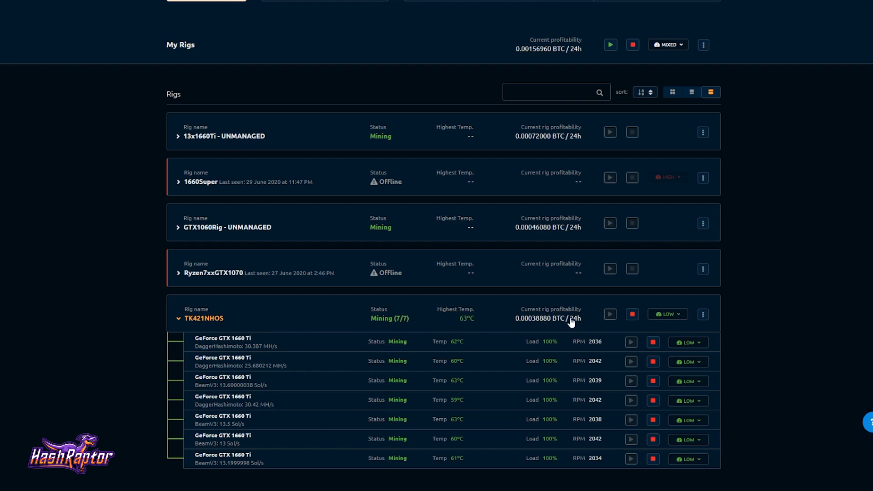
mouse_move(322, 387)
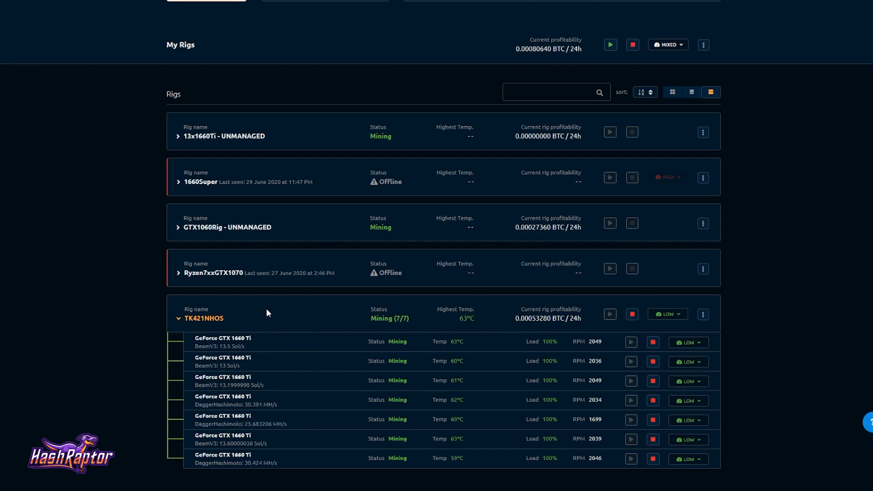
mouse_move(231, 365)
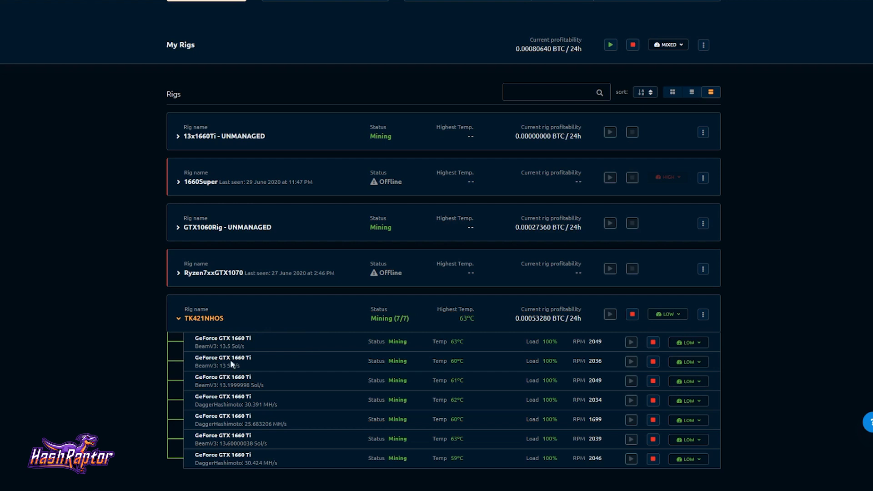
mouse_move(256, 394)
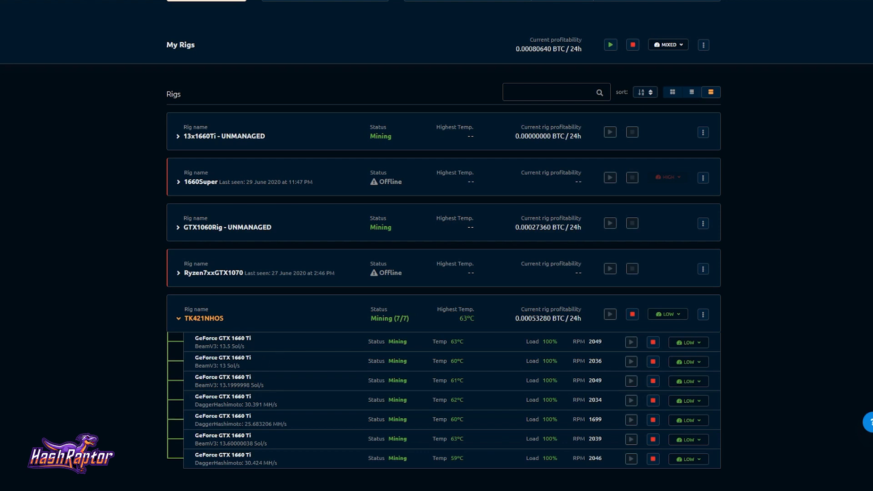
double_click(263, 423)
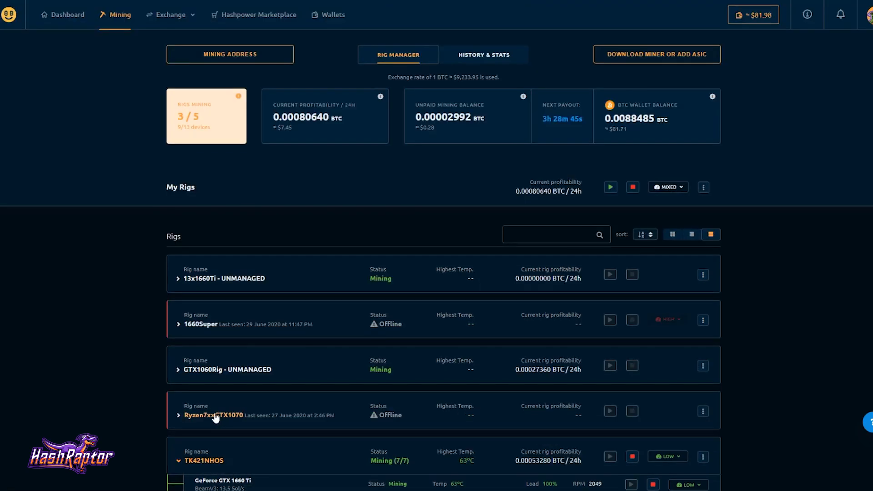
scroll(down, 3)
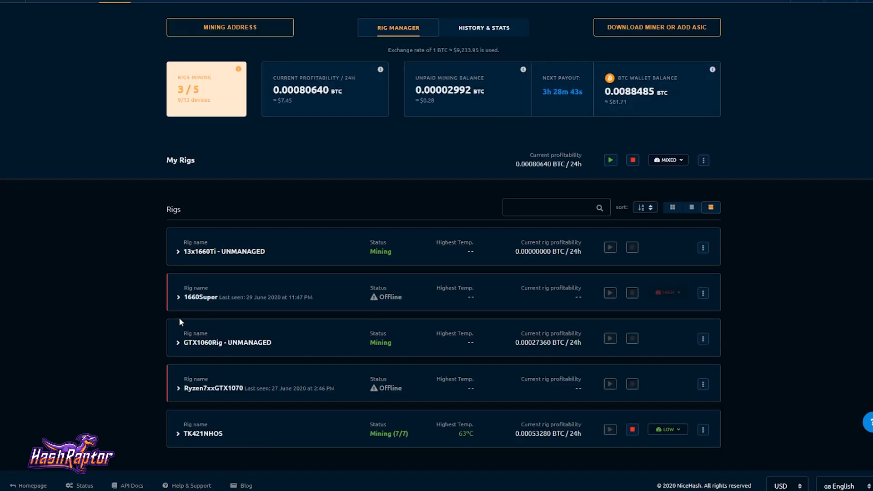
mouse_move(108, 294)
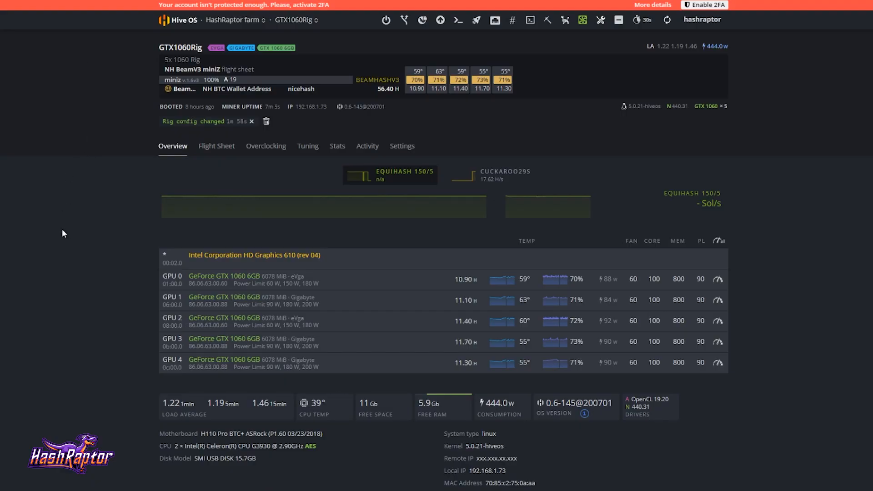
mouse_move(83, 242)
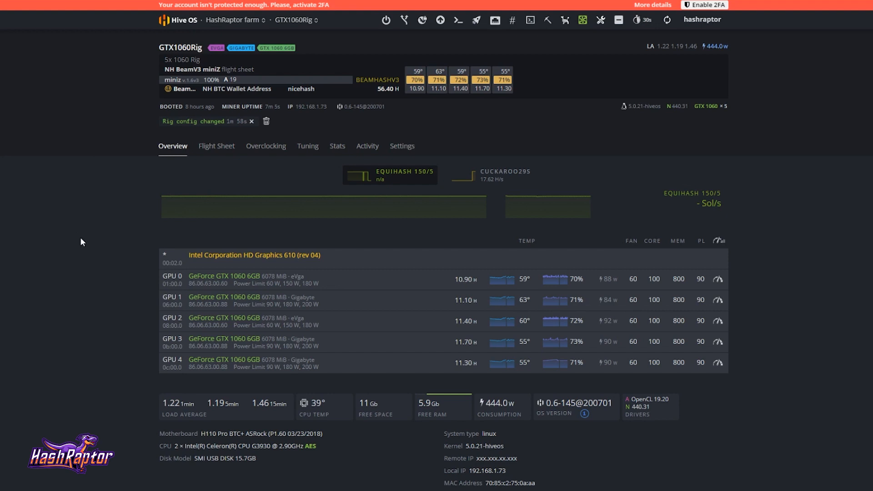
mouse_move(88, 243)
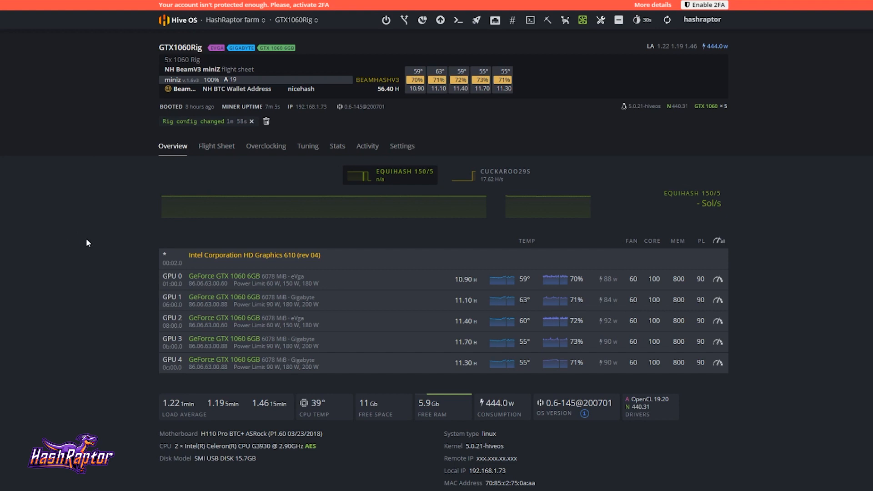
mouse_move(63, 241)
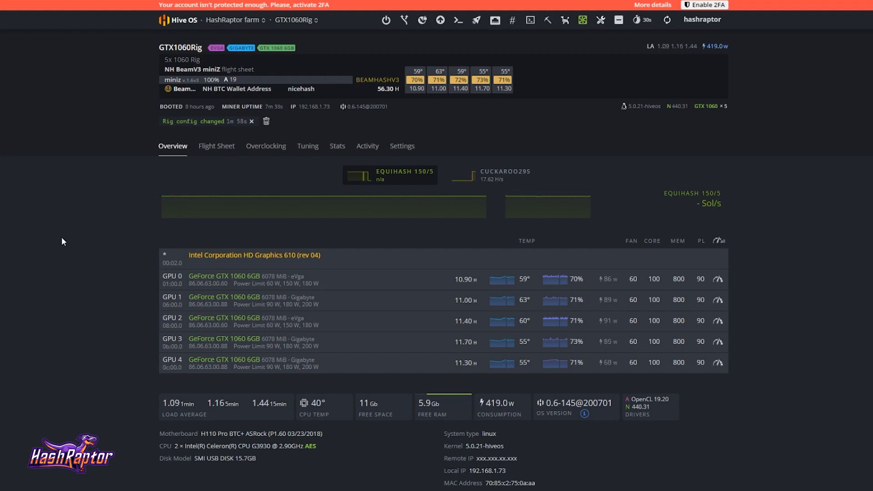